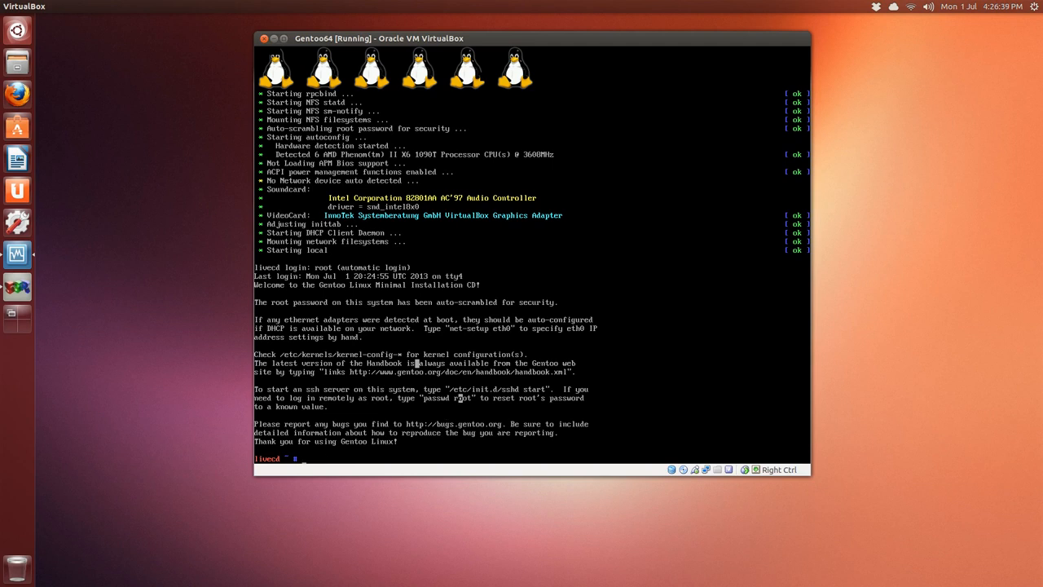
Step: Ping google.com to confirm replies with 0% loss, clearing the console before and after
{"action": "type", "text": "clearr"}
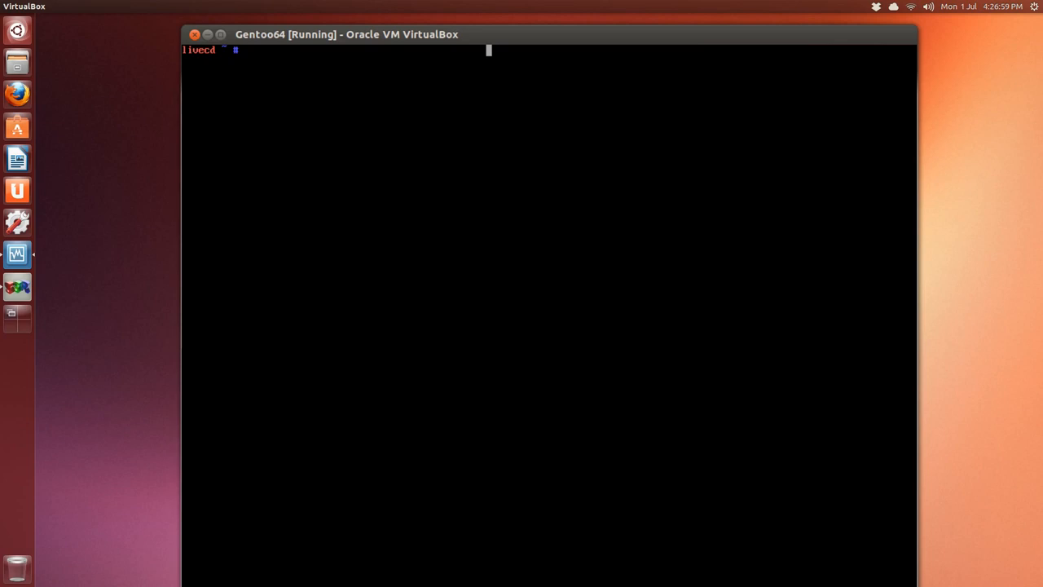
{"action": "type", "text": "ping"}
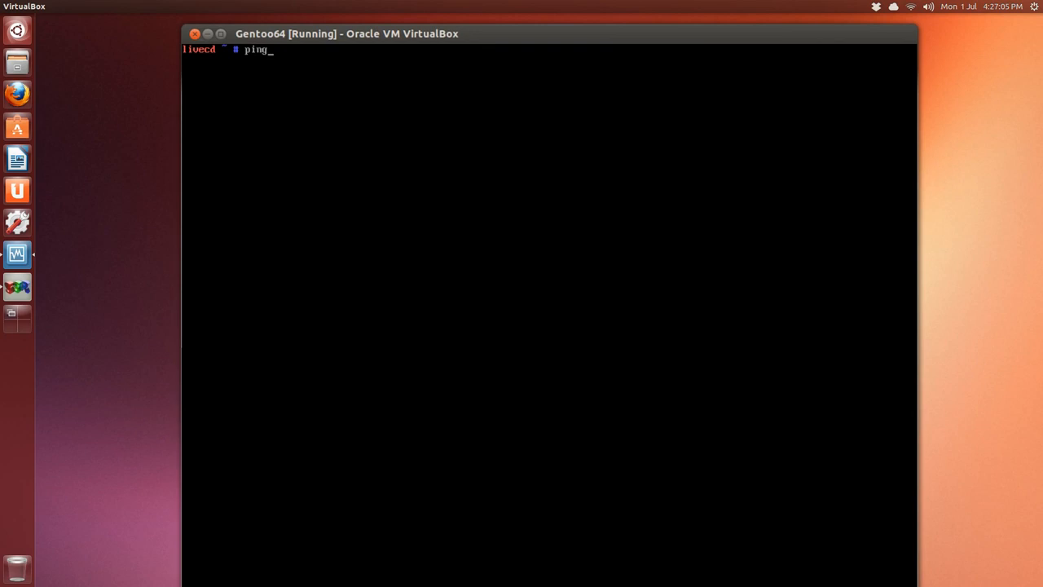
{"action": "type", "text": "goo"}
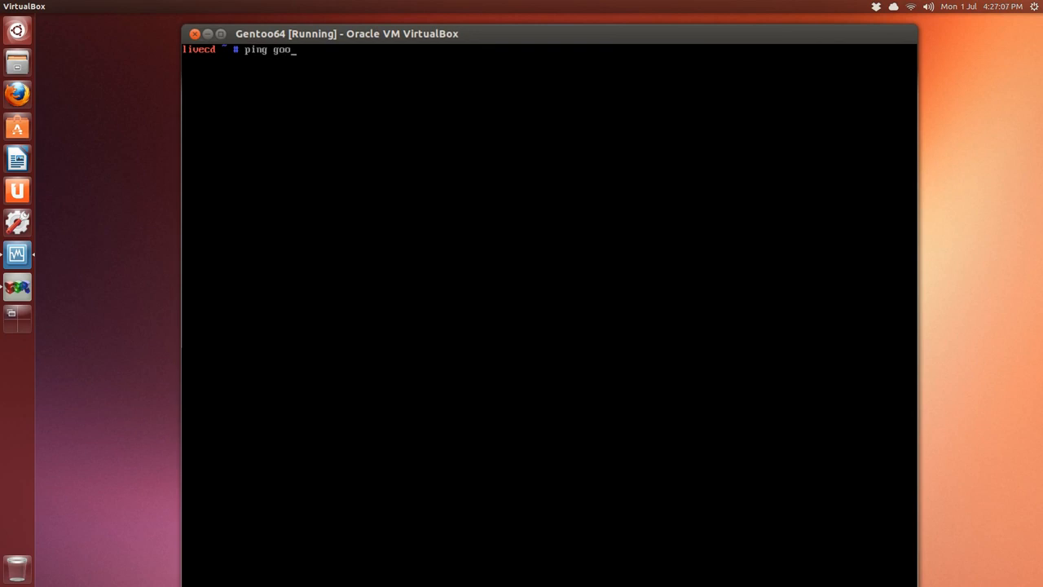
{"action": "type", "text": "gle.com"}
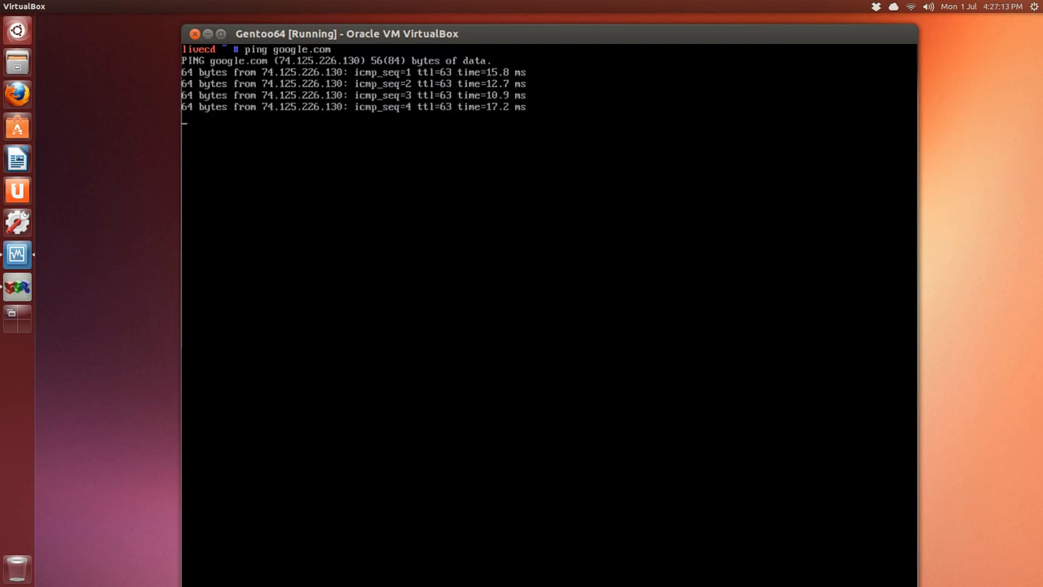
{"action": "key", "text": "ctrl+c"}
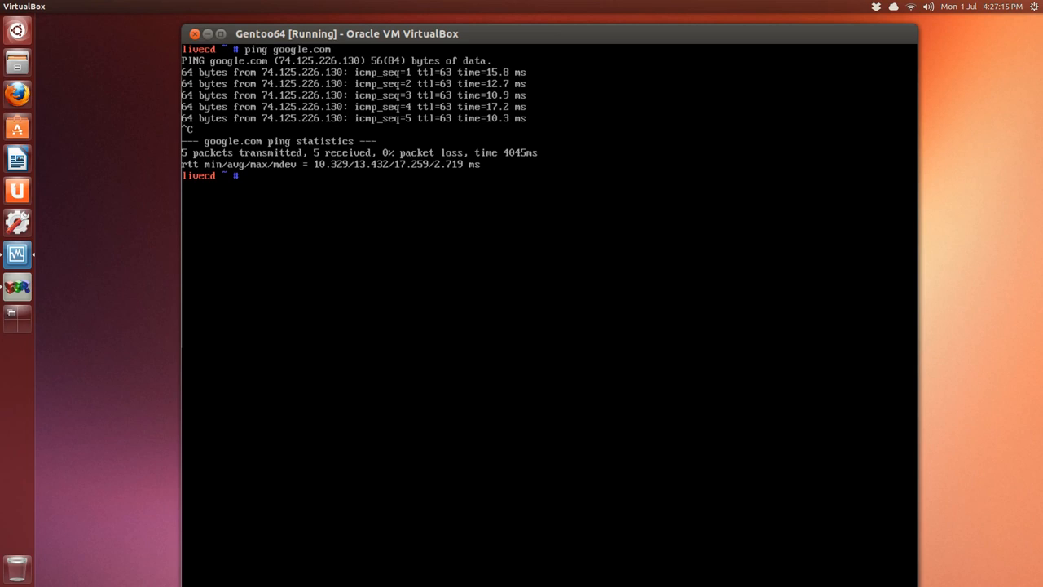
{"action": "type", "text": "clearr"}
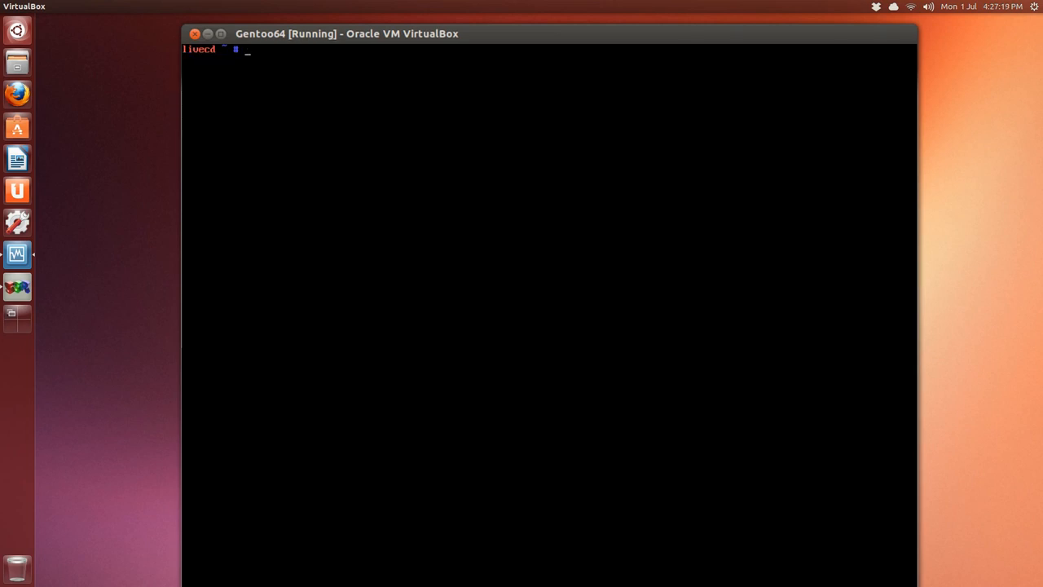
Step: Start cfdisk and create a bootable 20000 MB primary partition
{"action": "type", "text": "cf"}
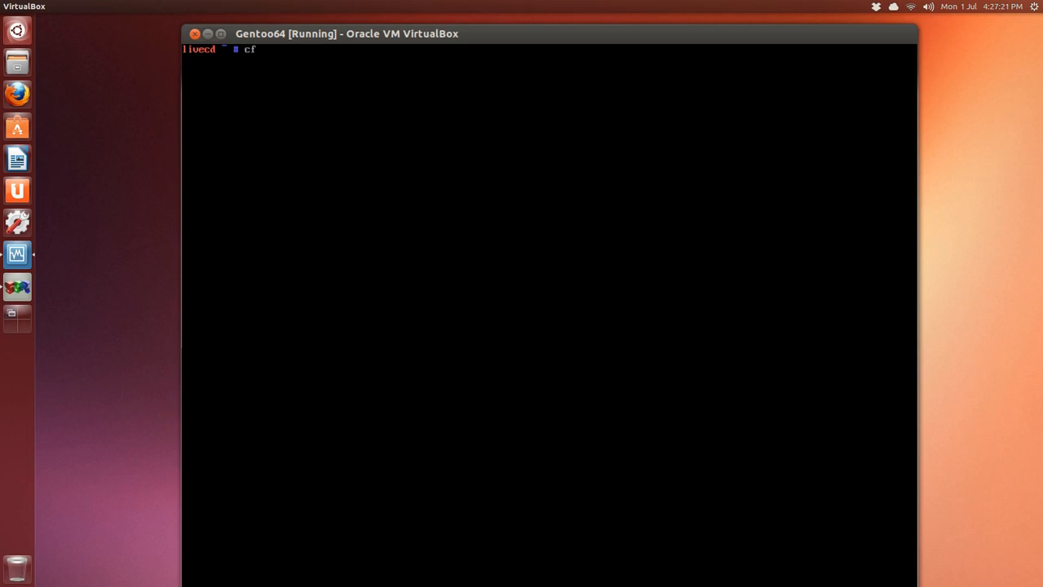
{"action": "type", "text": "di"}
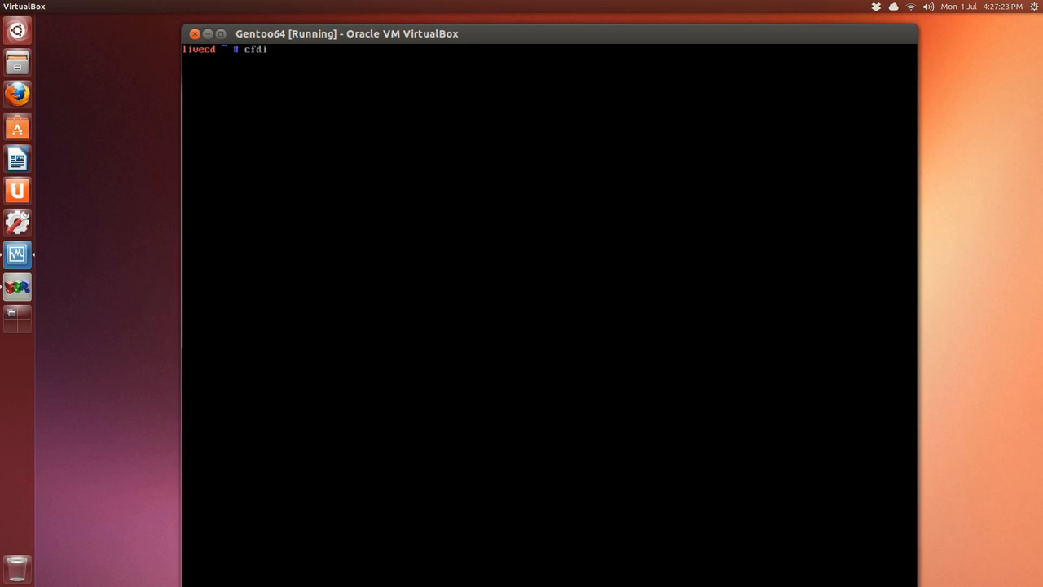
{"action": "type", "text": "sk"}
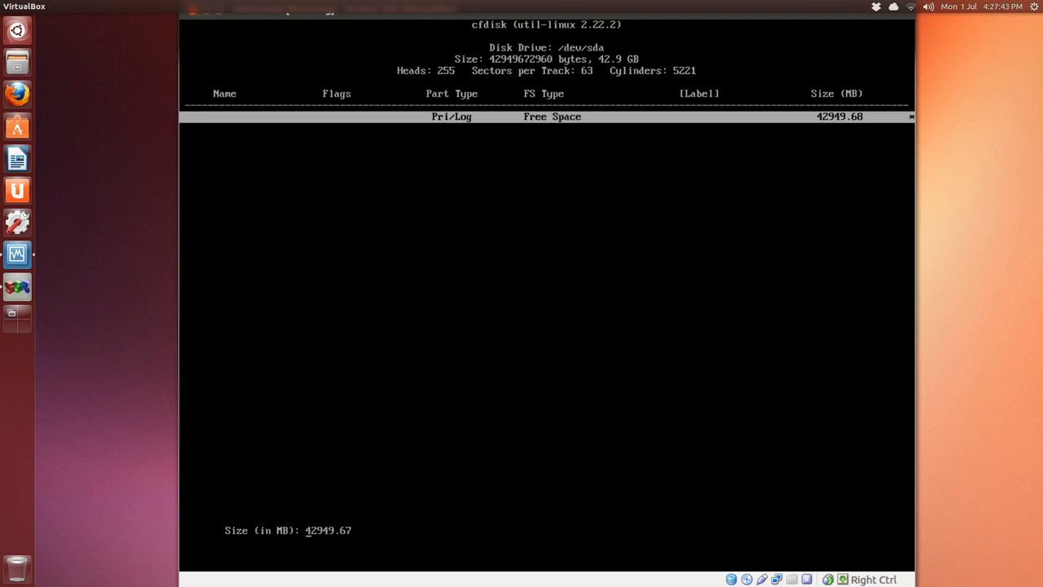
{"action": "type", "text": "20"}
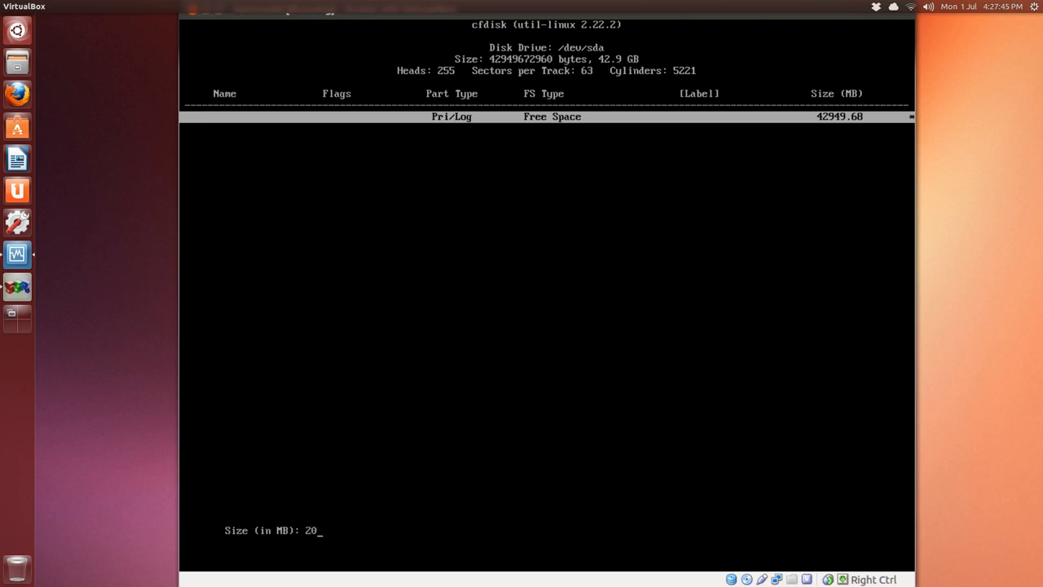
{"action": "type", "text": "000"}
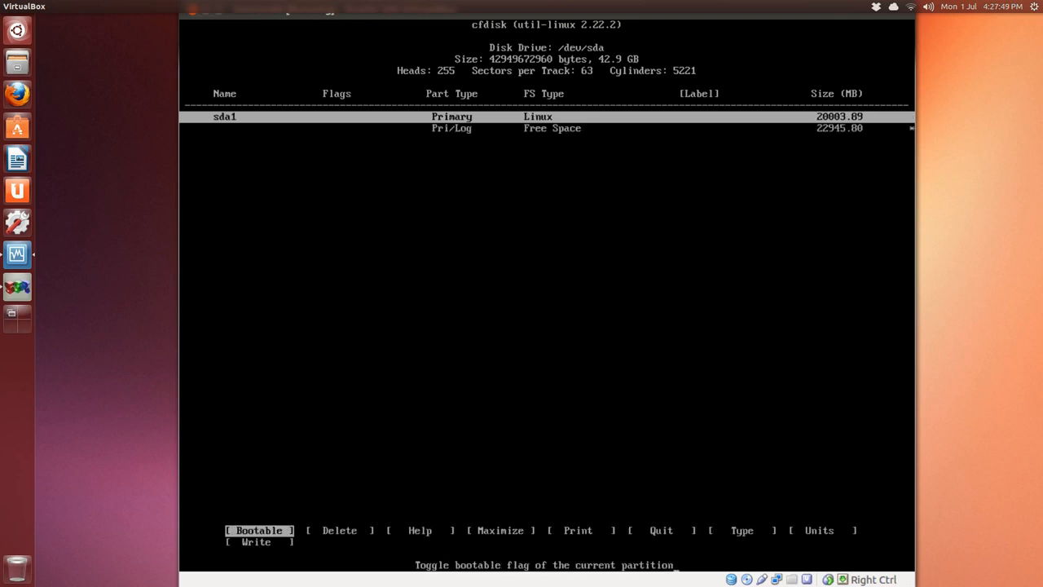
{"action": "left_click", "coordinate": [258, 529]}
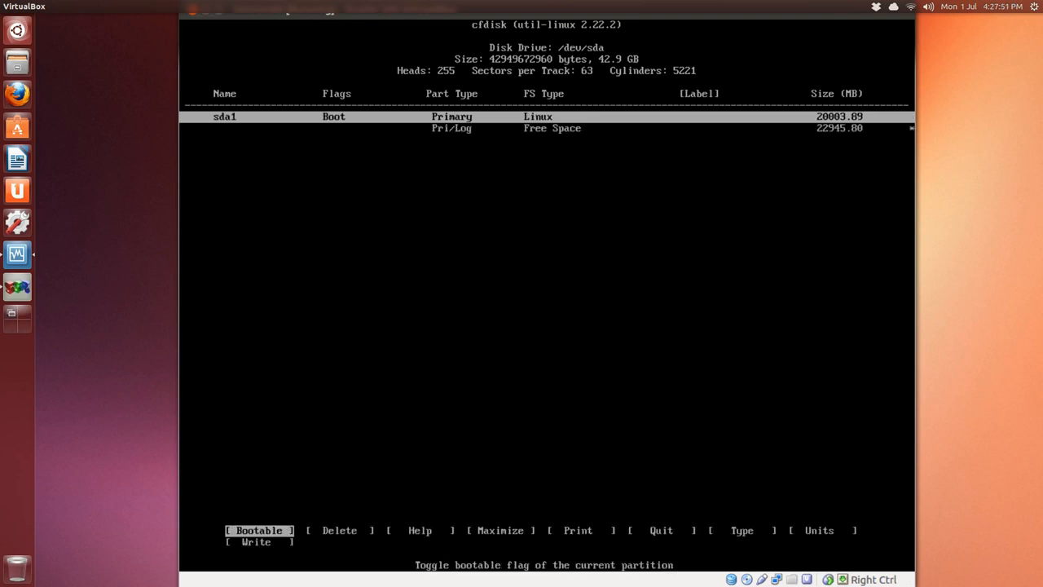
Step: Add a 2 GB type 82 swap partition and a partition from the remaining space, then write the table
{"action": "key", "text": "Down"}
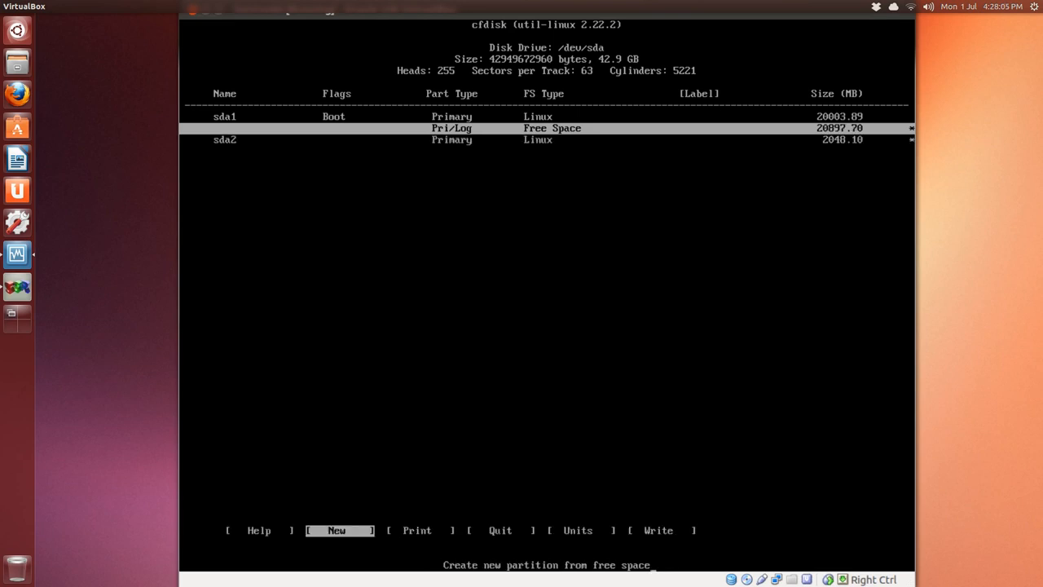
{"action": "key", "text": "Down"}
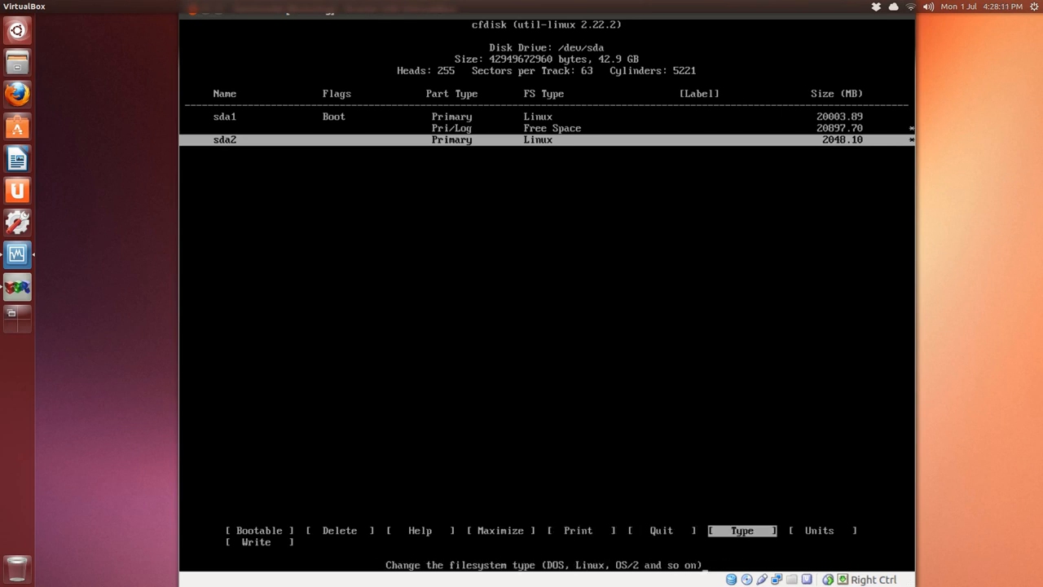
{"action": "type", "text": "82"}
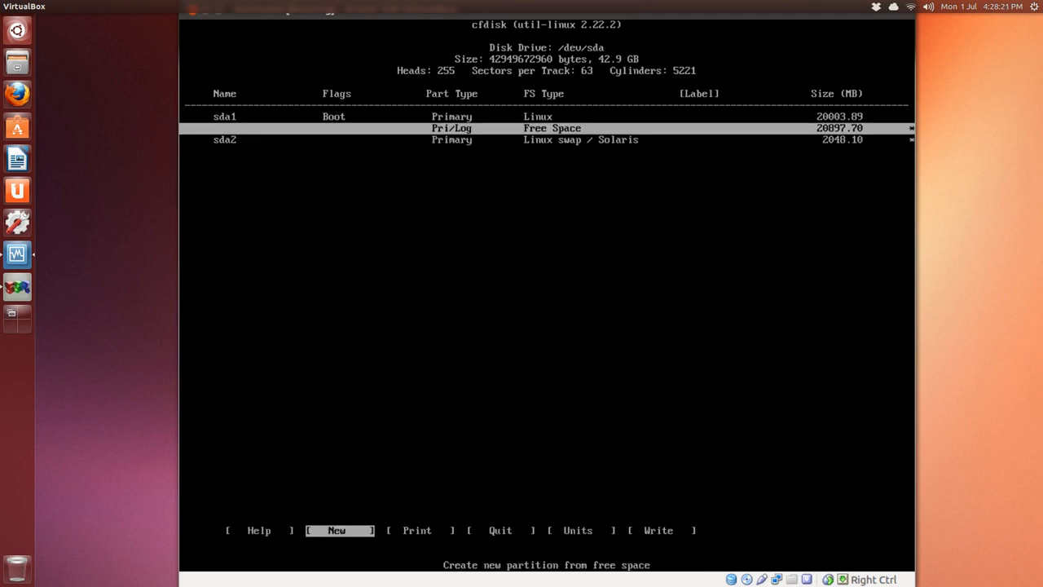
{"action": "left_click", "coordinate": [336, 529]}
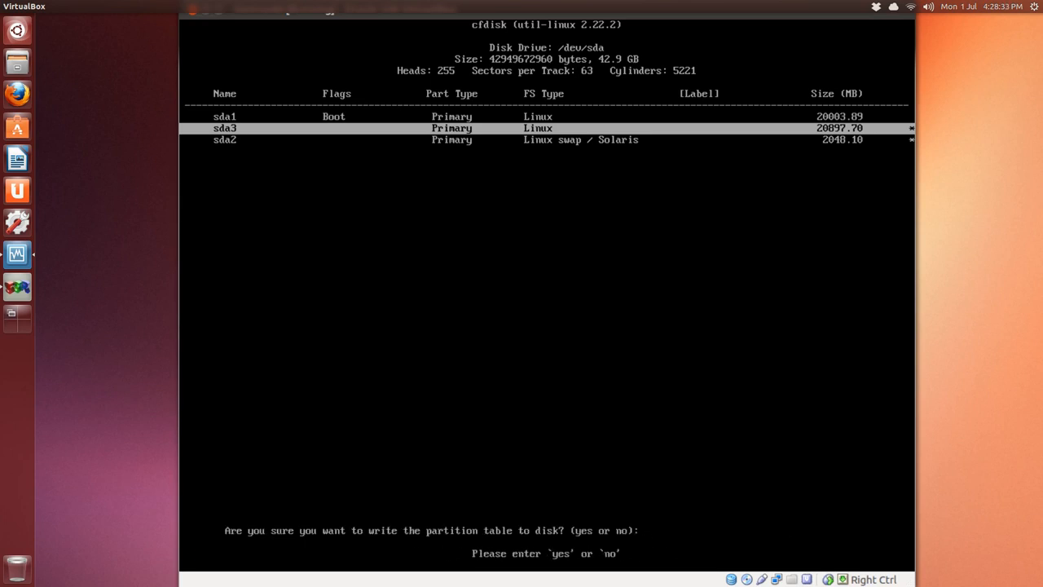
{"action": "type", "text": "yes"}
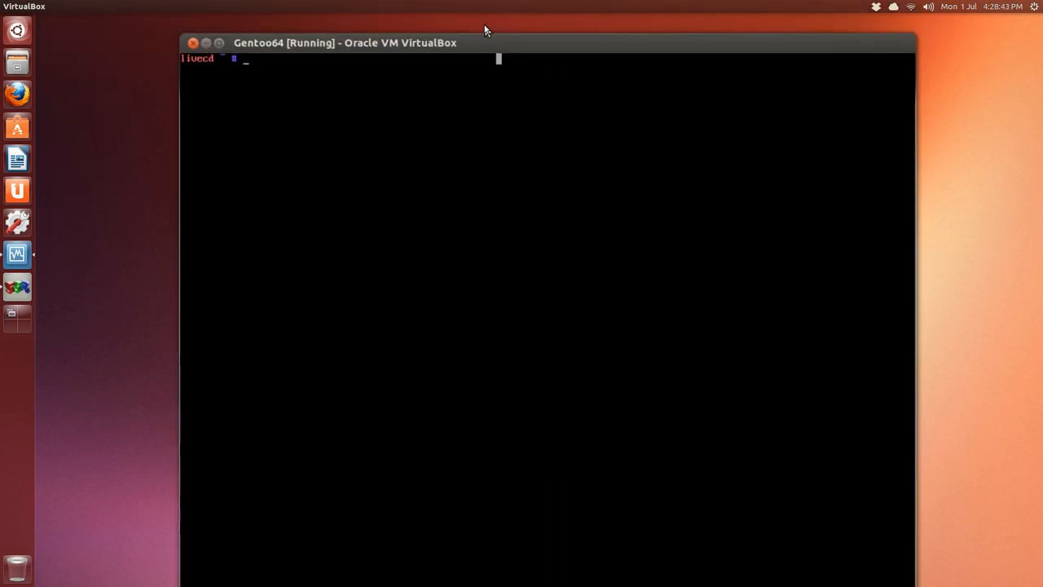
Step: Review partitions with fdisk -l, format /dev/sda1 and /dev/sda3 as ext4, and clear
{"action": "type", "text": "fdi"}
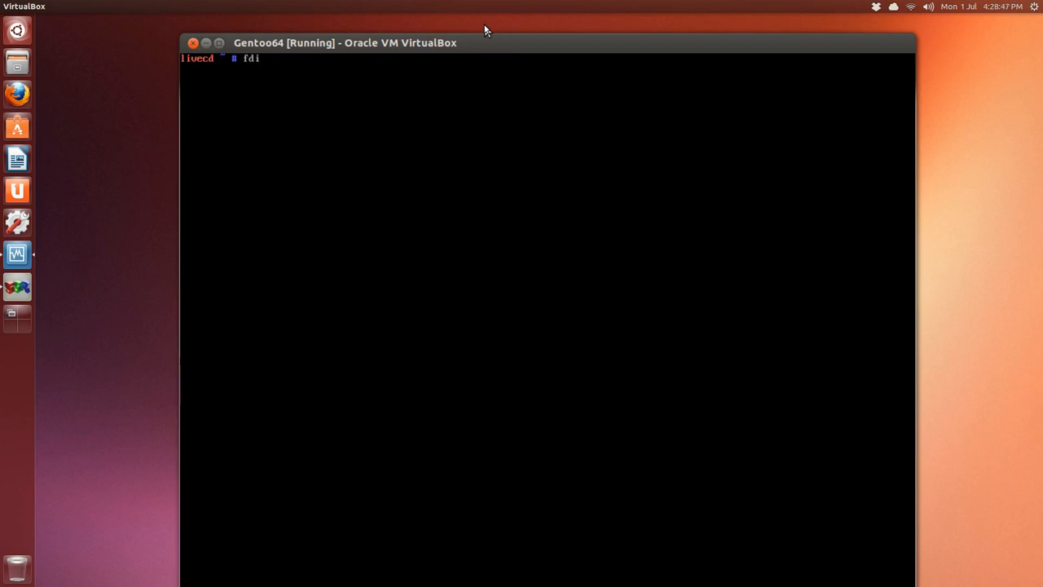
{"action": "type", "text": "sk -l"}
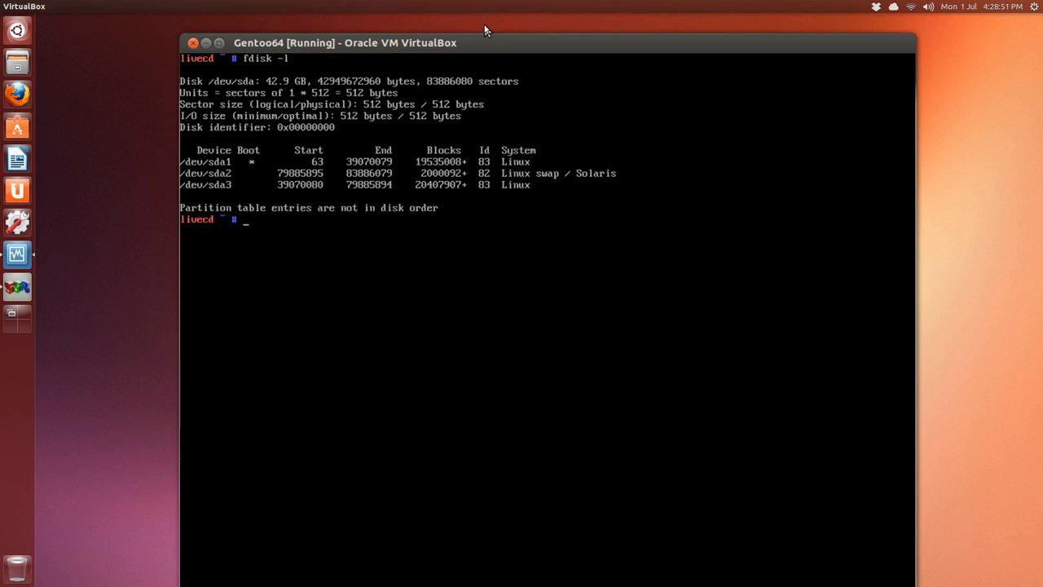
{"action": "type", "text": "mkfs"}
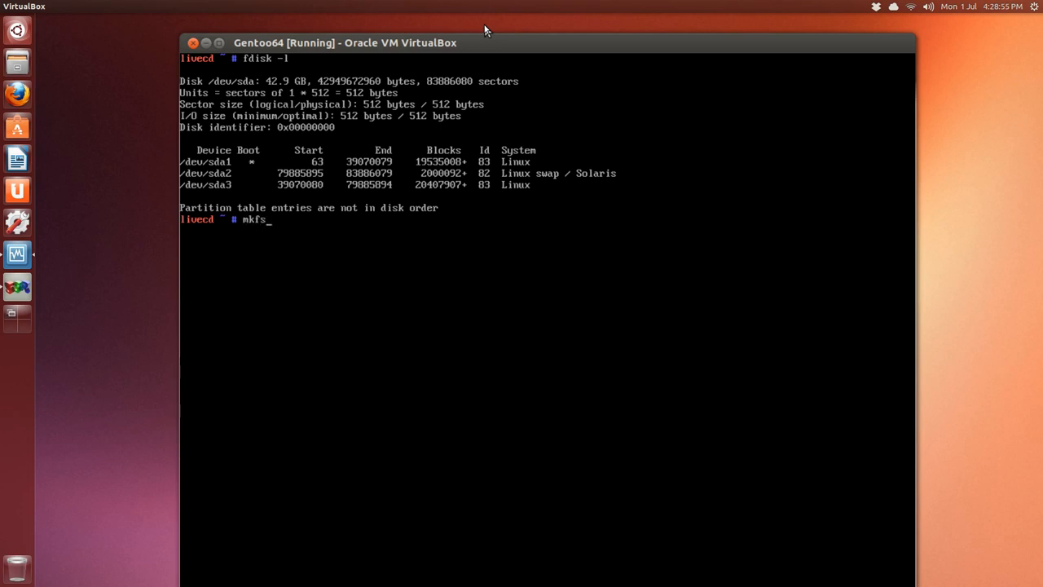
{"action": "type", "text": "."}
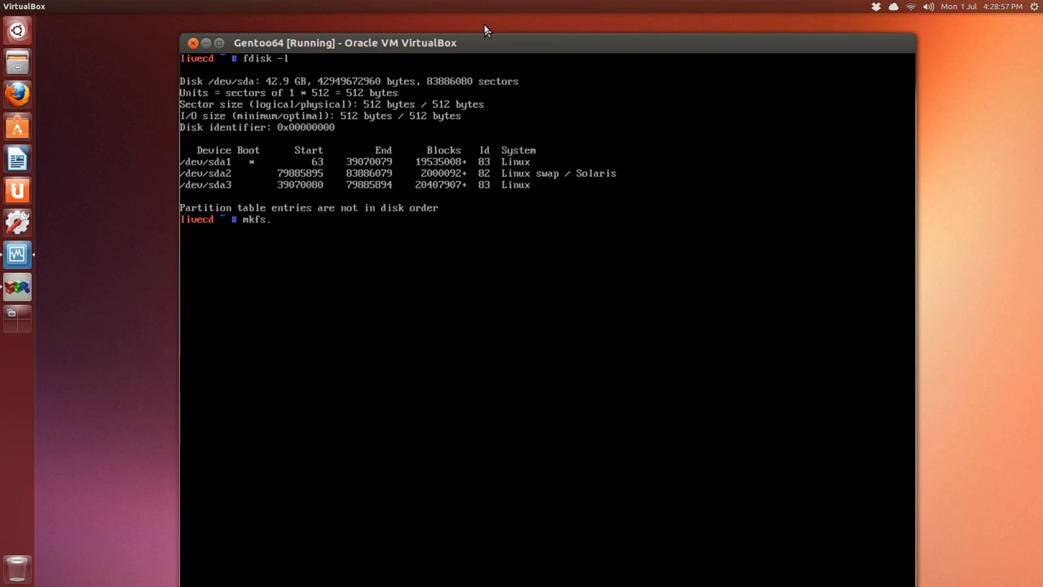
{"action": "type", "text": "ext4 /dev/sda"}
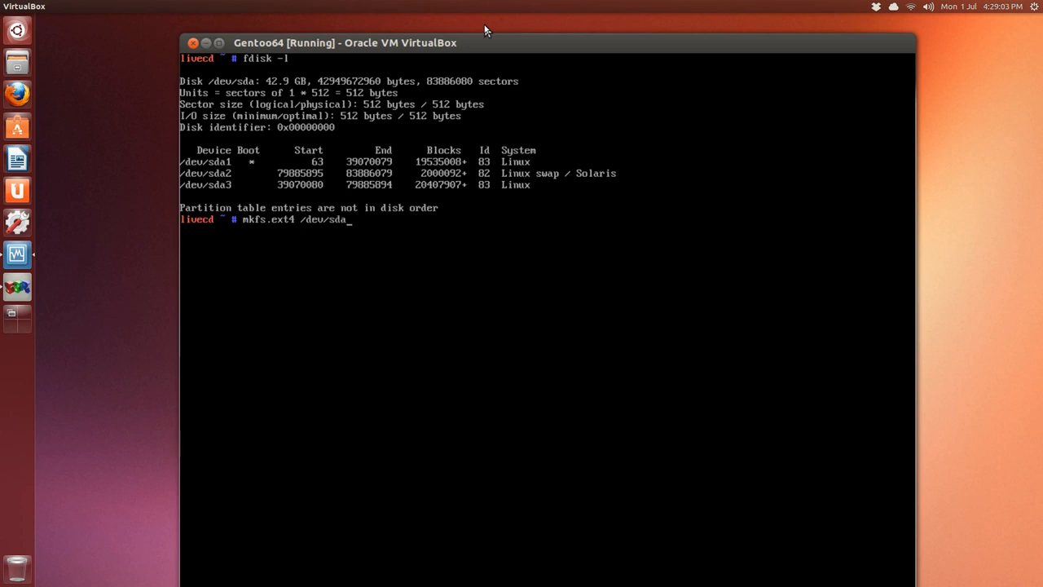
{"action": "type", "text": "1"}
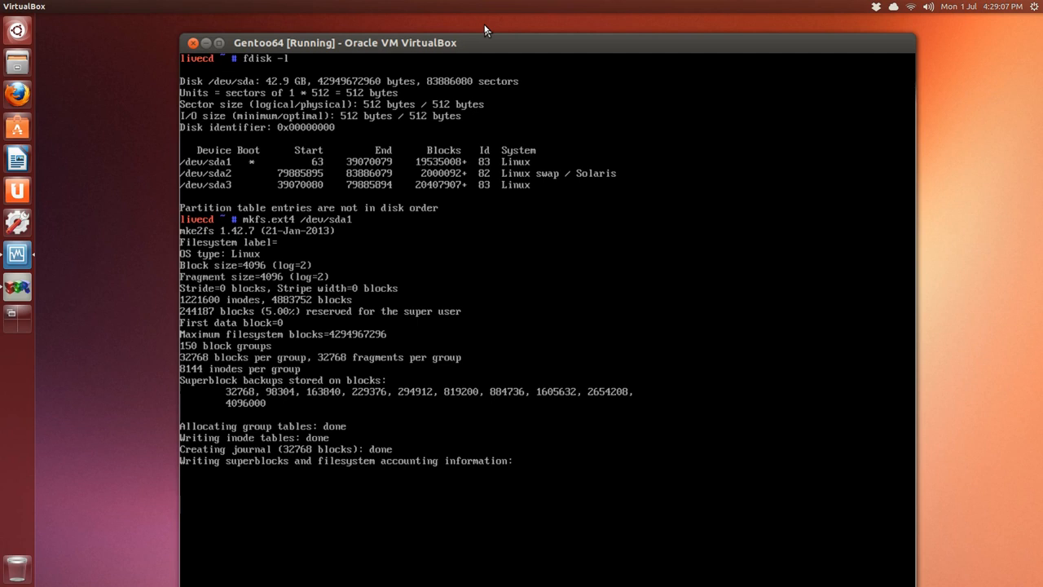
{"action": "type", "text": "c"}
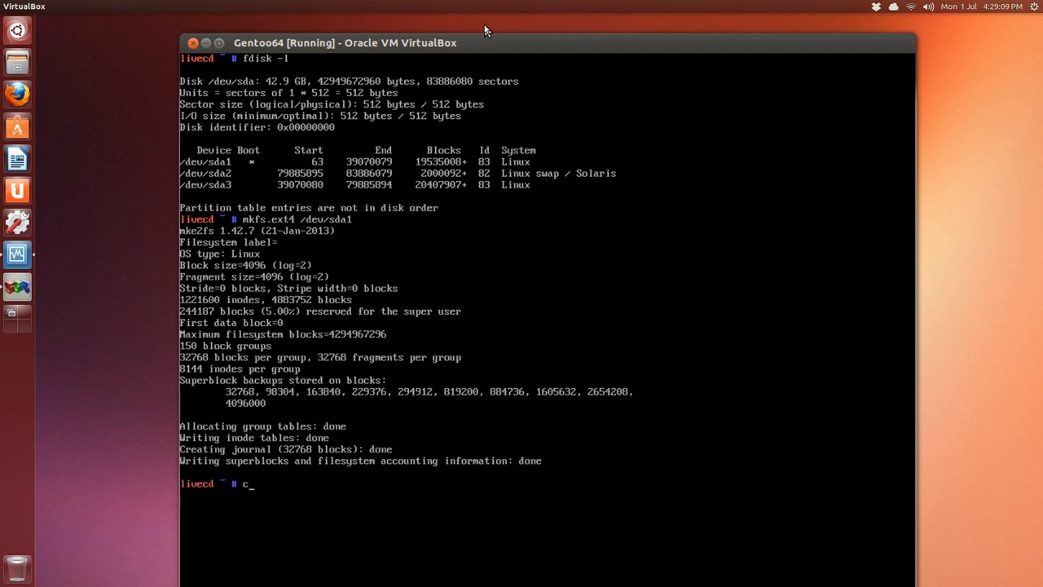
{"action": "key", "text": "Backspace"}
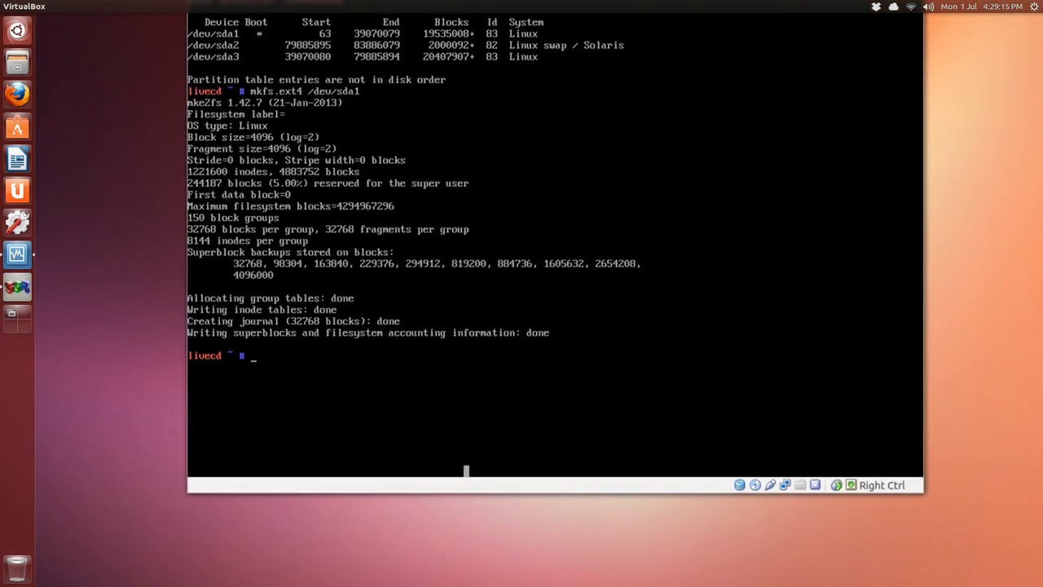
{"action": "type", "text": "mkfs.ext4 /dev/sda1"}
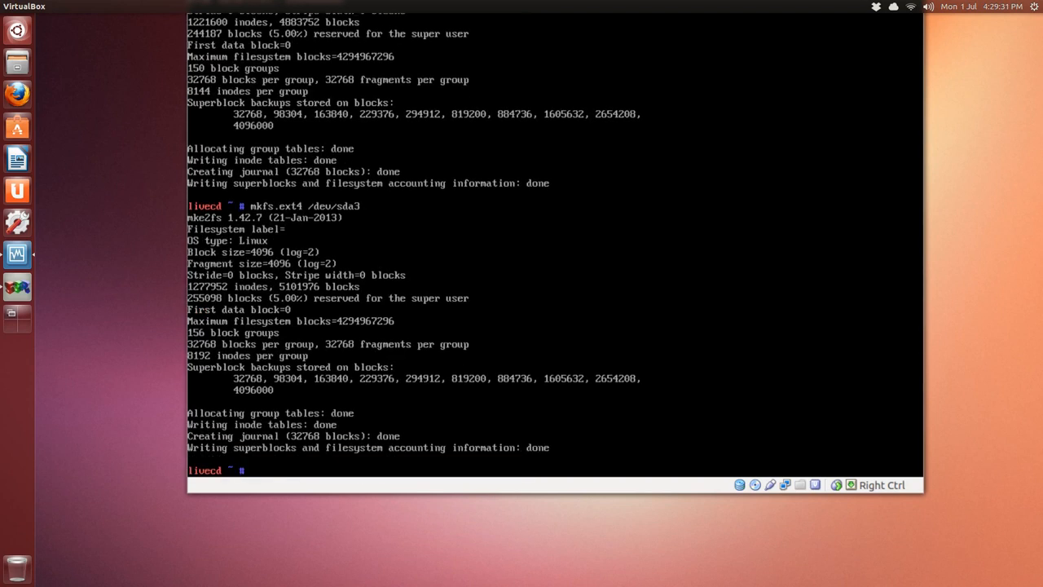
{"action": "type", "text": "clea"}
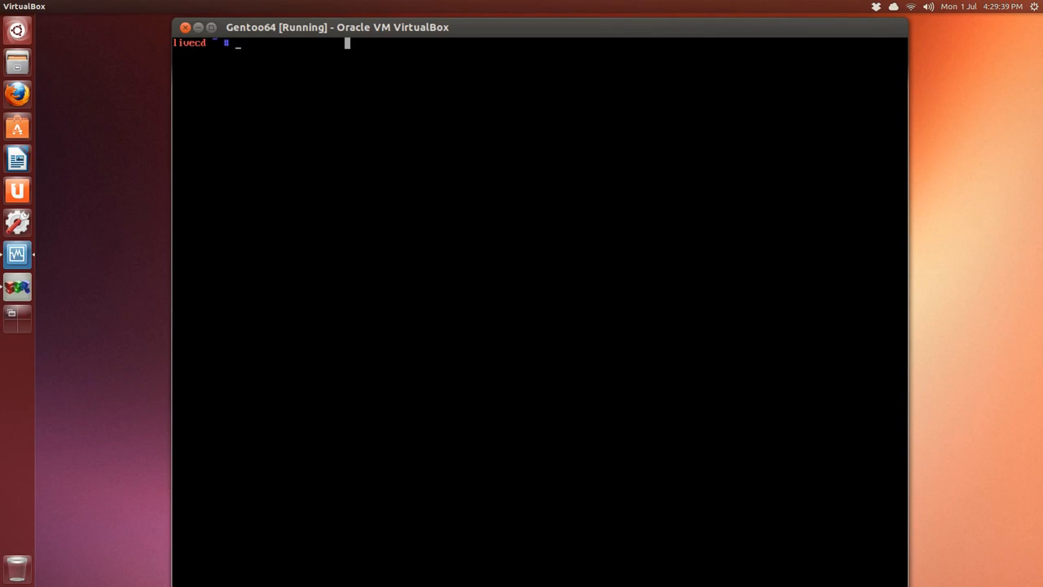
Step: Create and activate swap on /dev/sda2 with mkswap and swapon
{"action": "type", "text": "mkswa"}
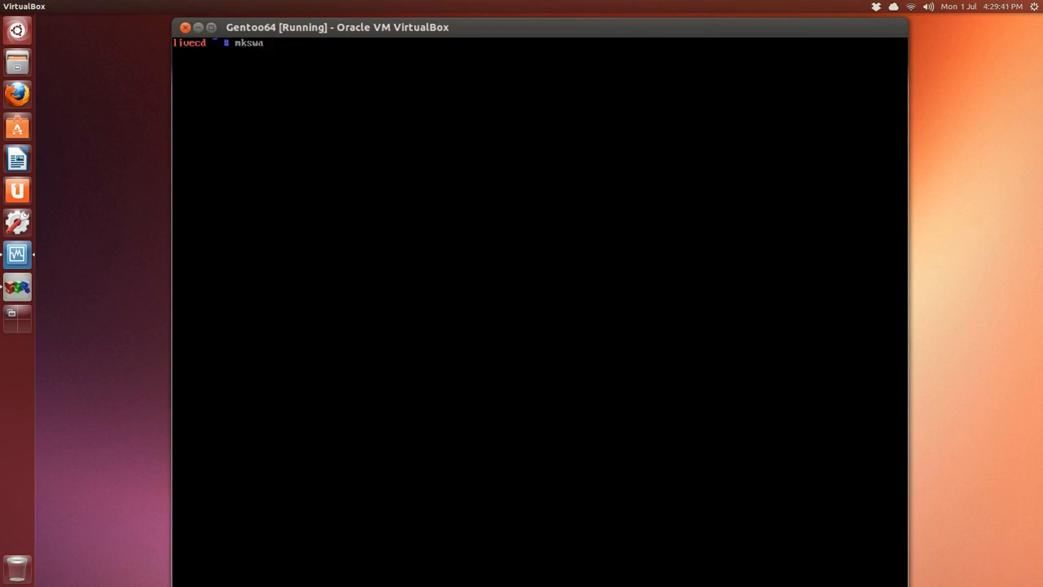
{"action": "type", "text": "p /"}
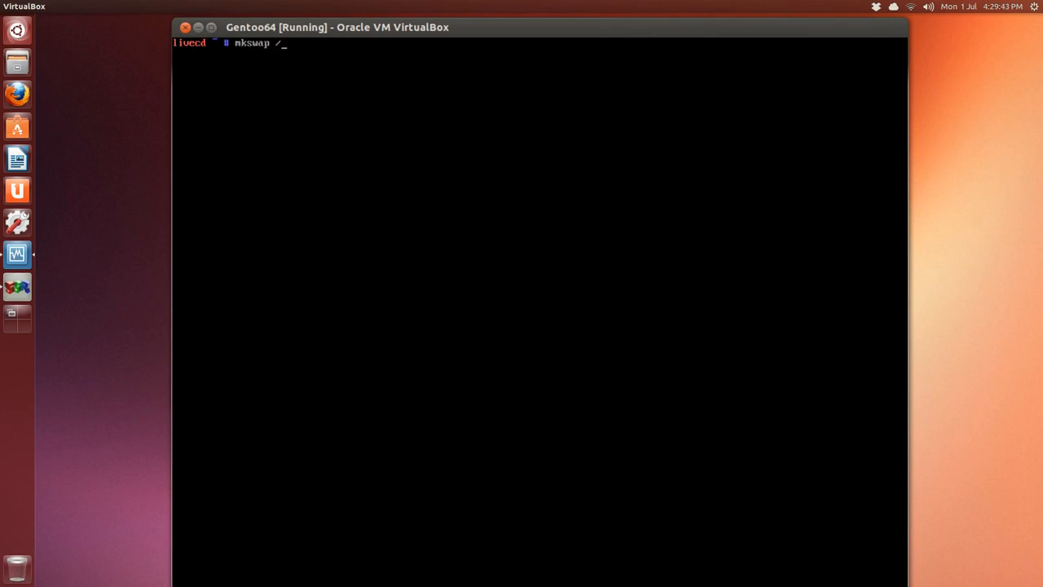
{"action": "type", "text": "dev/sda"}
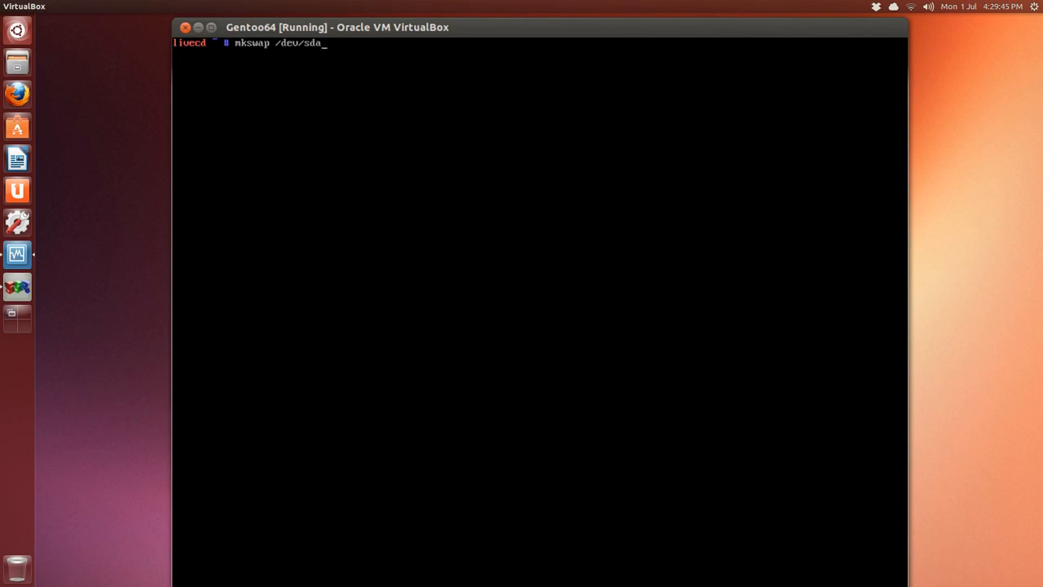
{"action": "type", "text": "2 && sw"}
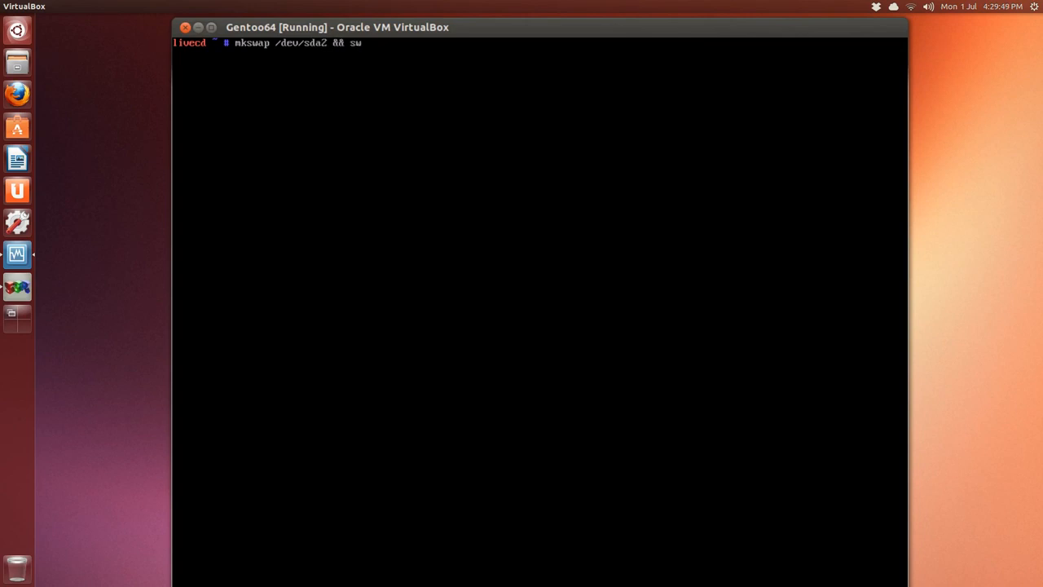
{"action": "type", "text": "apon /dev"}
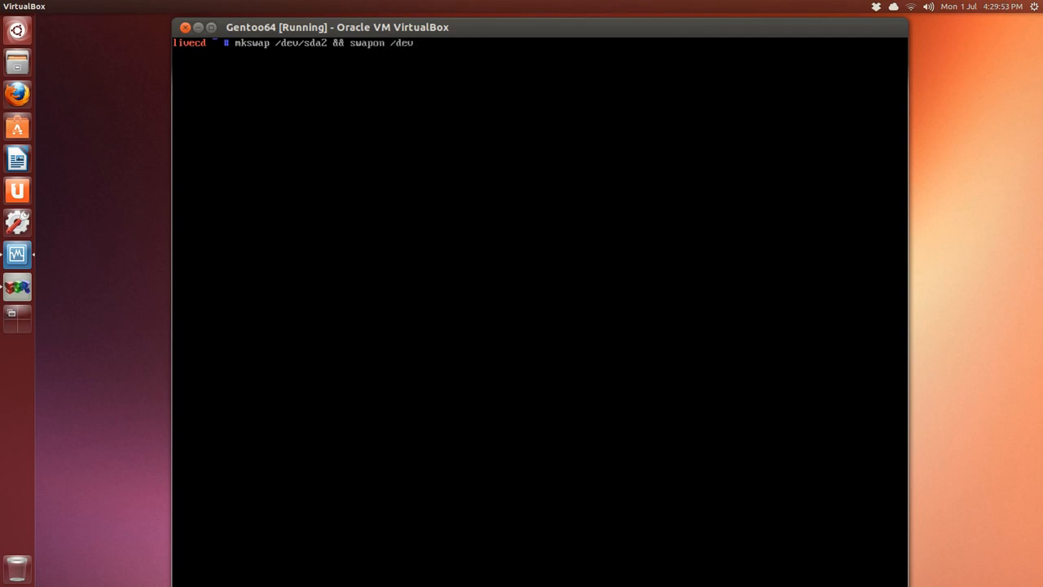
{"action": "type", "text": "/sda2"}
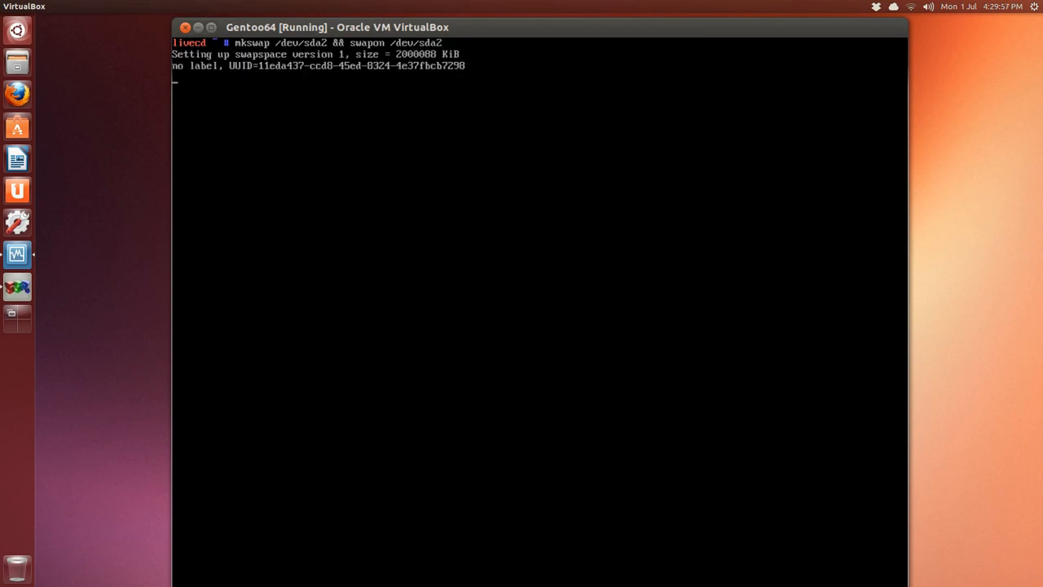
{"action": "key", "text": "Return"}
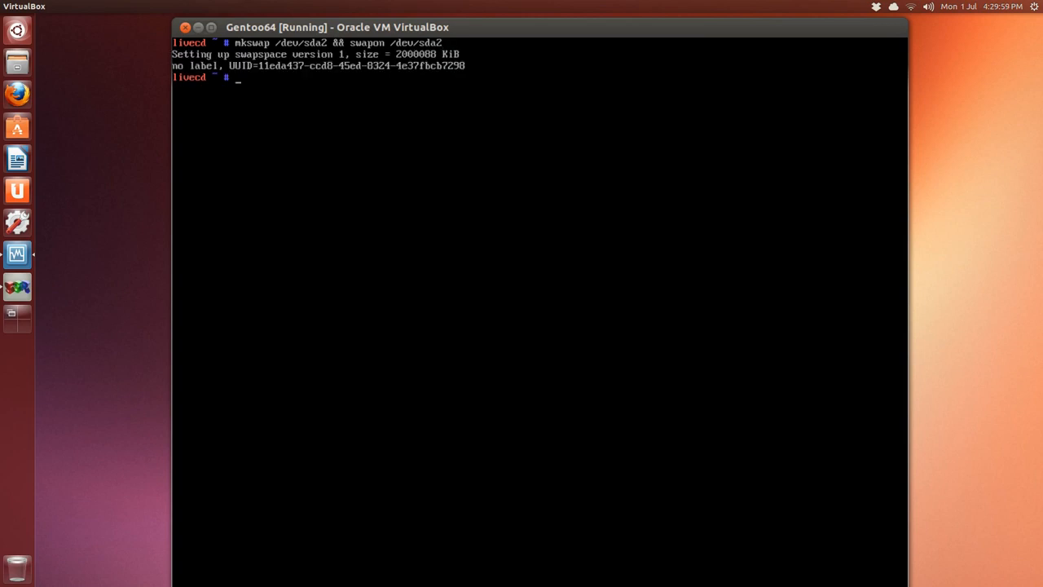
Step: Clear the console and mount /dev/sda1 at /mnt/gentoo
{"action": "type", "text": "cl"}
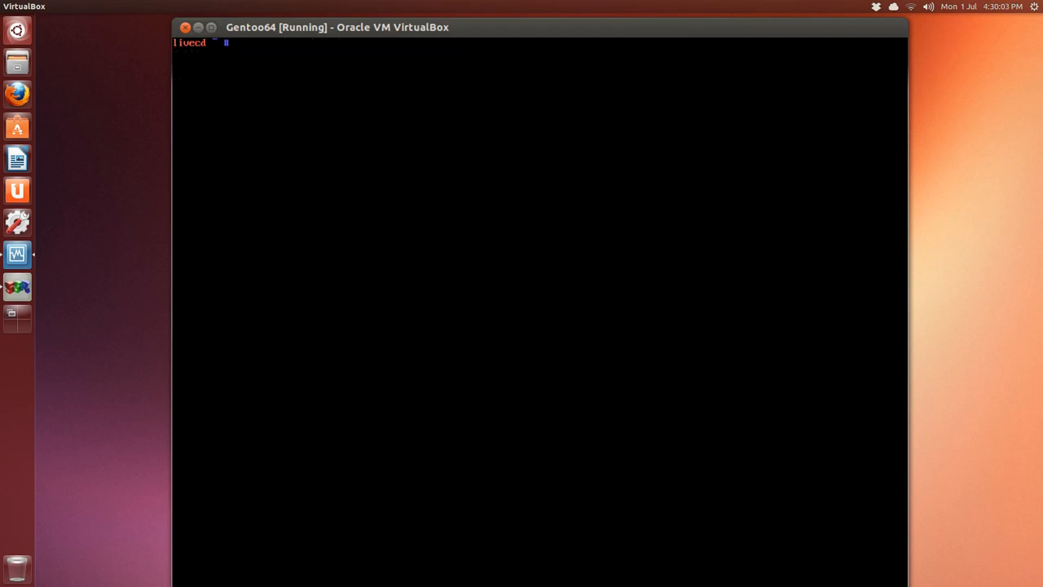
{"action": "type", "text": "n"}
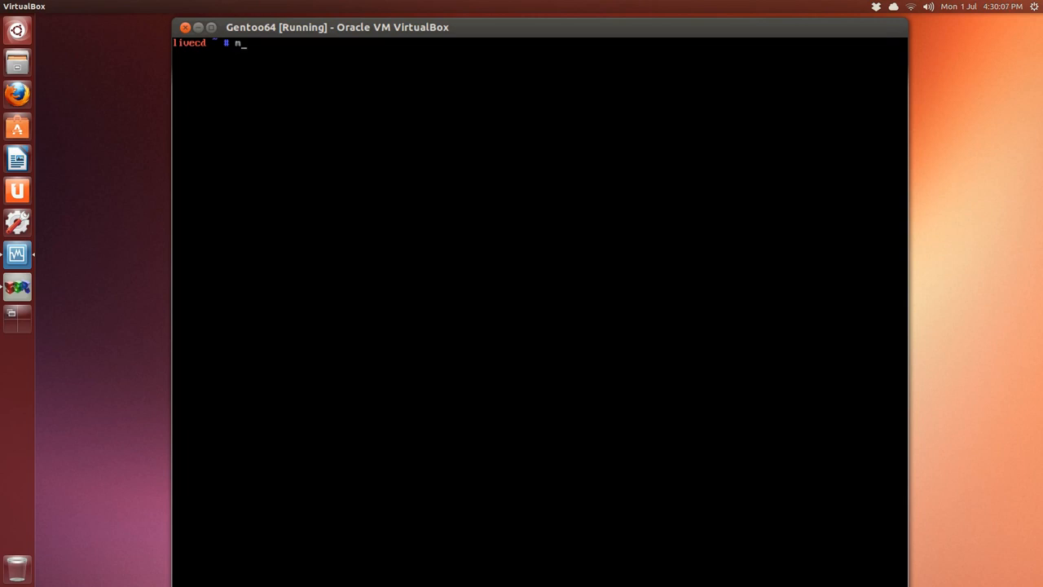
{"action": "type", "text": "ount"}
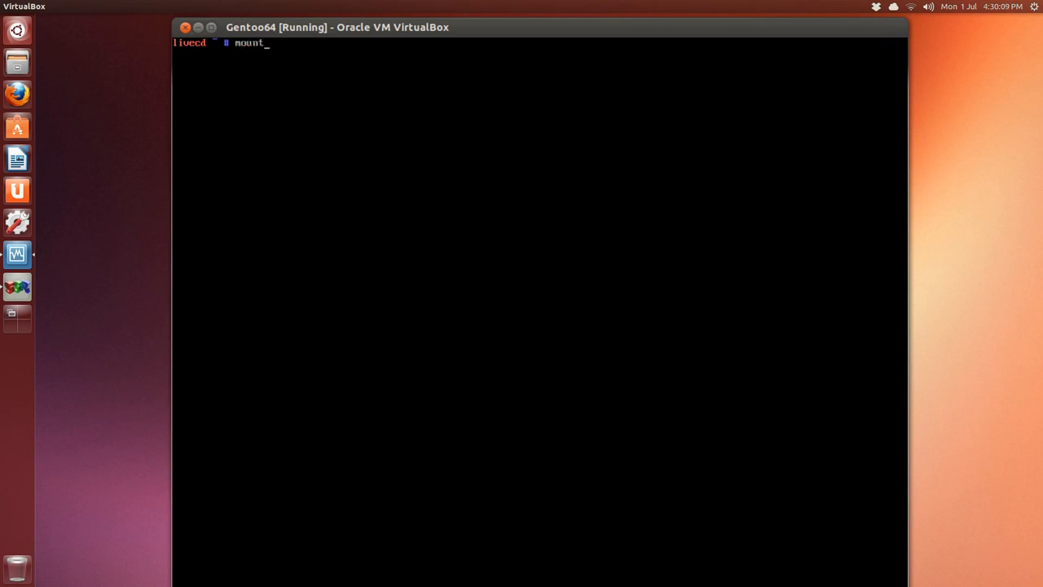
{"action": "type", "text": "/dev/"}
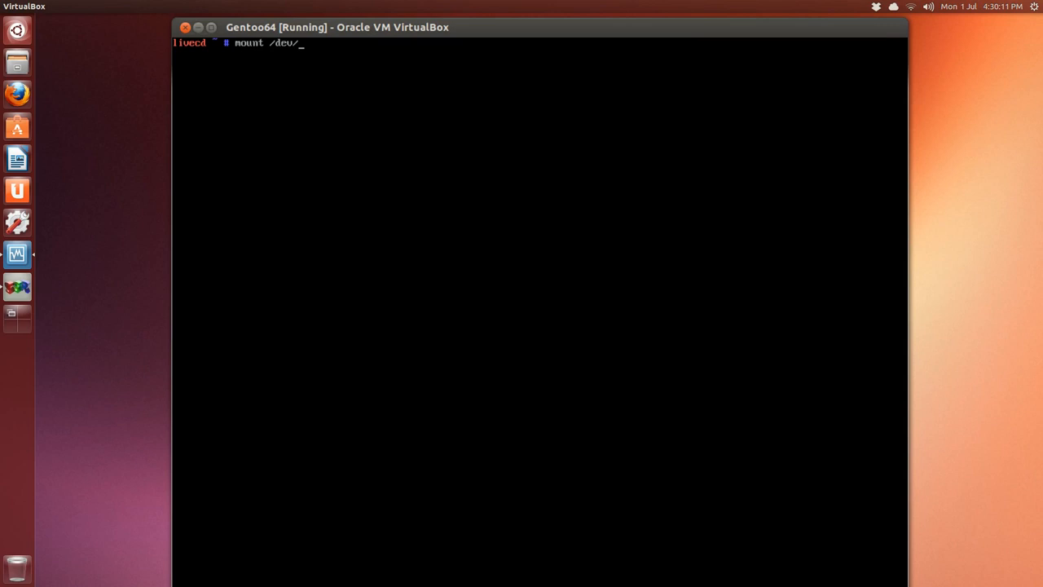
{"action": "type", "text": "sda1"}
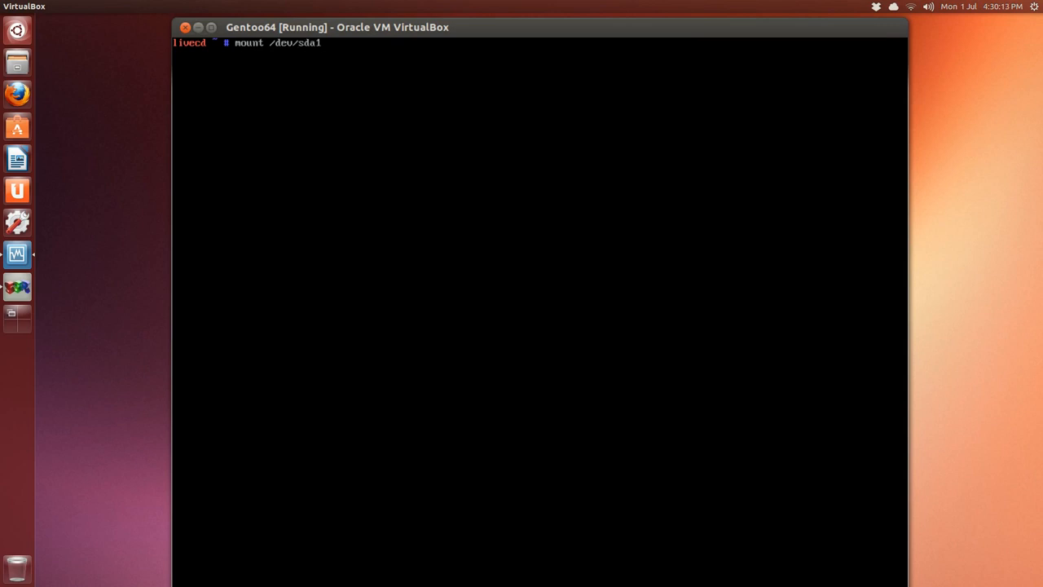
{"action": "type", "text": "/mnt"}
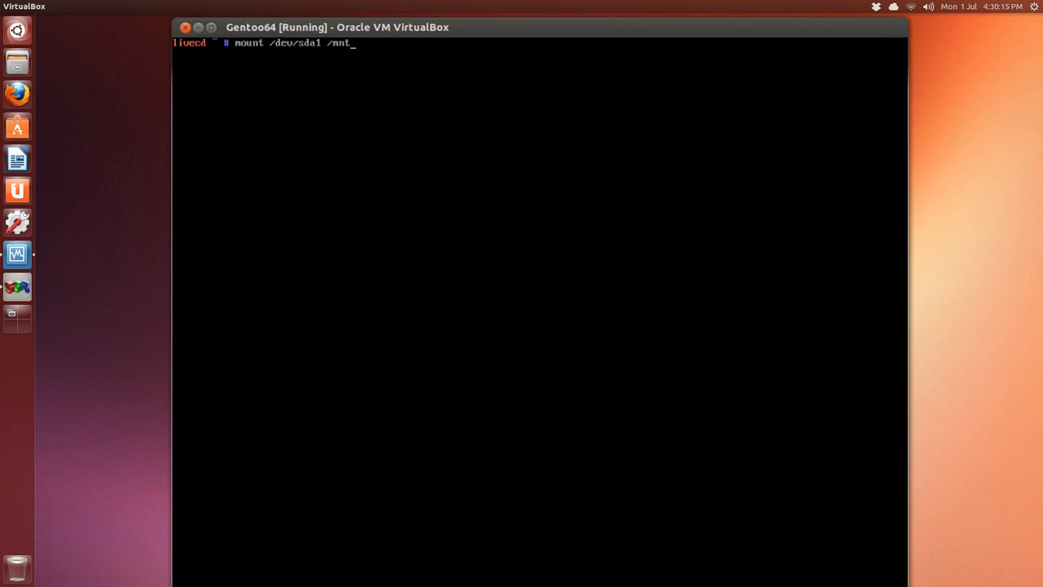
{"action": "type", "text": "/genn"}
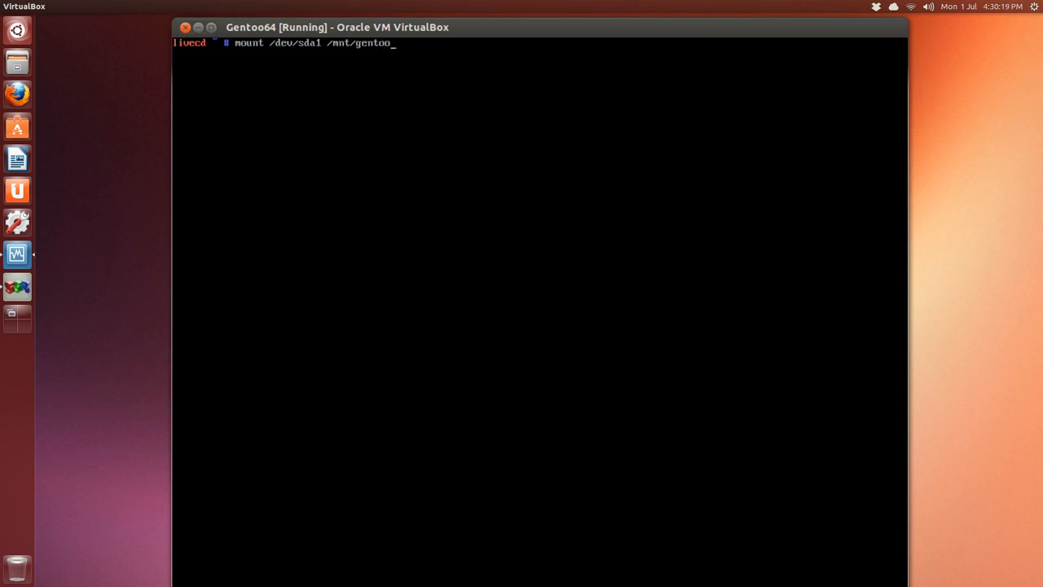
{"action": "key", "text": "Return"}
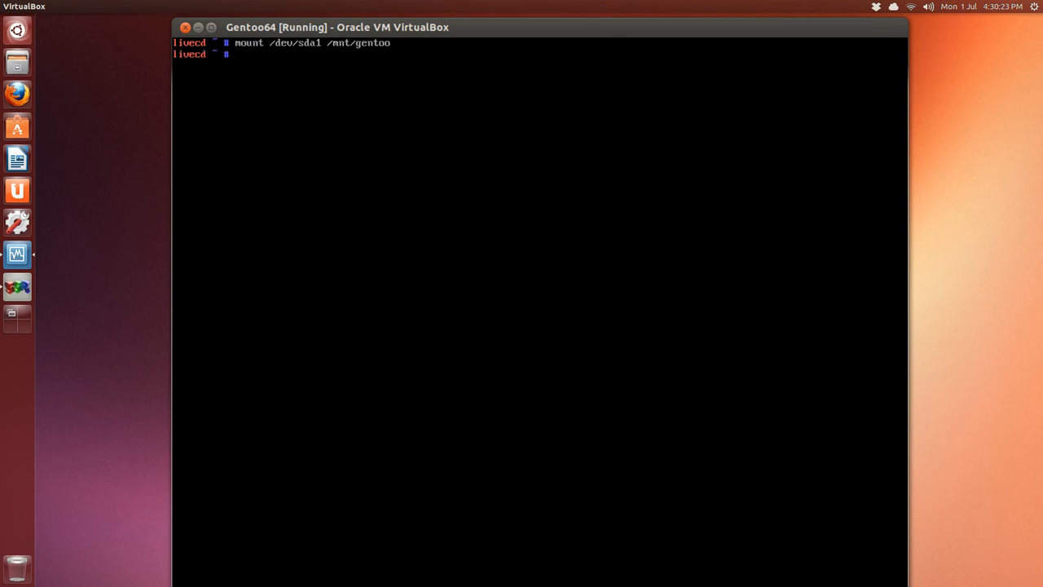
Step: Create /mnt/gentoo/home and mount /dev/sda3 on it
{"action": "type", "text": "mk"}
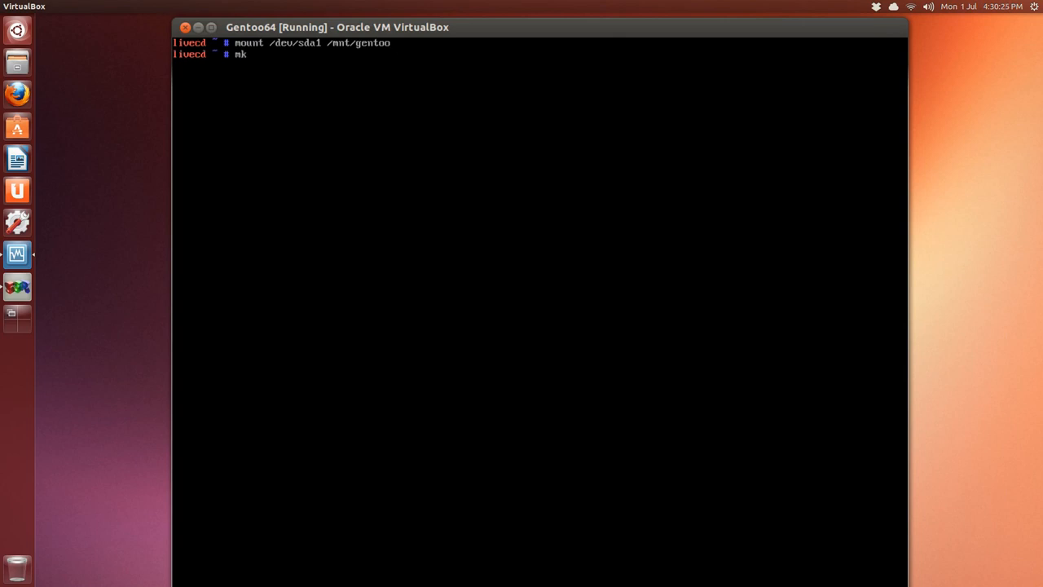
{"action": "type", "text": "i"}
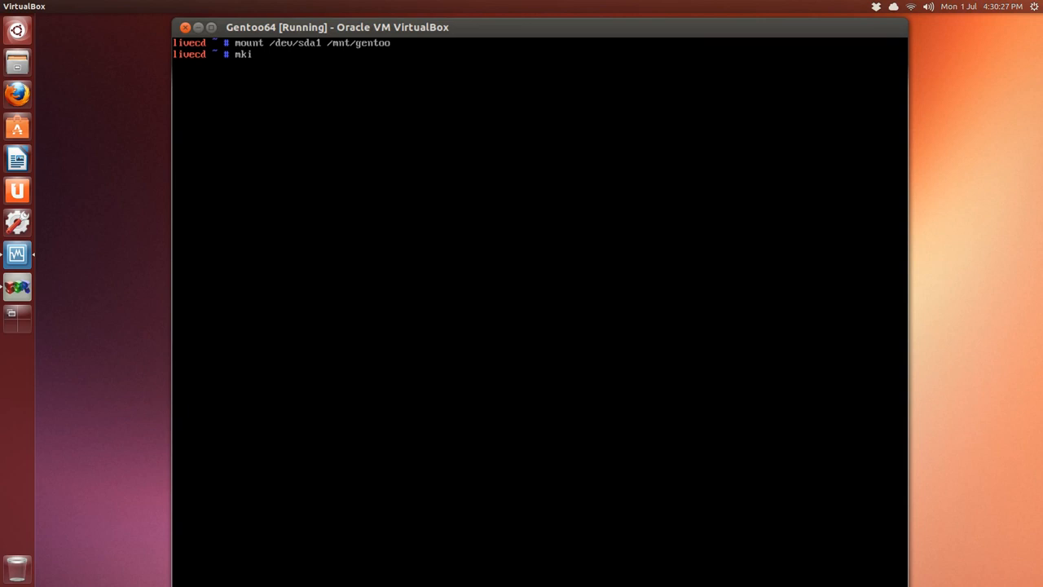
{"action": "key", "text": "BackSpace"}
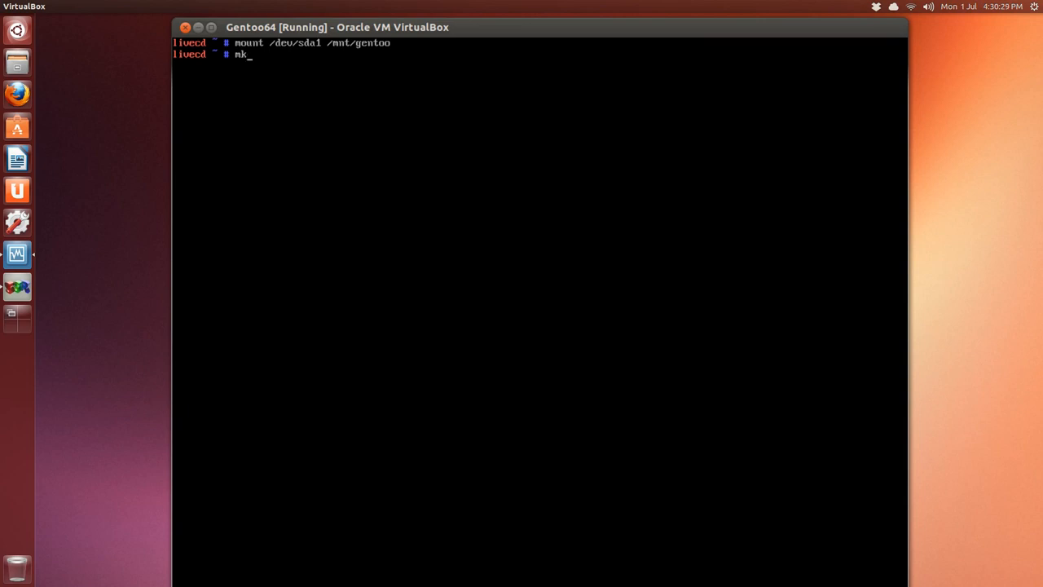
{"action": "type", "text": "dir"}
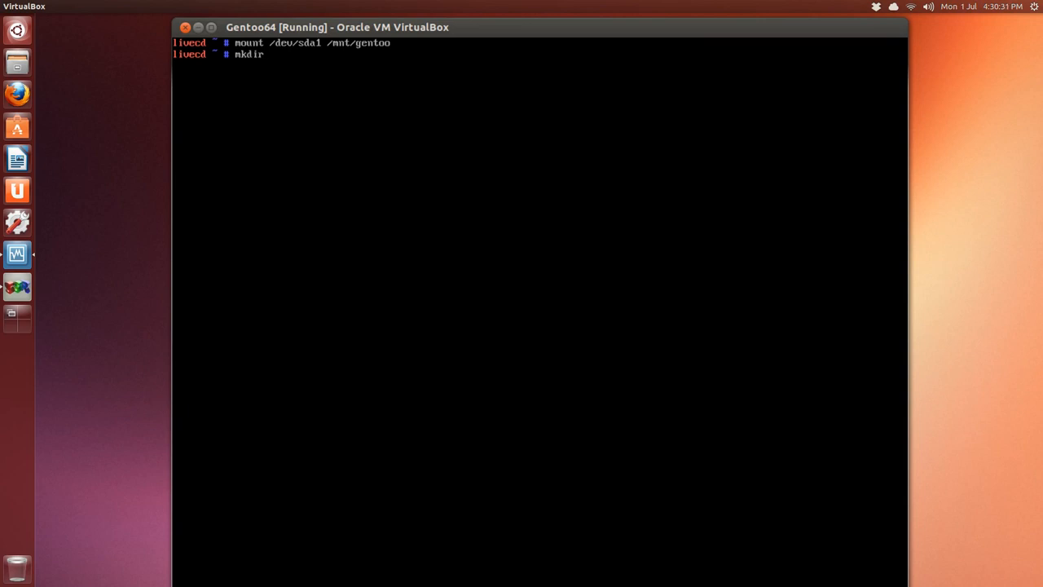
{"action": "type", "text": "/mt"}
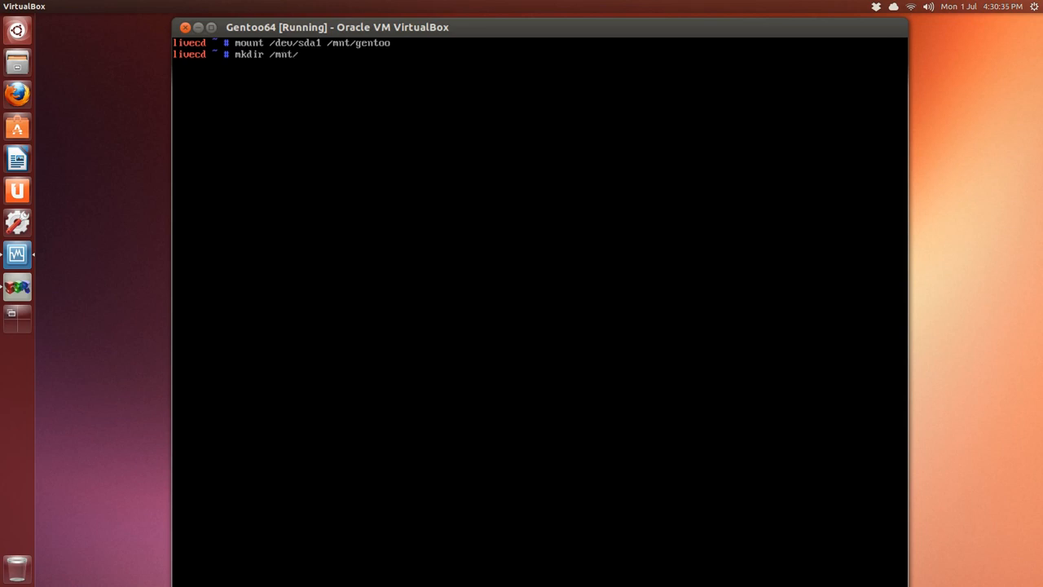
{"action": "type", "text": "gentoo"}
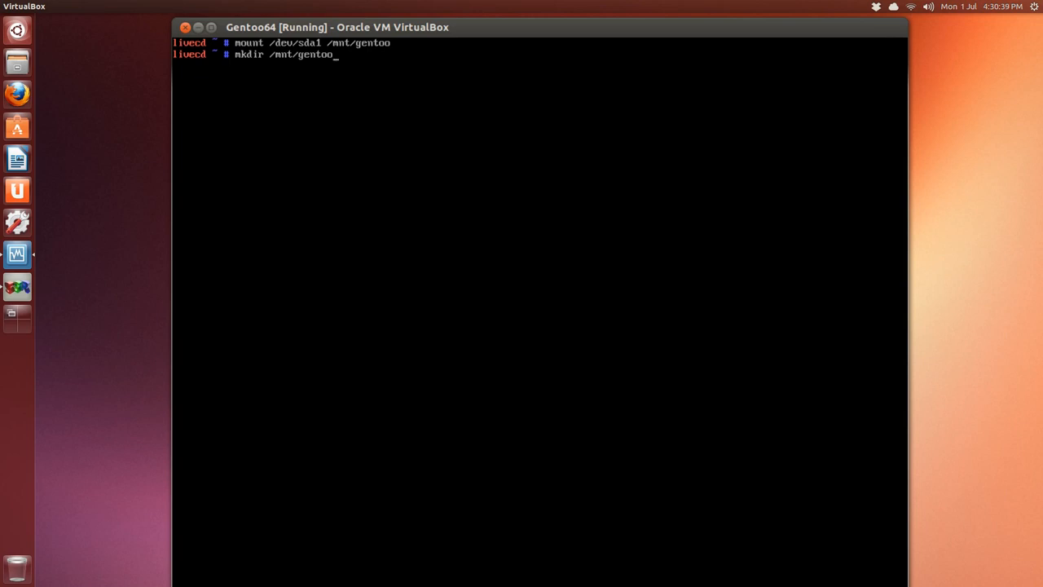
{"action": "type", "text": "home"}
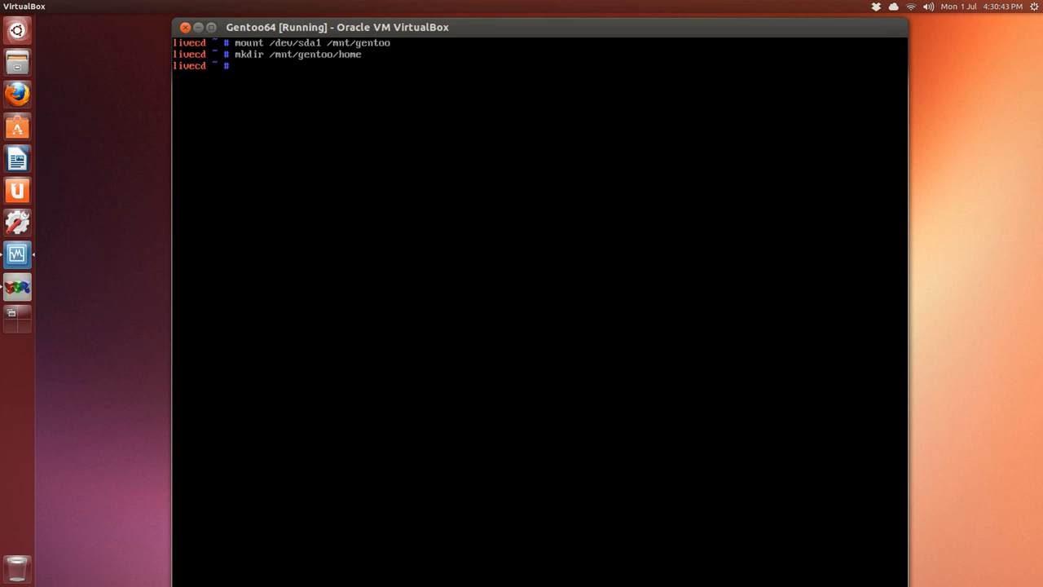
{"action": "type", "text": "mkdir /mnt/gentoo/home"}
{"action": "type", "text": "mount /d"}
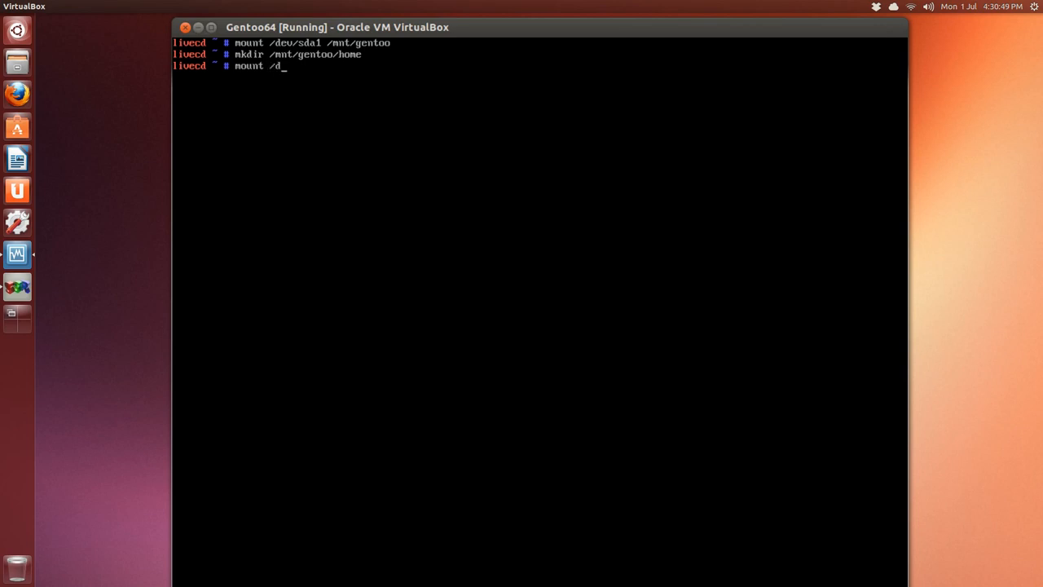
{"action": "type", "text": "ev/sda3 /mnt/gentoo/"}
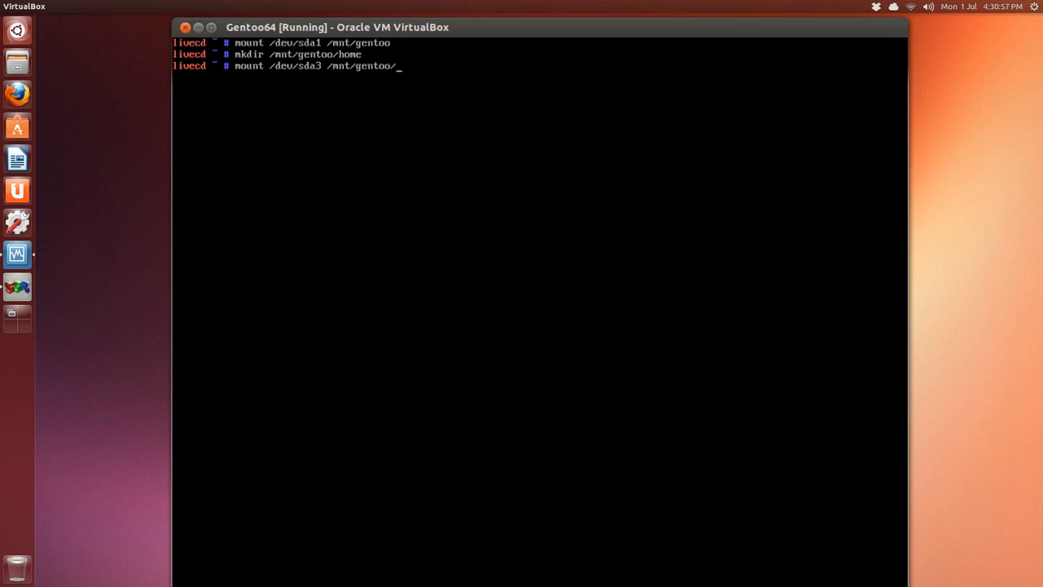
{"action": "type", "text": "home"}
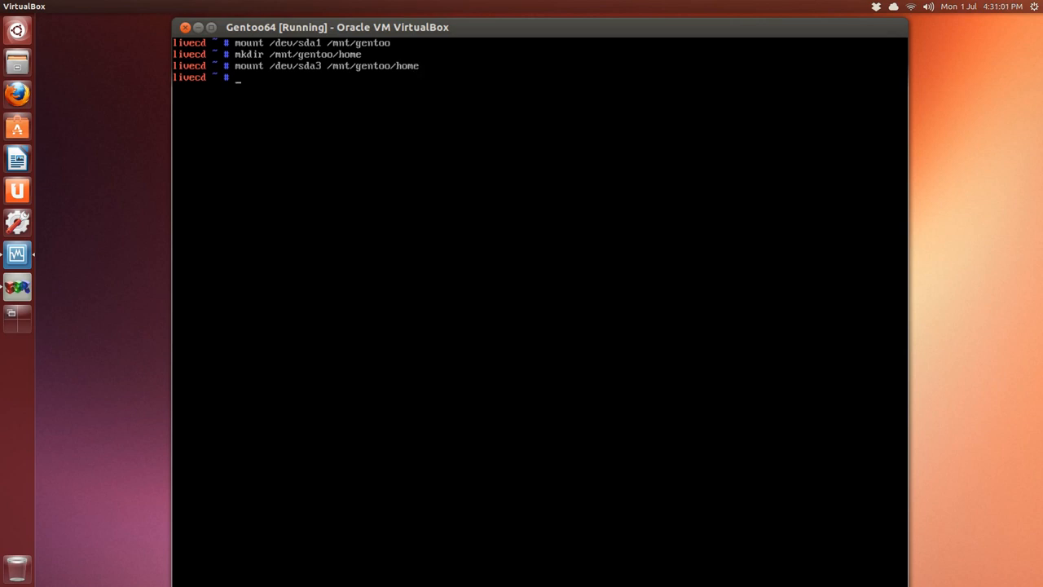
Step: Change into /mnt/gentoo, clear, and list its contents (home, lost+found)
{"action": "type", "text": "cd"}
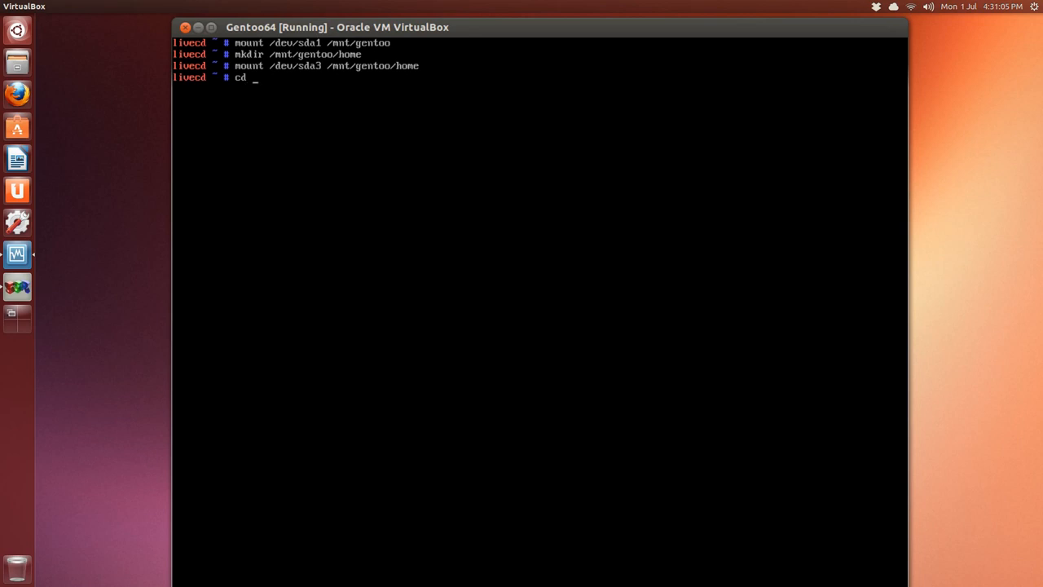
{"action": "type", "text": "mnt"}
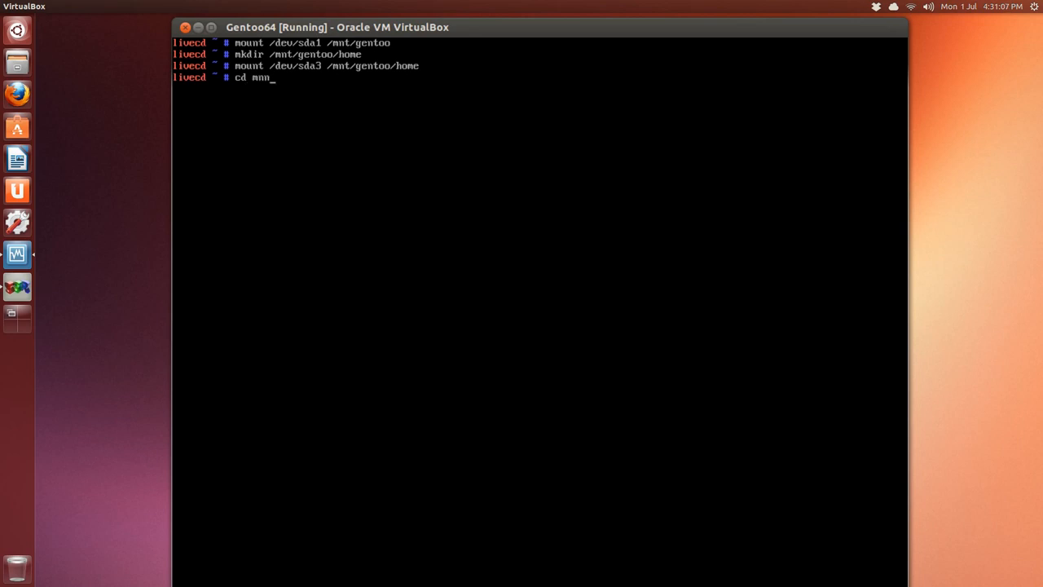
{"action": "key", "text": "BackSpace"}
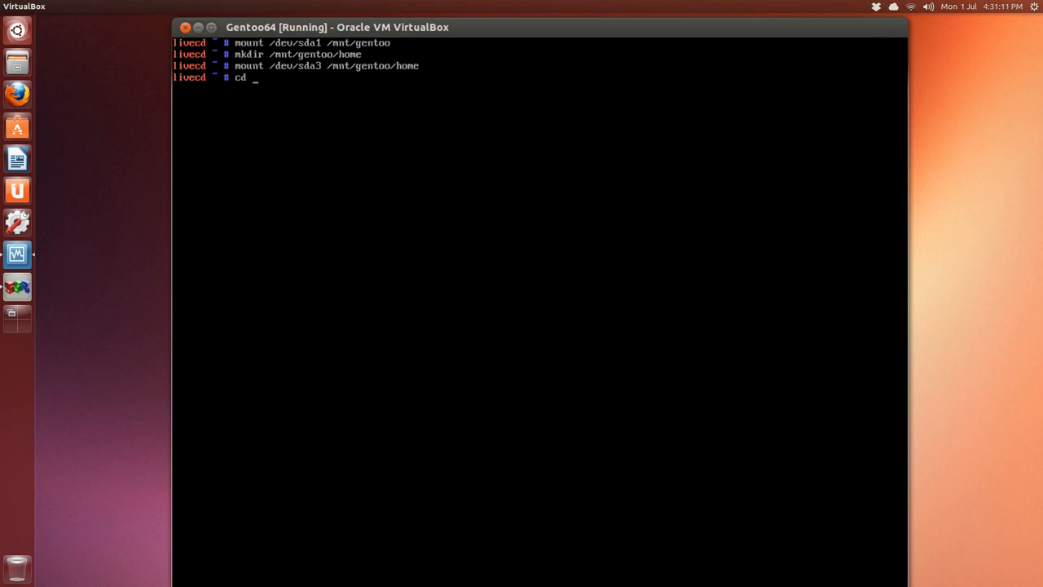
{"action": "type", "text": "/mnt/g"}
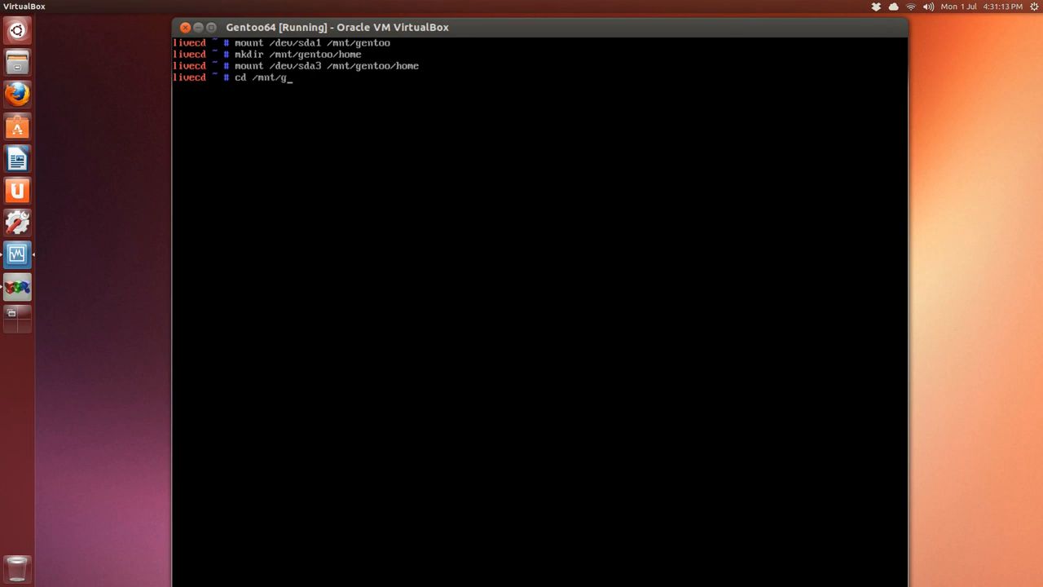
{"action": "type", "text": "entoo"}
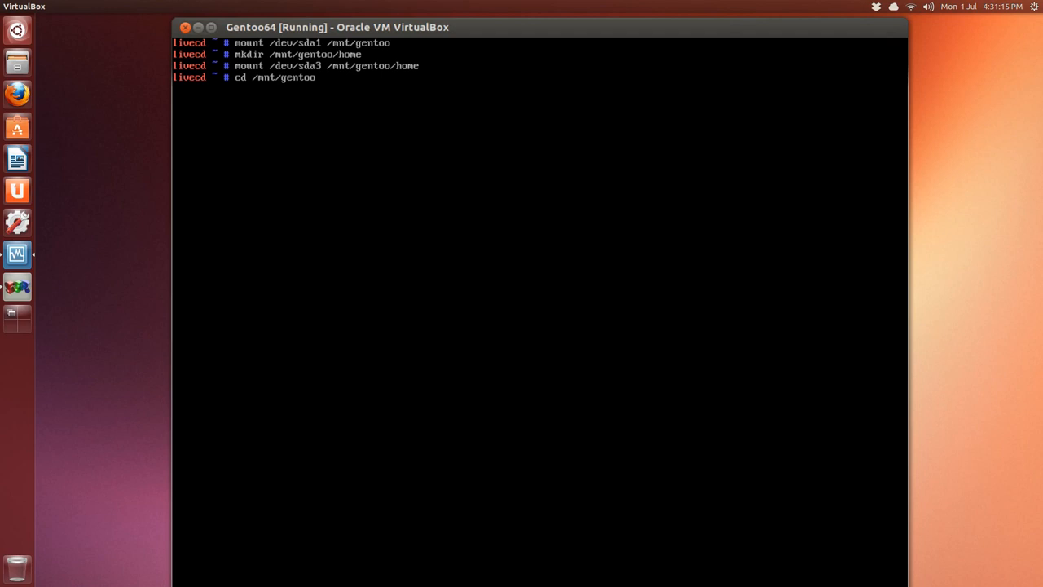
{"action": "type", "text": "clear"}
{"action": "type", "text": "ls"}
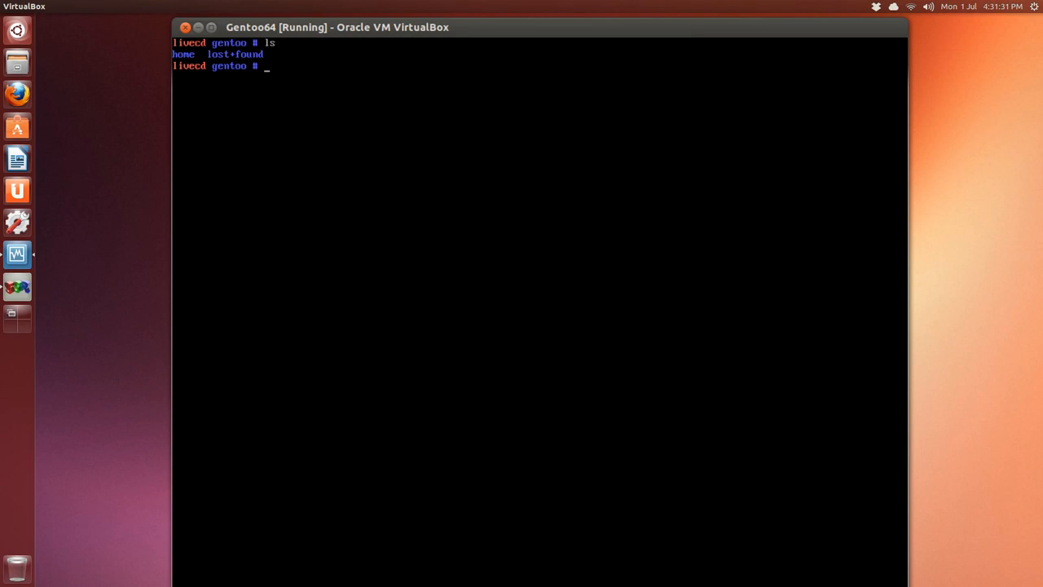
{"action": "type", "text": "l"}
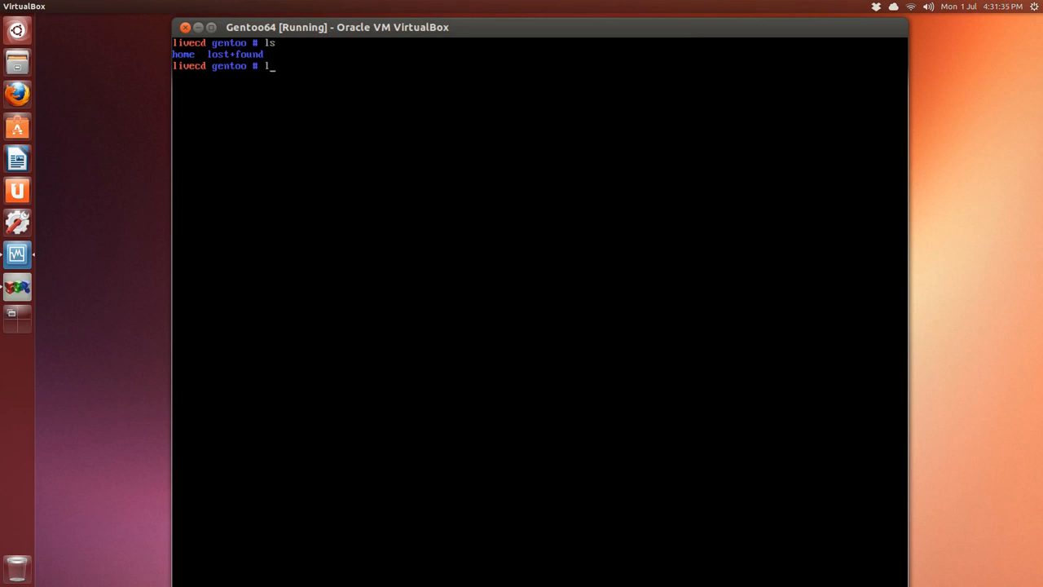
{"action": "type", "text": "inks"}
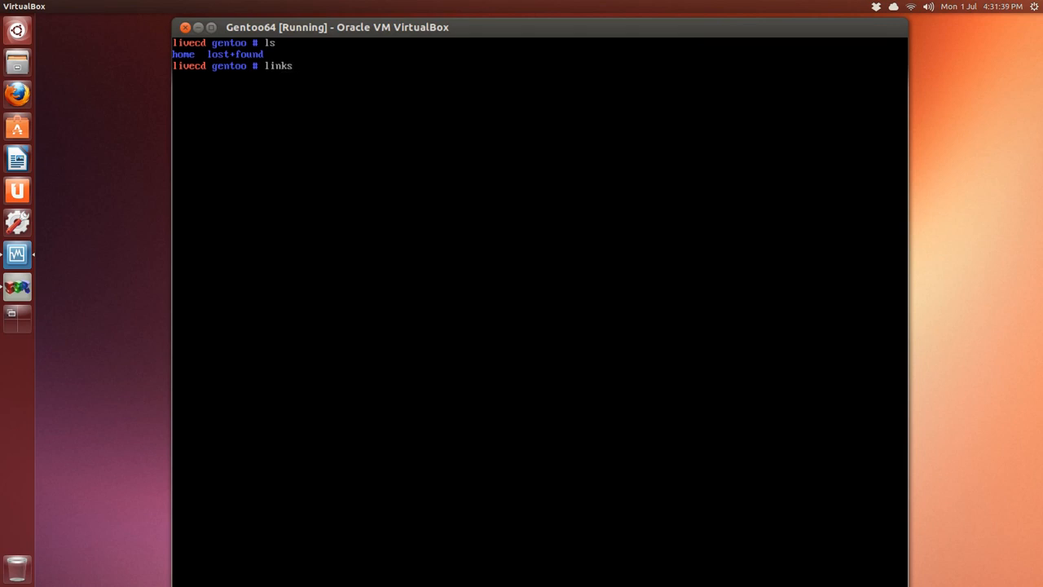
{"action": "type", "text": "h"}
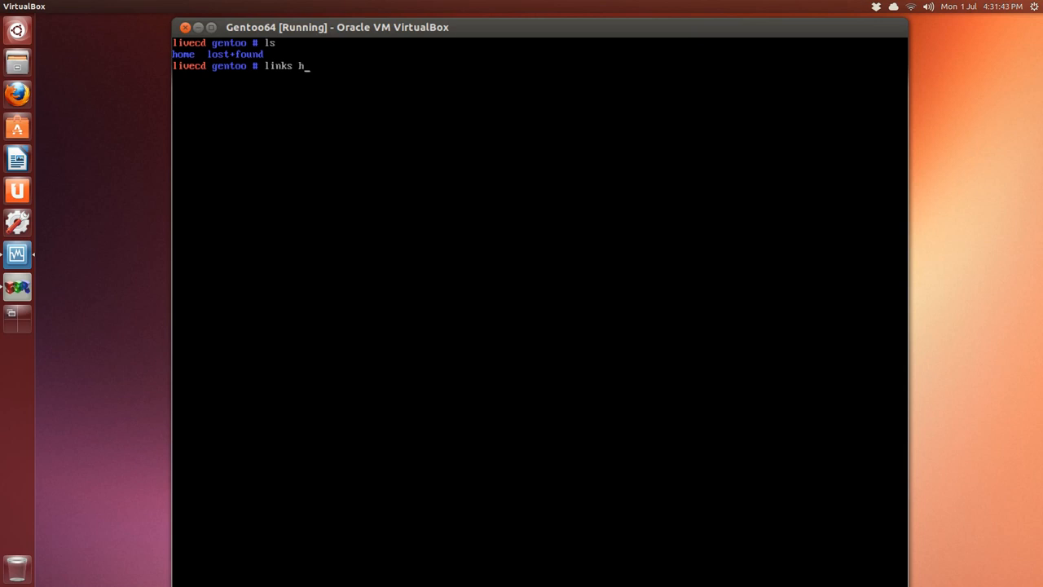
{"action": "type", "text": "tt"}
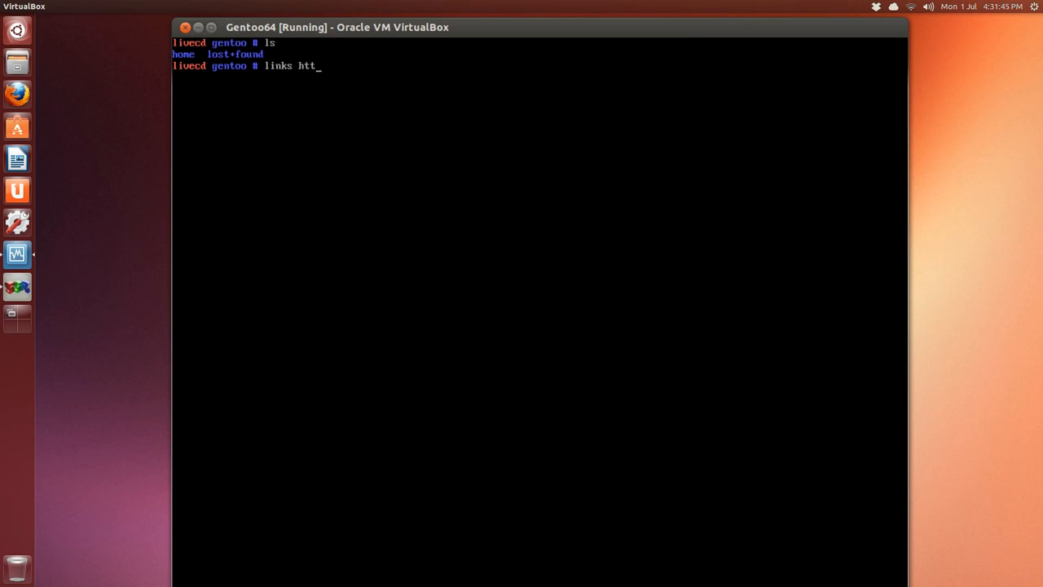
{"action": "type", "text": "p"}
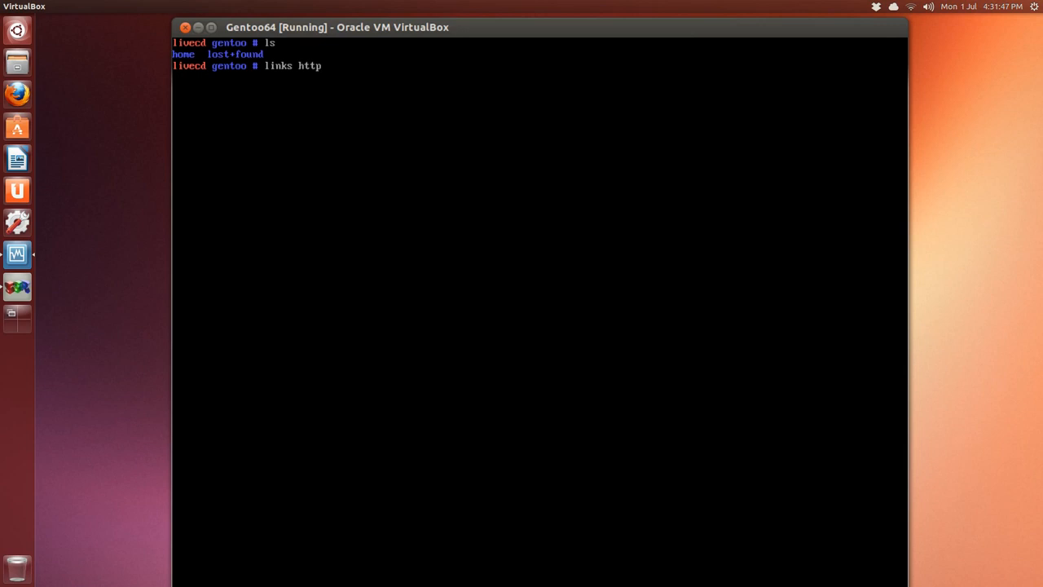
{"action": "type", "text": ":/"}
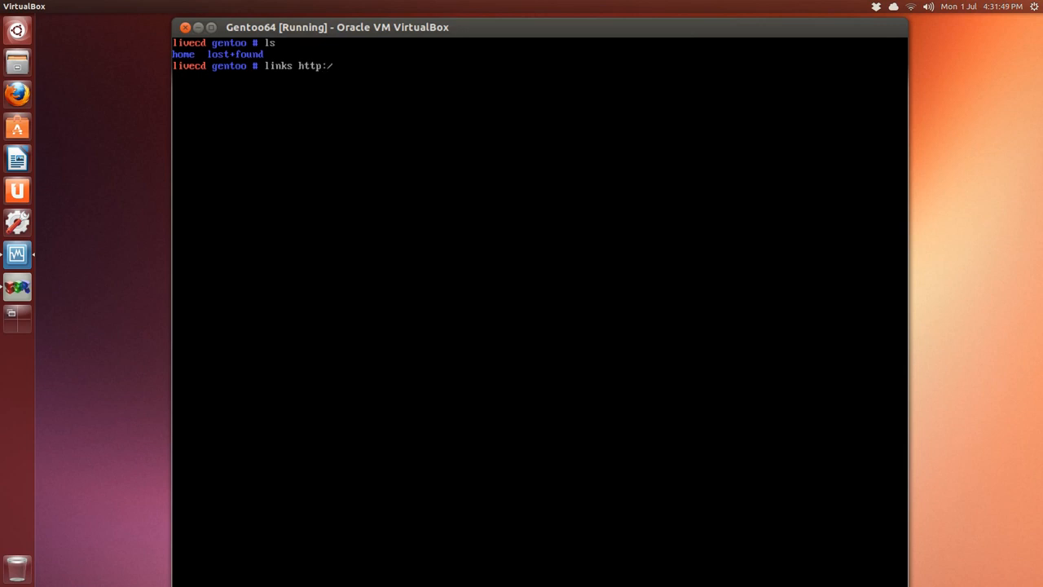
{"action": "type", "text": "/www"}
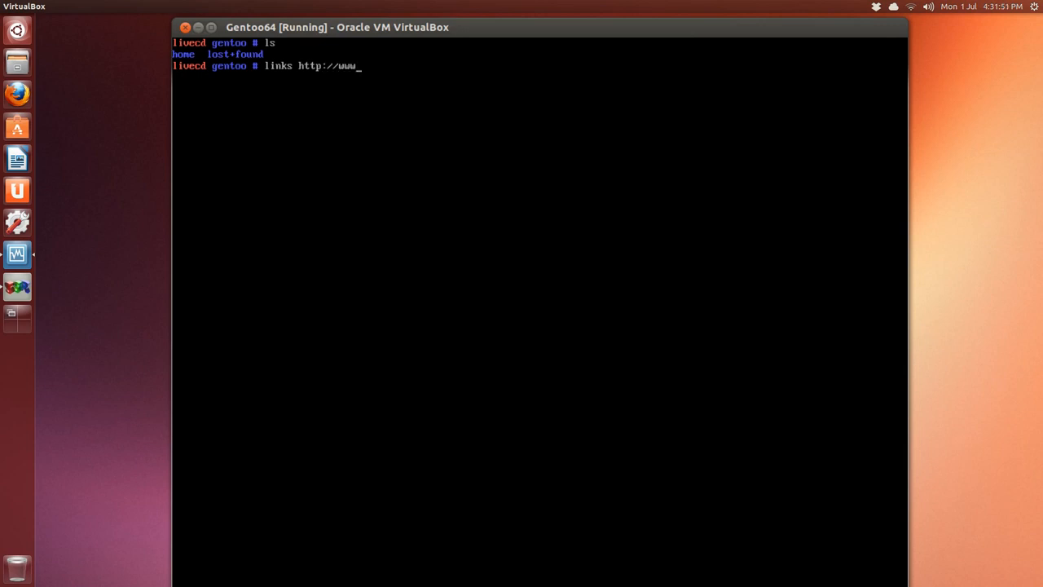
{"action": "type", "text": ".gentoo.org"}
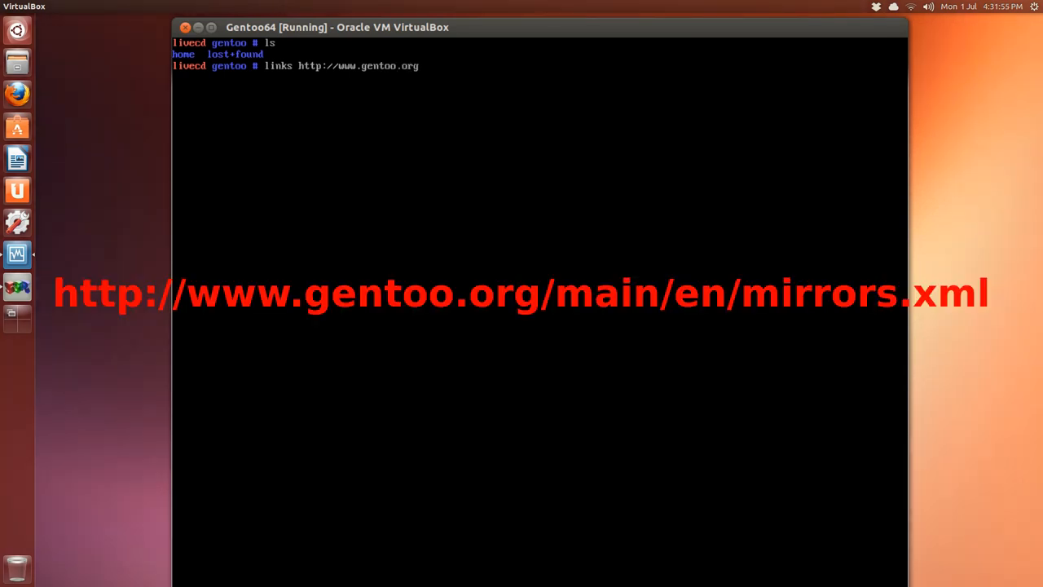
{"action": "type", "text": "/mai/e"}
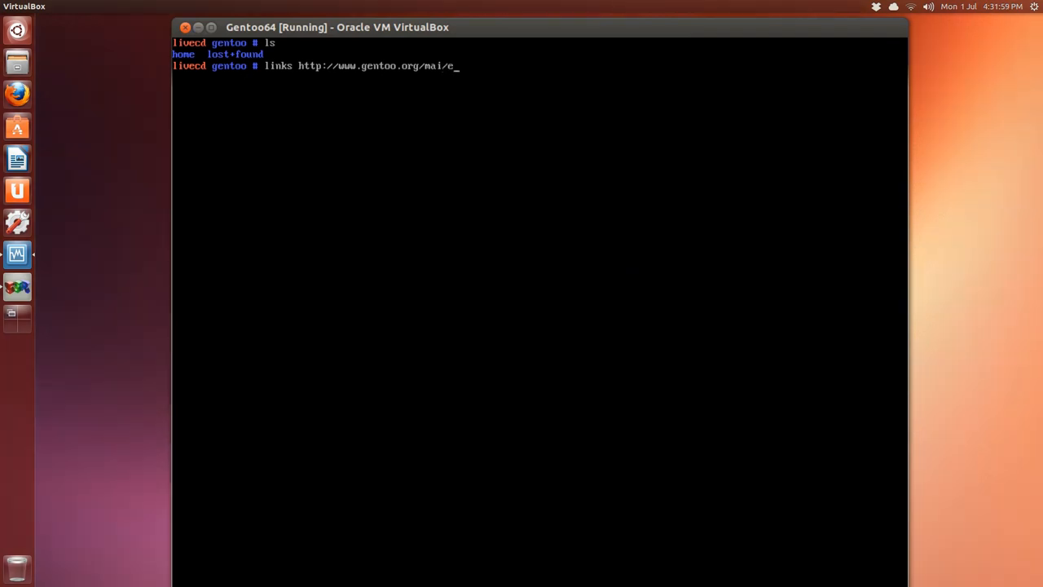
{"action": "type", "text": "n/"}
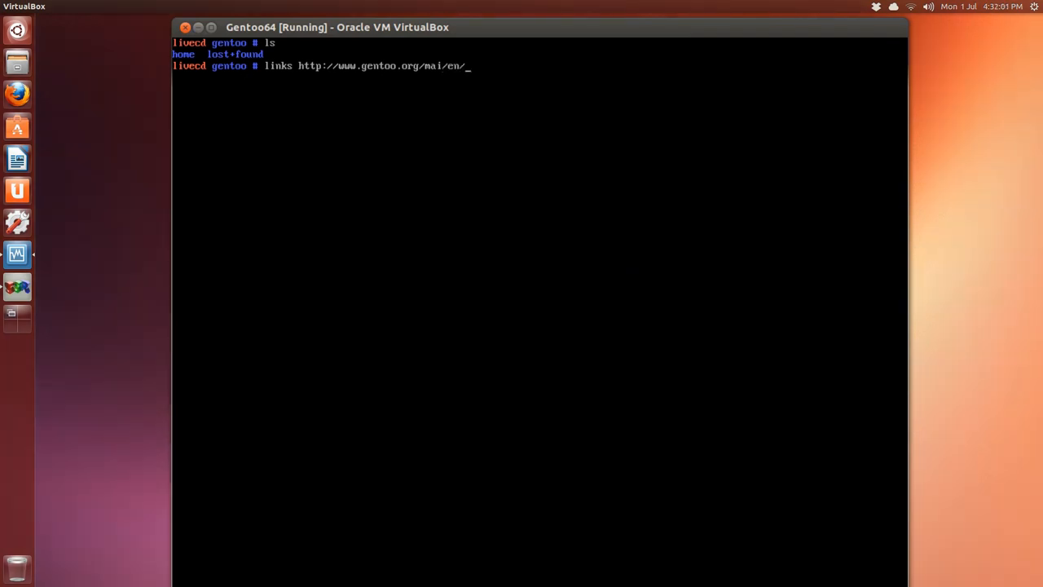
{"action": "type", "text": "mi"}
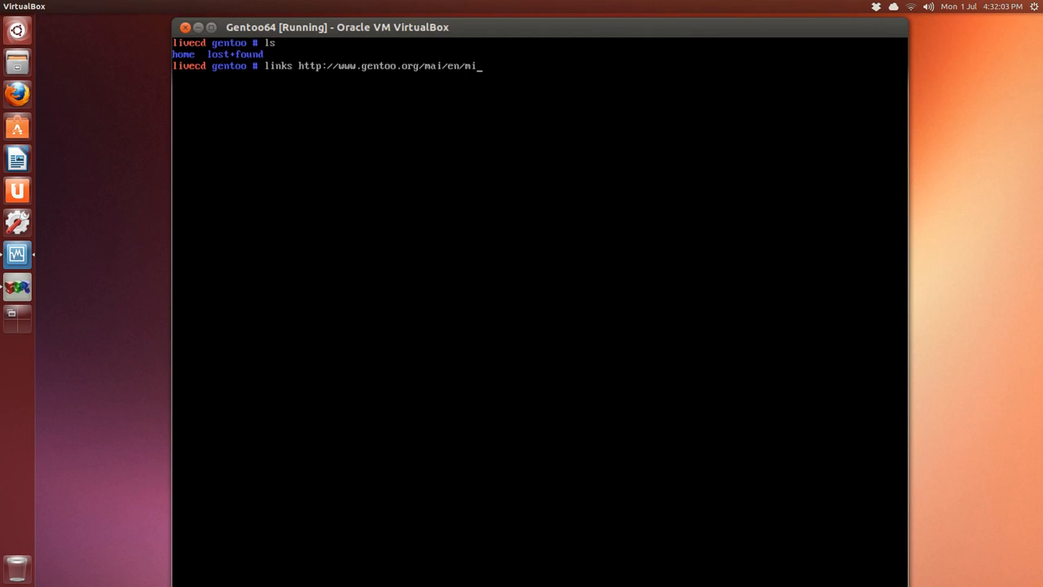
{"action": "type", "text": "rros"}
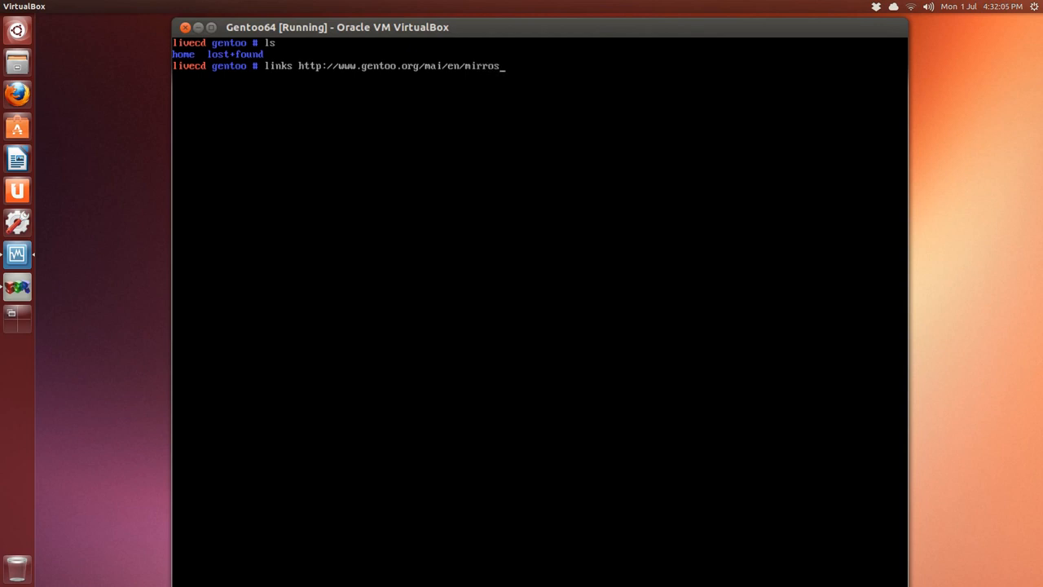
{"action": "type", "text": "rr"}
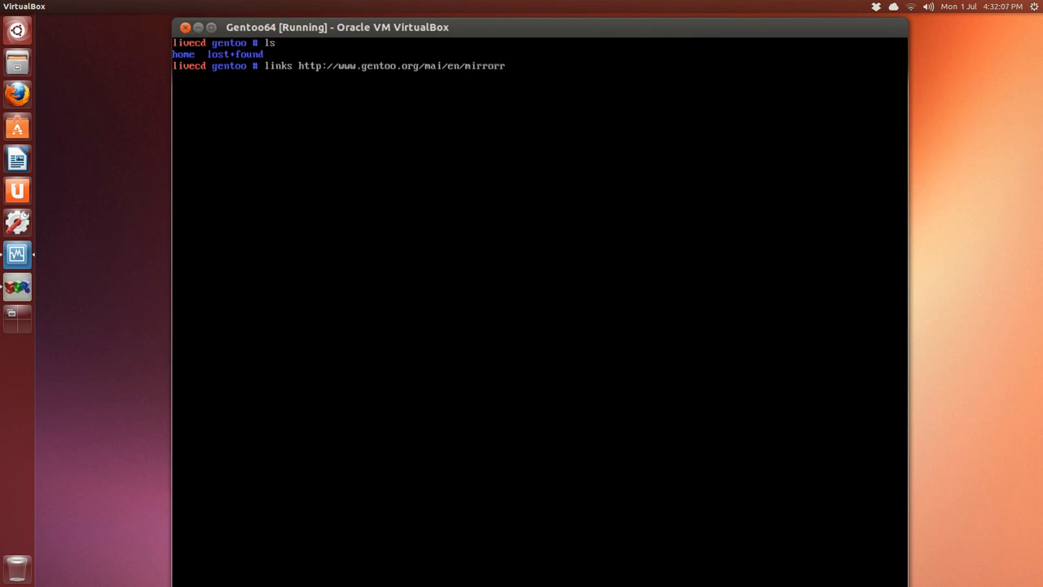
{"action": "key", "text": "Backspace"}
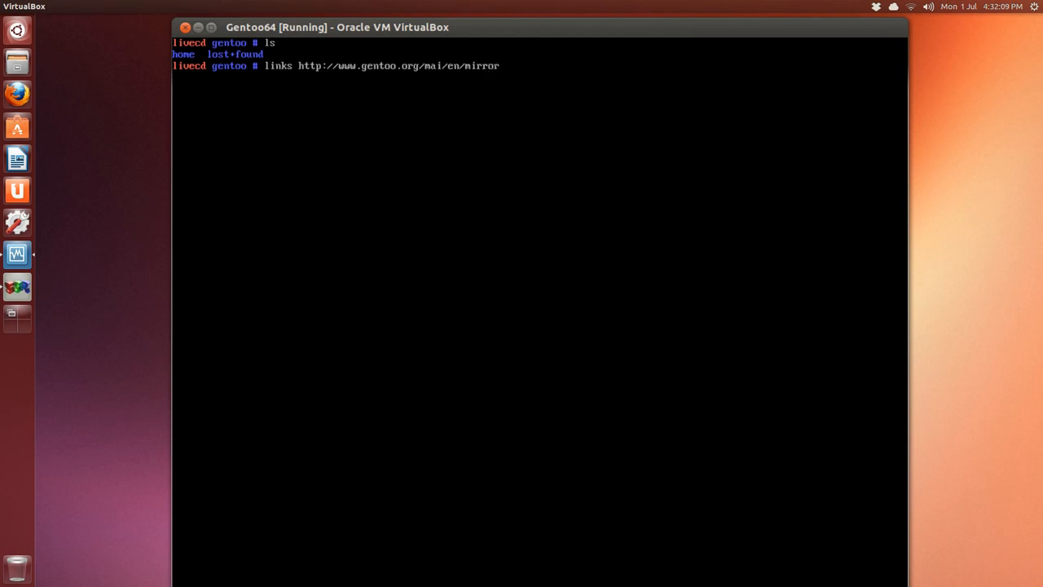
{"action": "type", "text": "s.xm"}
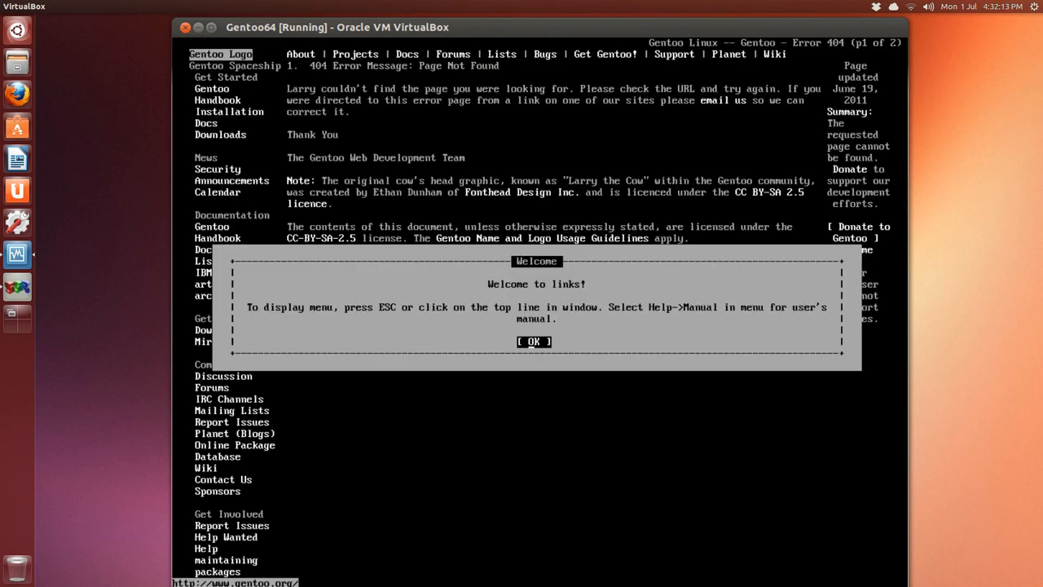
Step: Dismiss the welcome notice and browse Waterloo mirror to releases/amd64/current-stage3
{"action": "left_click", "coordinate": [533, 342]}
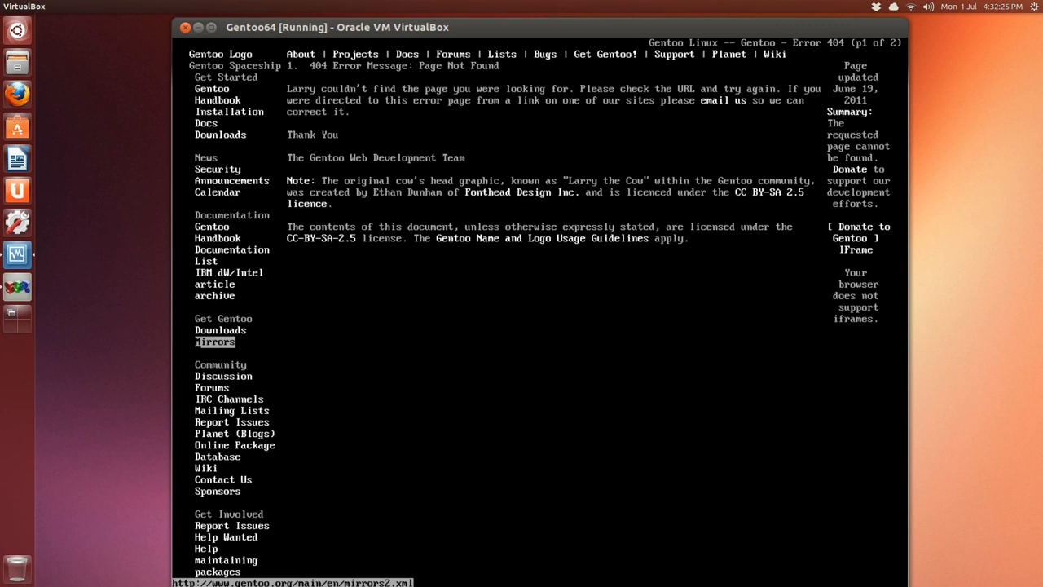
{"action": "left_click", "coordinate": [214, 341]}
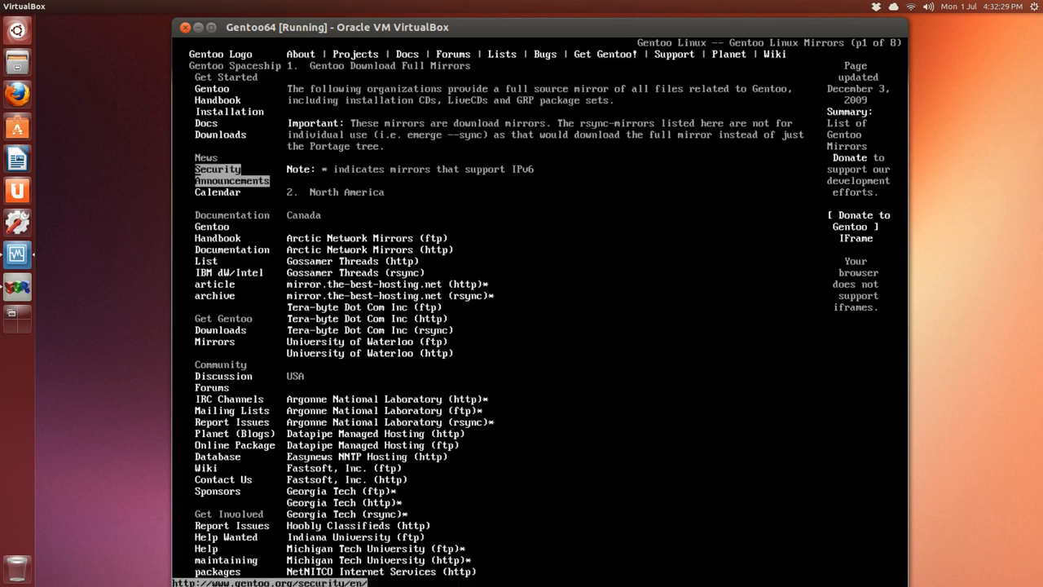
{"action": "mouse_move", "coordinate": [366, 317]}
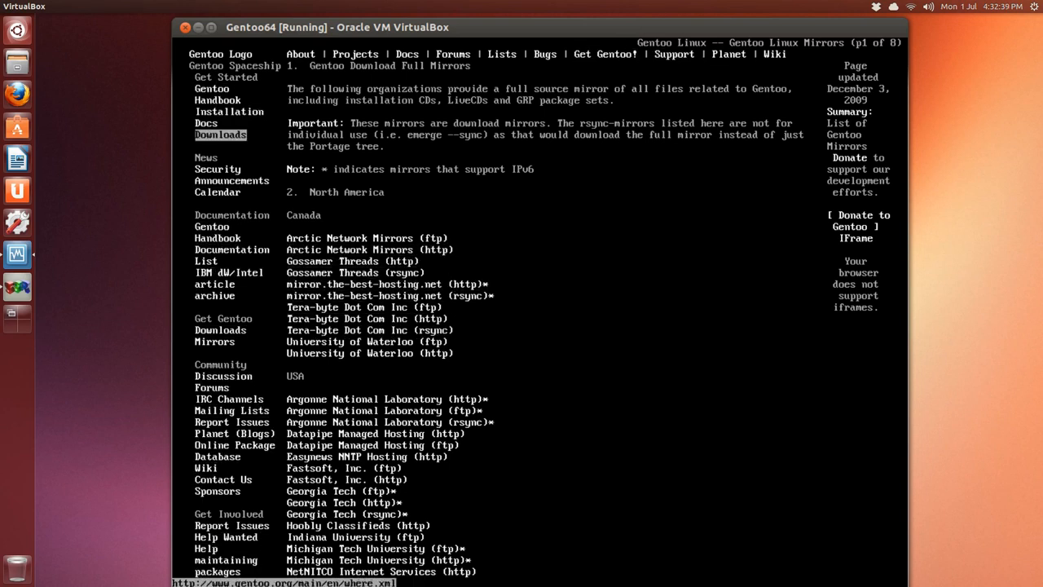
{"action": "mouse_move", "coordinate": [387, 399]}
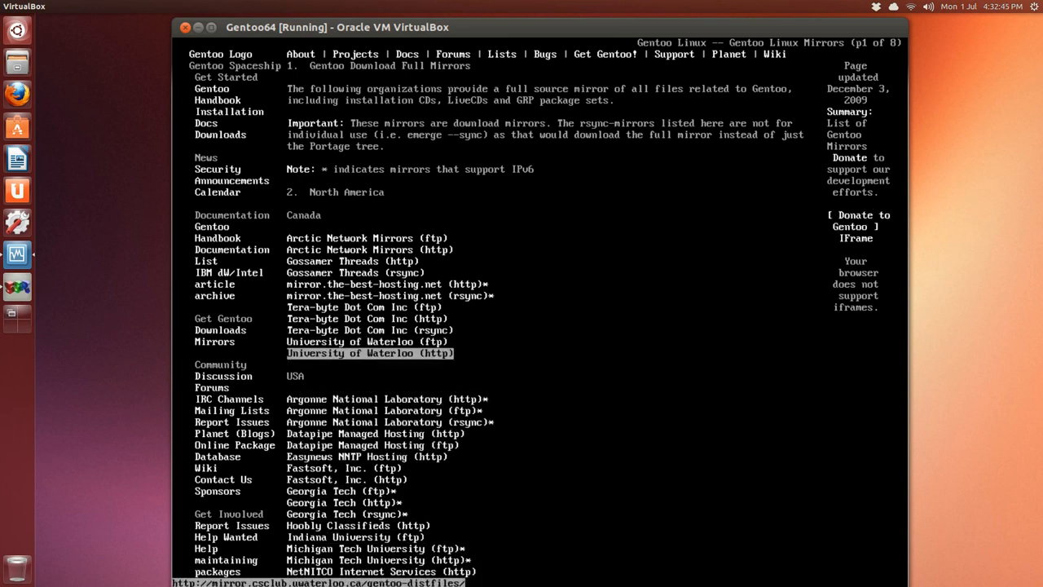
{"action": "left_click", "coordinate": [370, 352]}
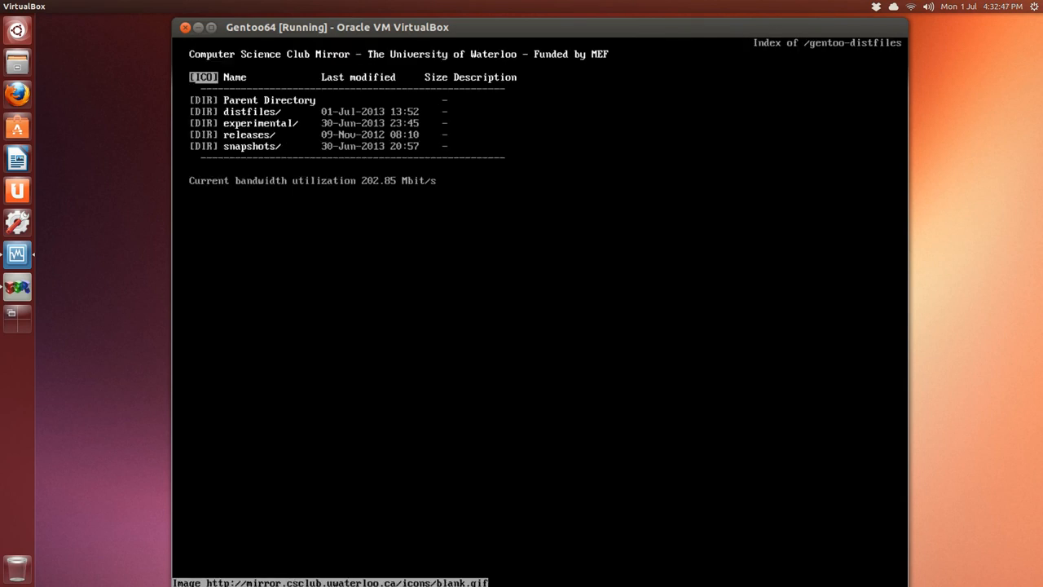
{"action": "mouse_move", "coordinate": [249, 135]}
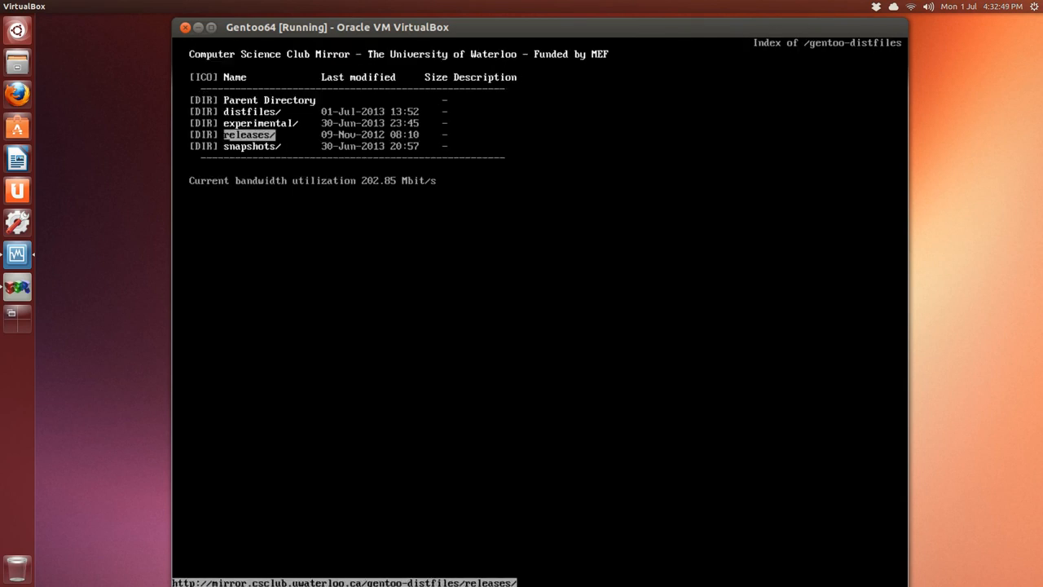
{"action": "left_click", "coordinate": [249, 133]}
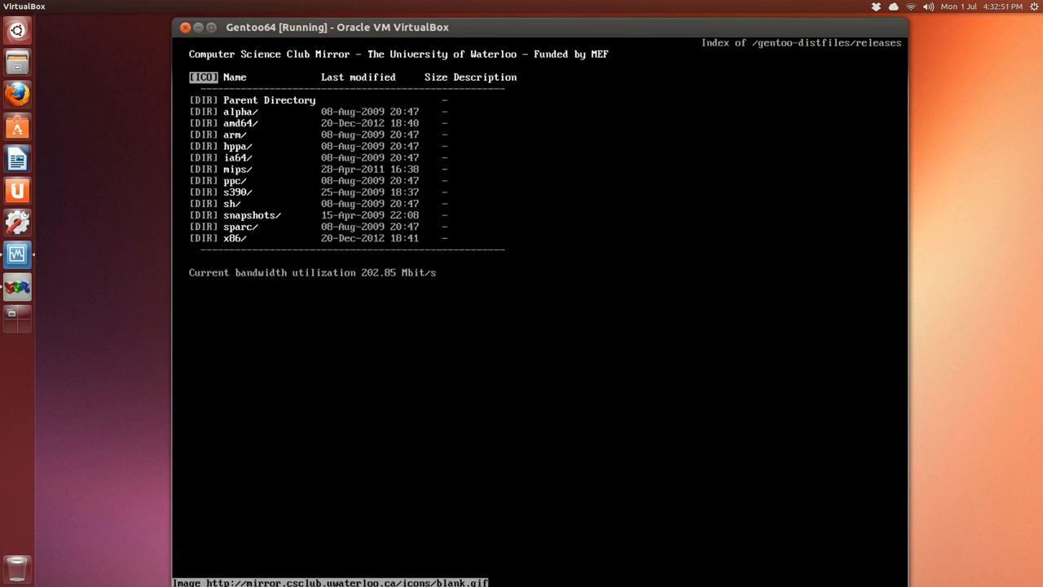
{"action": "left_click", "coordinate": [238, 123]}
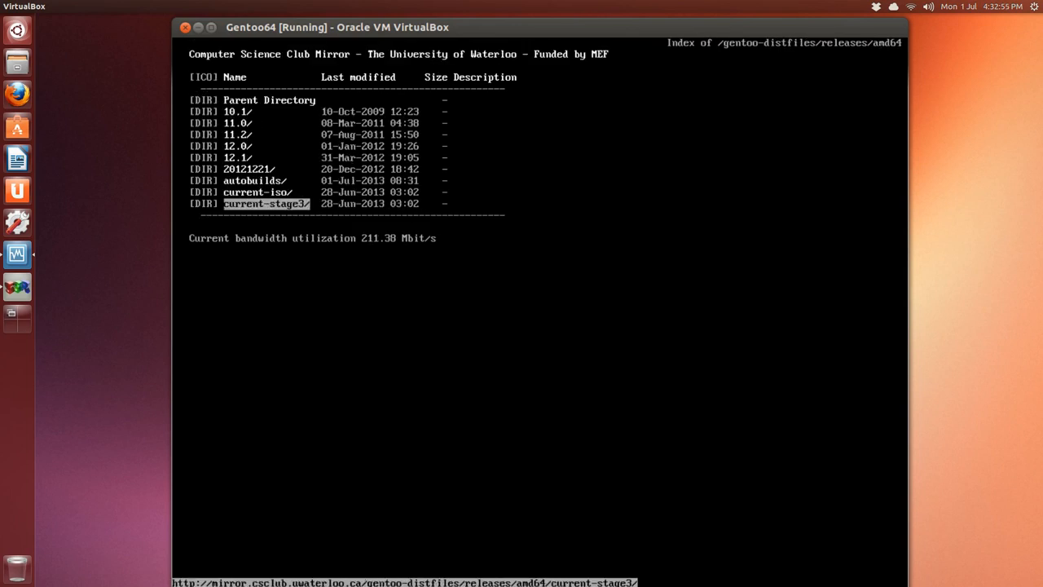
{"action": "left_click", "coordinate": [265, 203]}
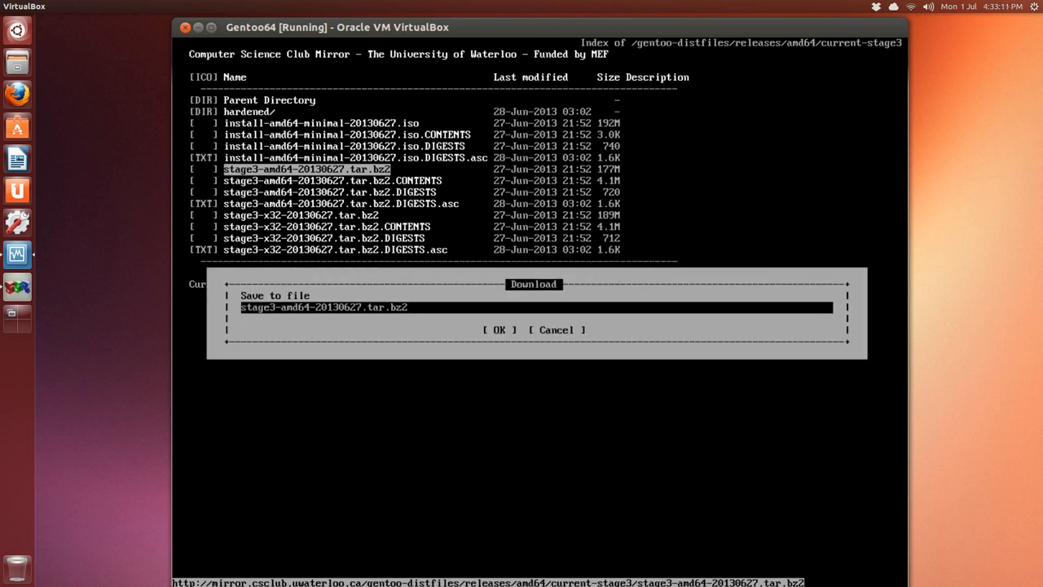
Step: Confirm saving the stage3 tarball in the Download dialog
{"action": "left_click", "coordinate": [499, 329]}
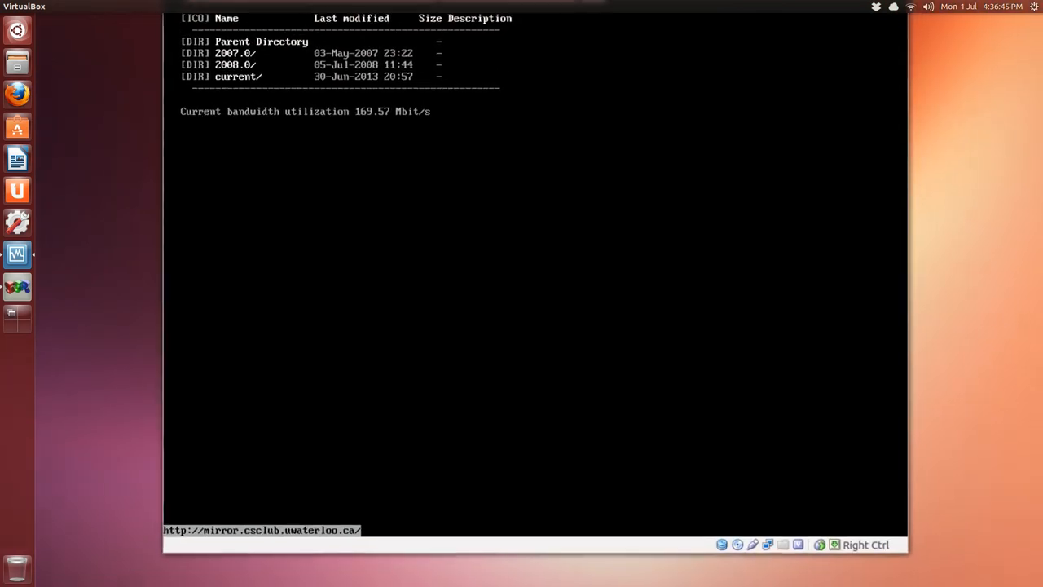
Step: Open snapshots/current and save portage-latest.tar.bz2
{"action": "left_click", "coordinate": [429, 18]}
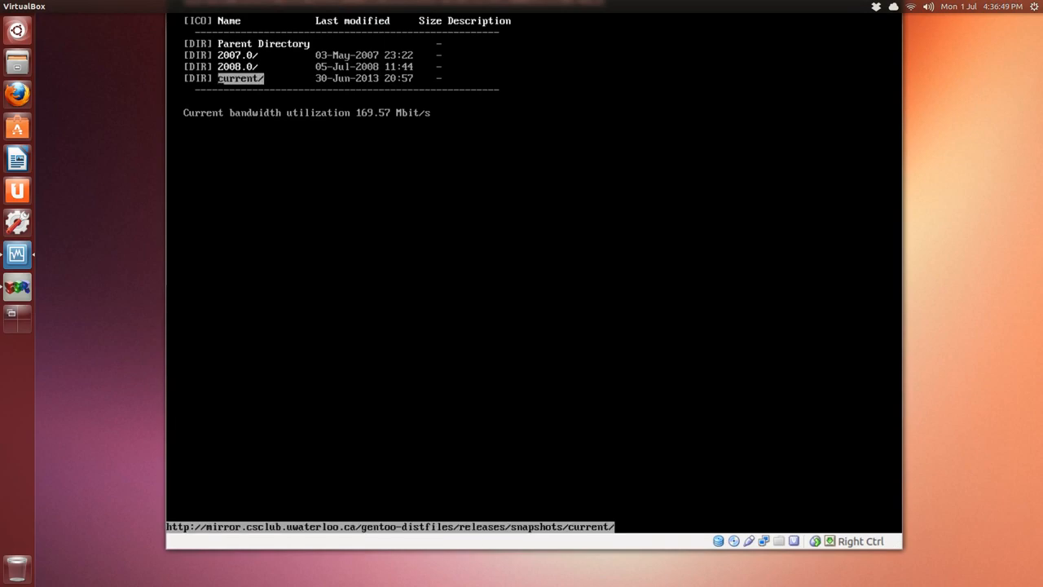
{"action": "left_click", "coordinate": [239, 79]}
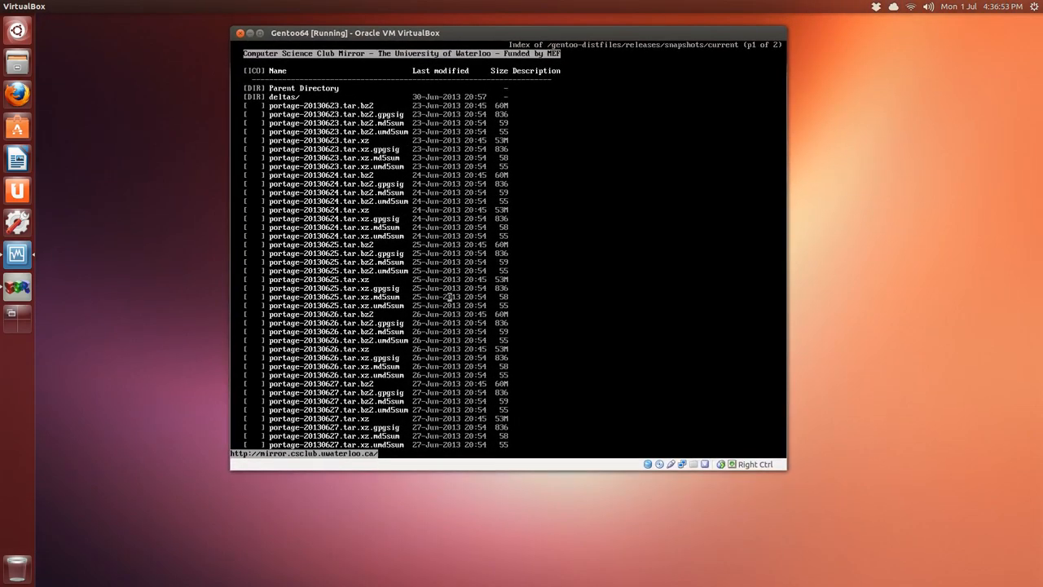
{"action": "scroll", "scroll_direction": "down", "scroll_amount": 3}
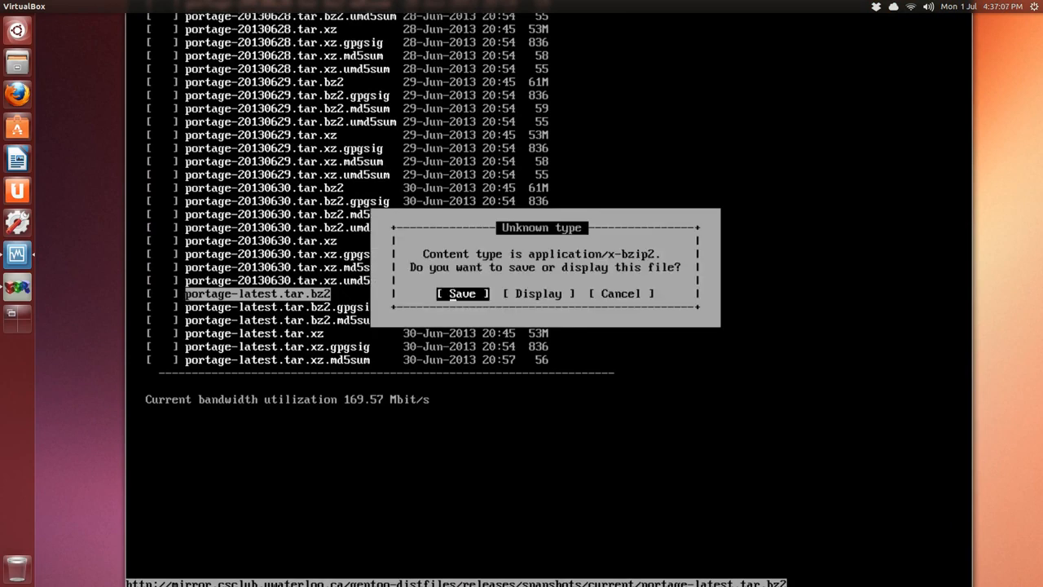
{"action": "left_click", "coordinate": [462, 293]}
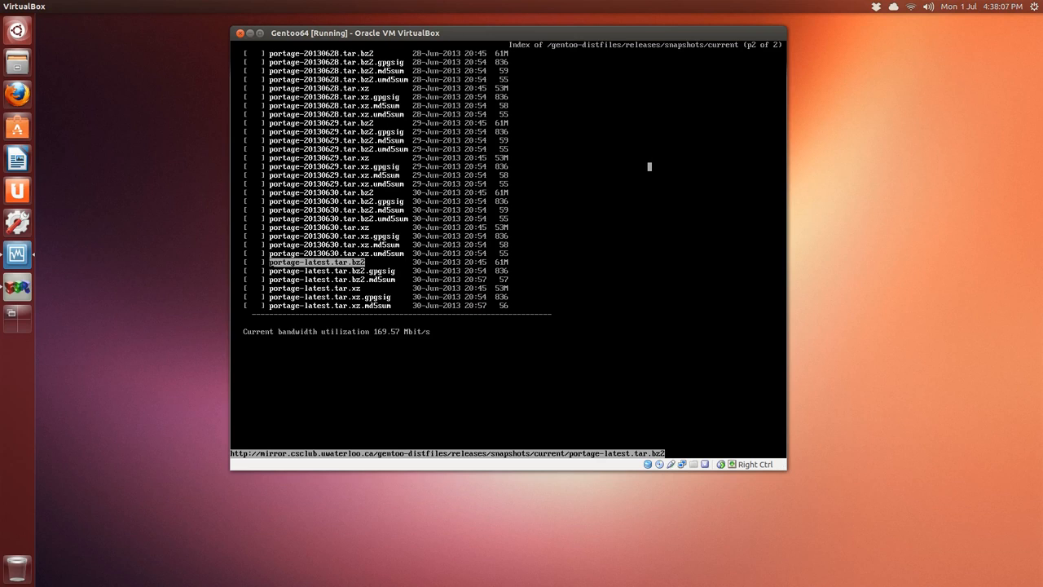
Step: Quit links, list the tarballs, and extract stage3-amd64-20130627.tar.bz2 with tar xvjpf
{"action": "key", "text": "q"}
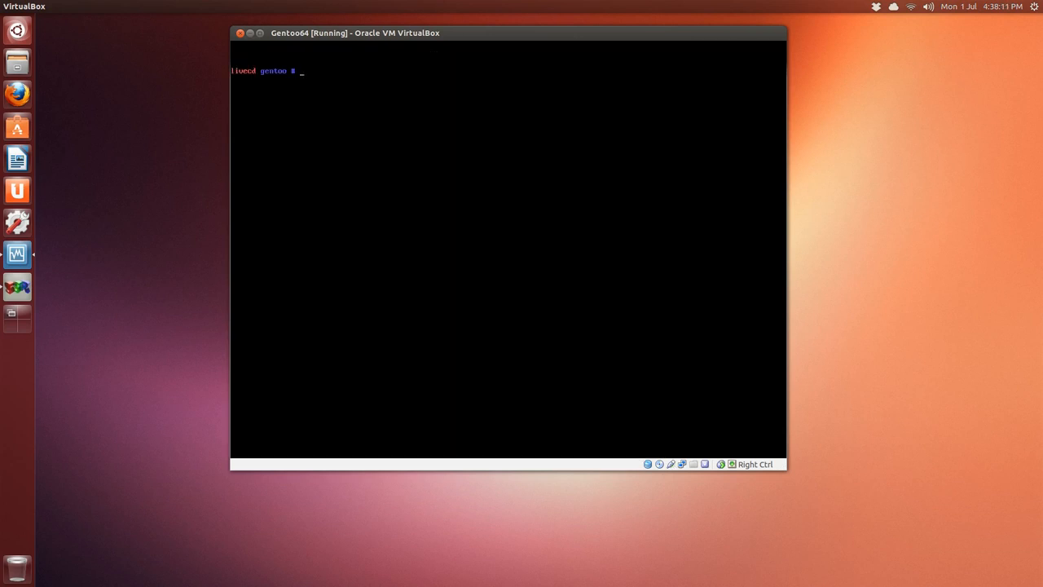
{"action": "type", "text": "ls"}
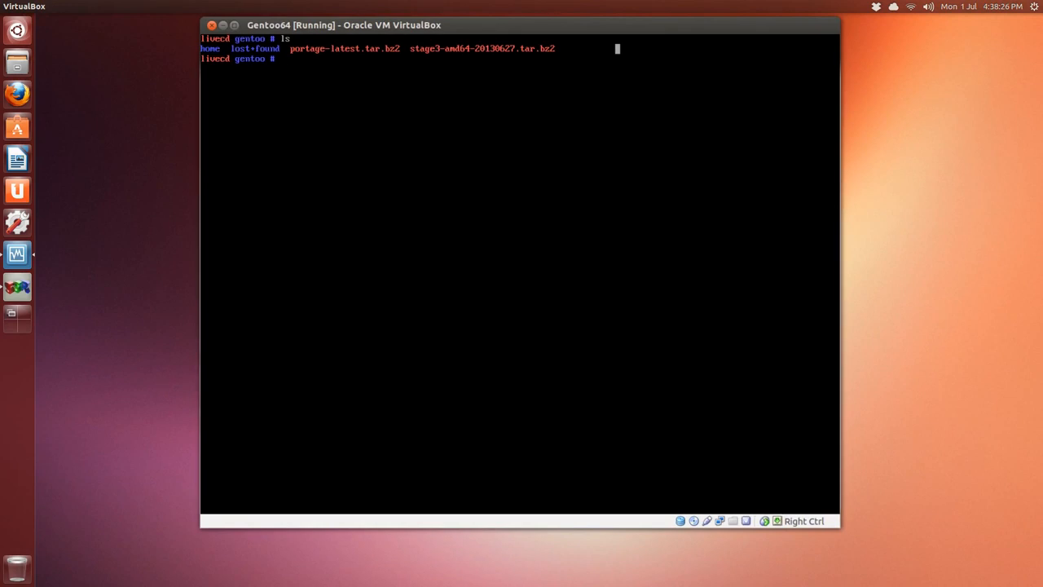
{"action": "type", "text": "tar"}
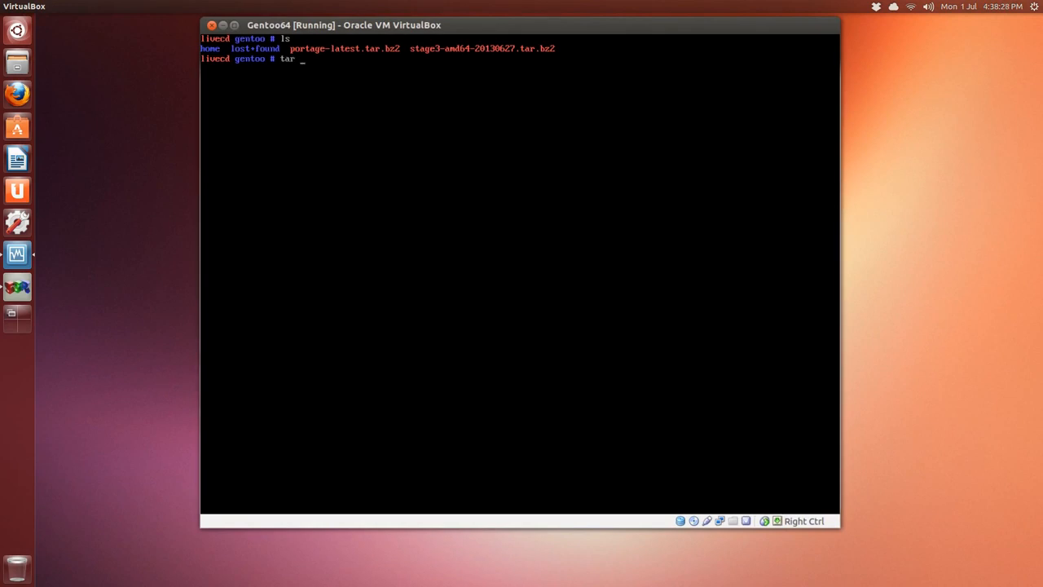
{"action": "type", "text": "x"}
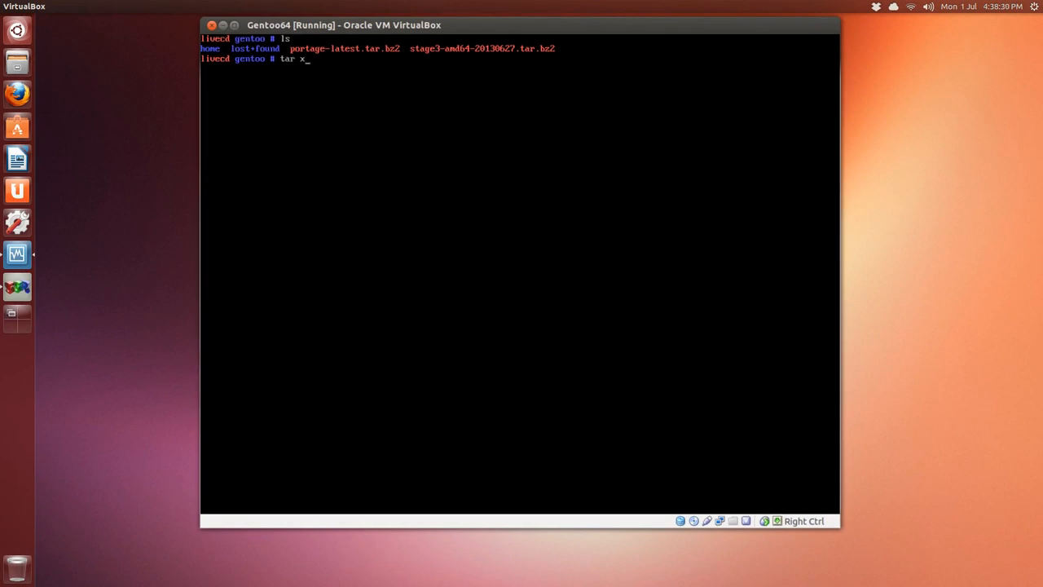
{"action": "type", "text": "vjh"}
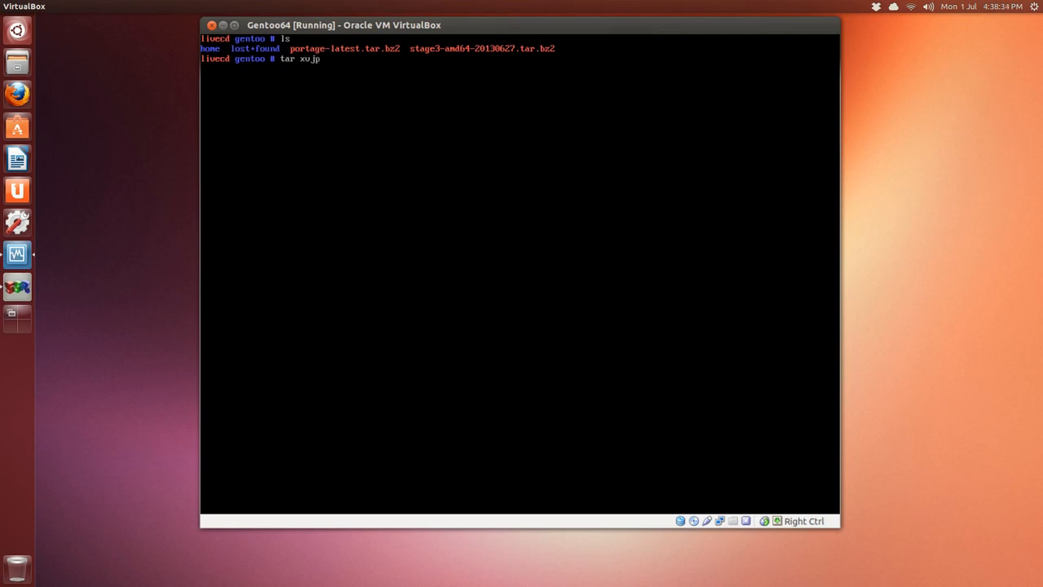
{"action": "type", "text": "f"}
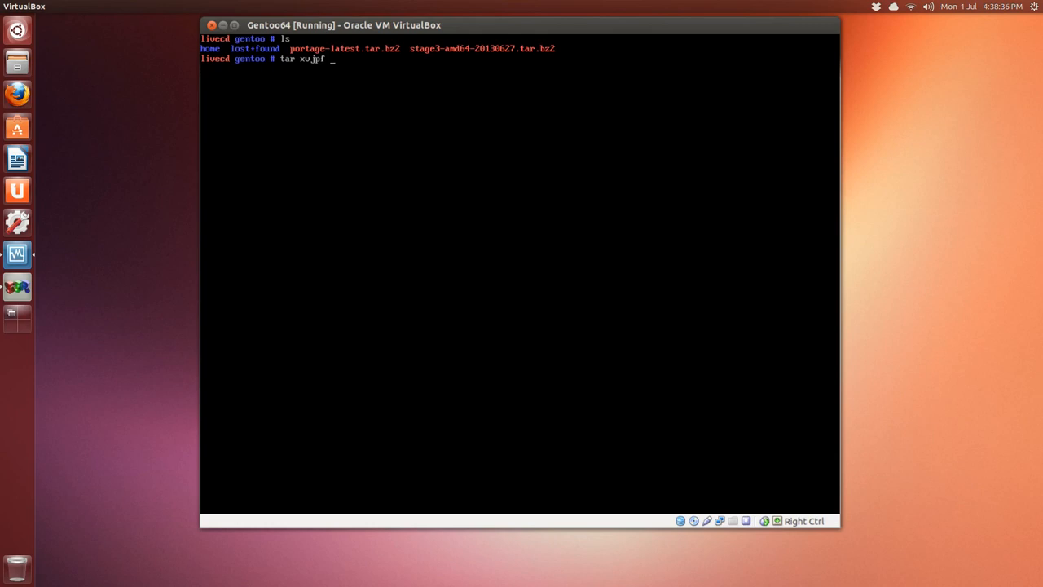
{"action": "type", "text": "sta"}
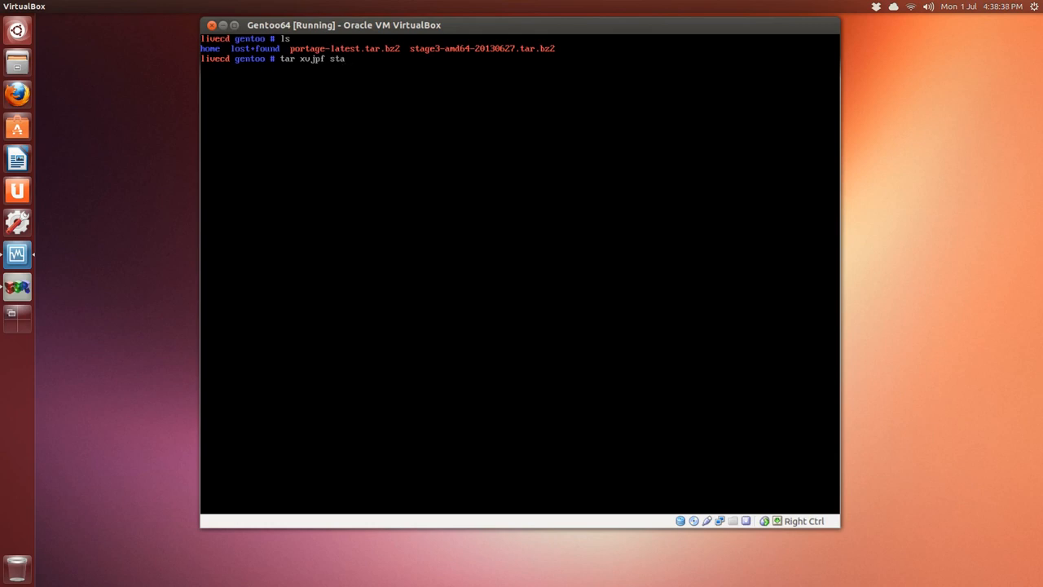
{"action": "type", "text": "ge3-amd64-20130627.tar.bz2"}
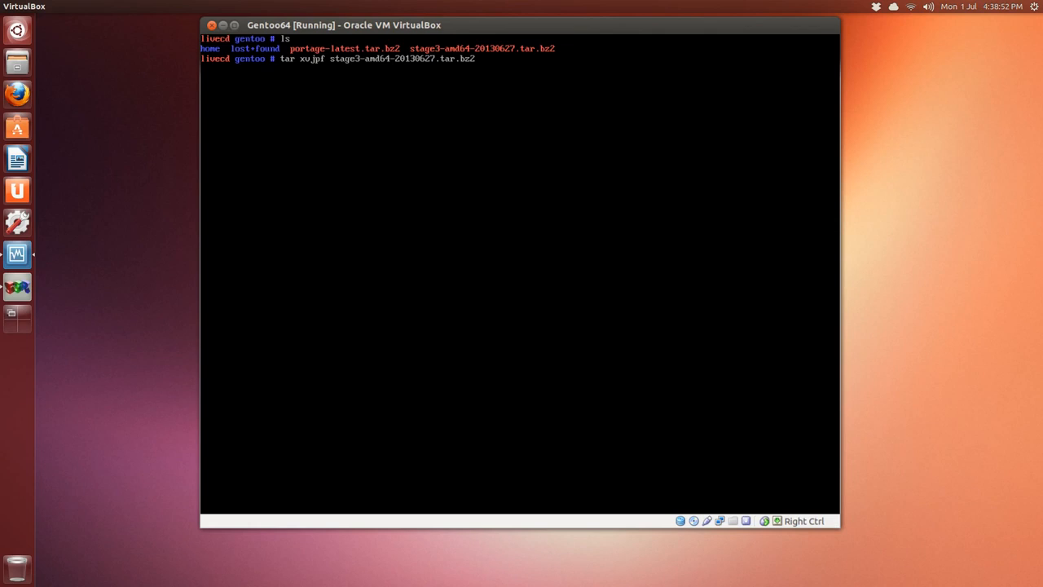
{"action": "key", "text": "Return"}
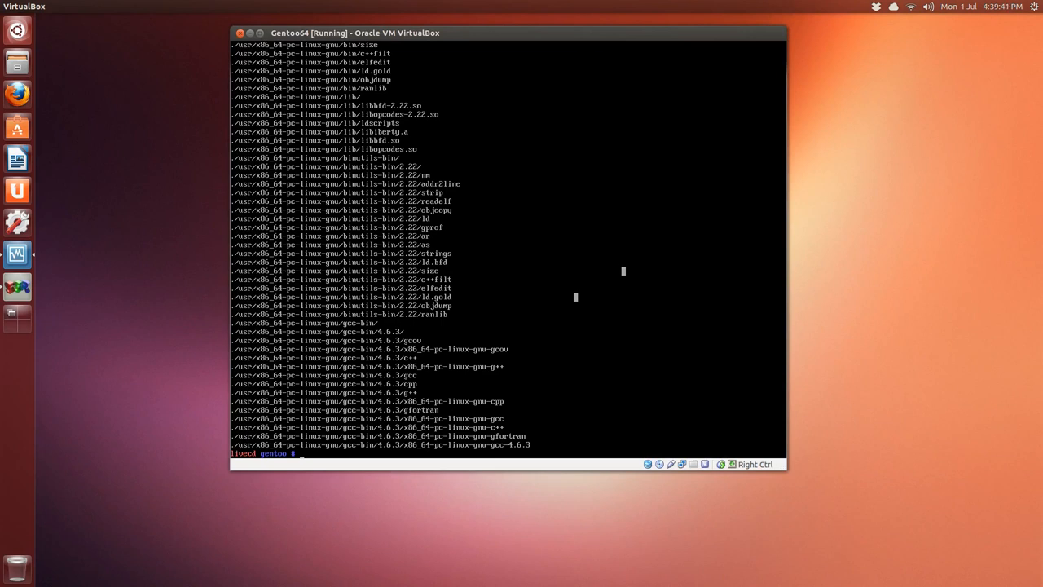
Step: List /mnt/gentoo's new system folders and type tar xvjpf portage-latest.tar.bz2 -C usr/
{"action": "type", "text": "cle"}
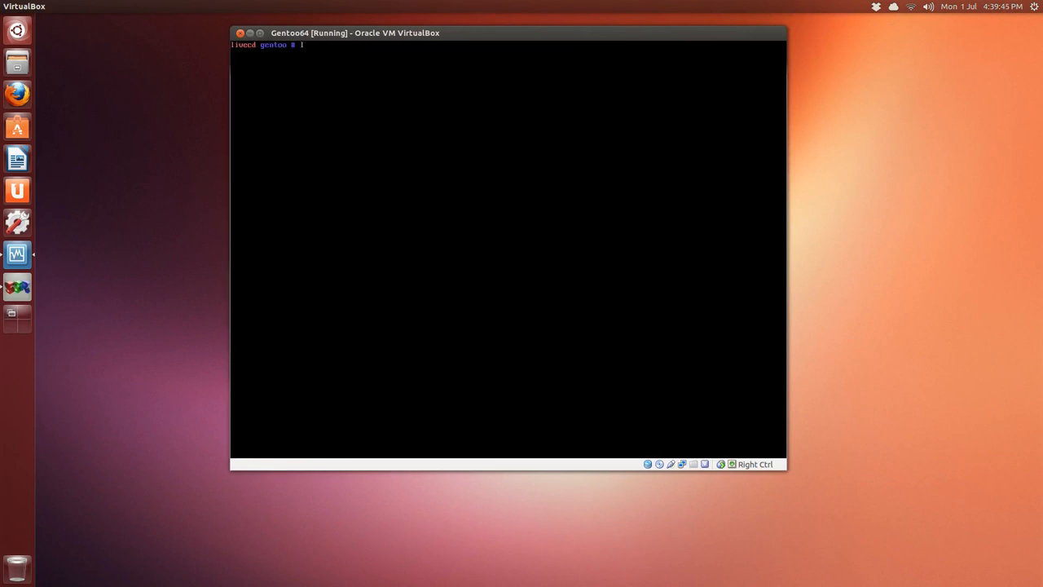
{"action": "type", "text": "ls"}
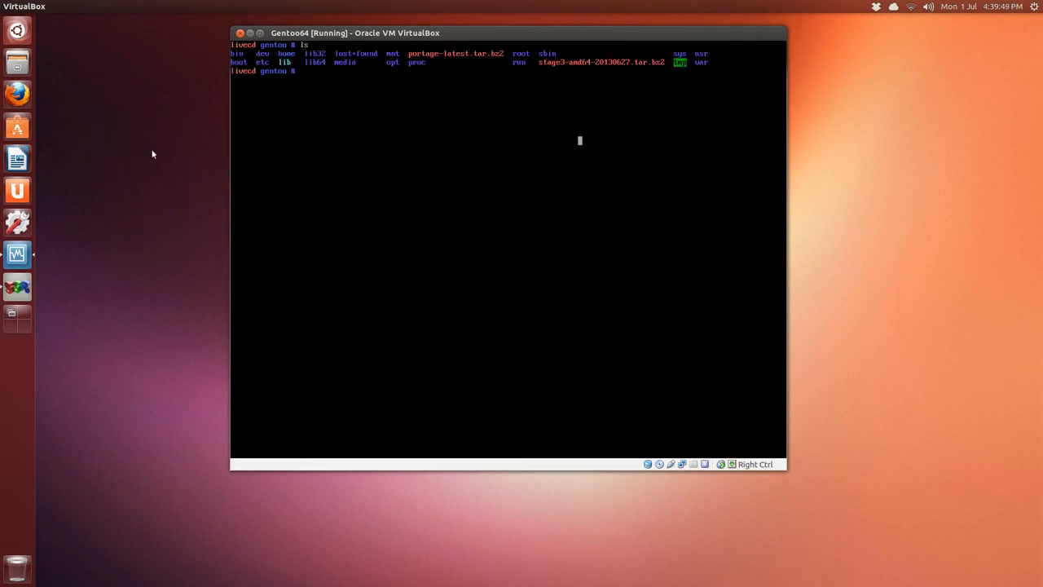
{"action": "mouse_move", "coordinate": [636, 149]}
{"action": "type", "text": "t"}
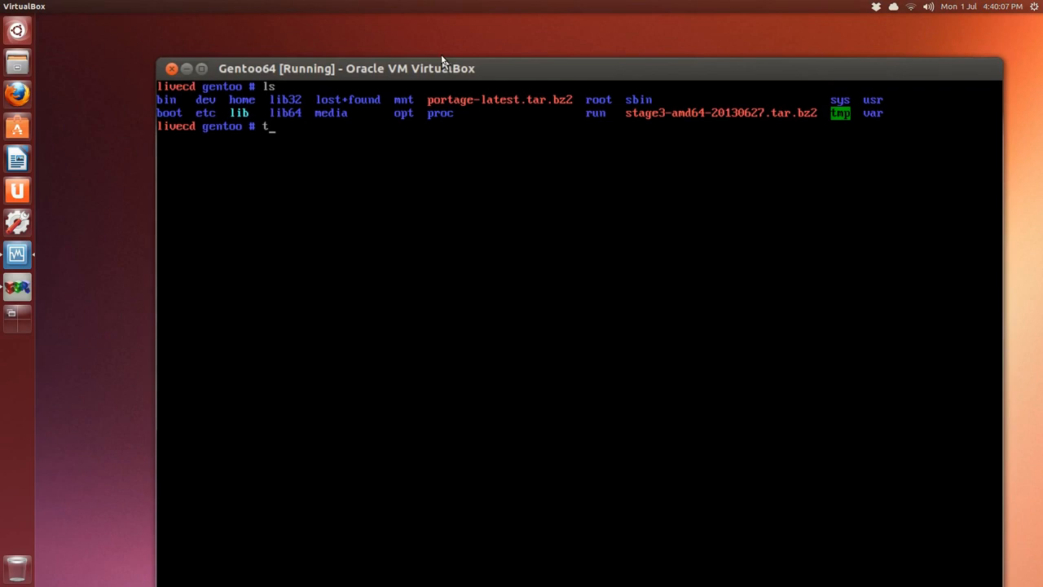
{"action": "type", "text": "ar"}
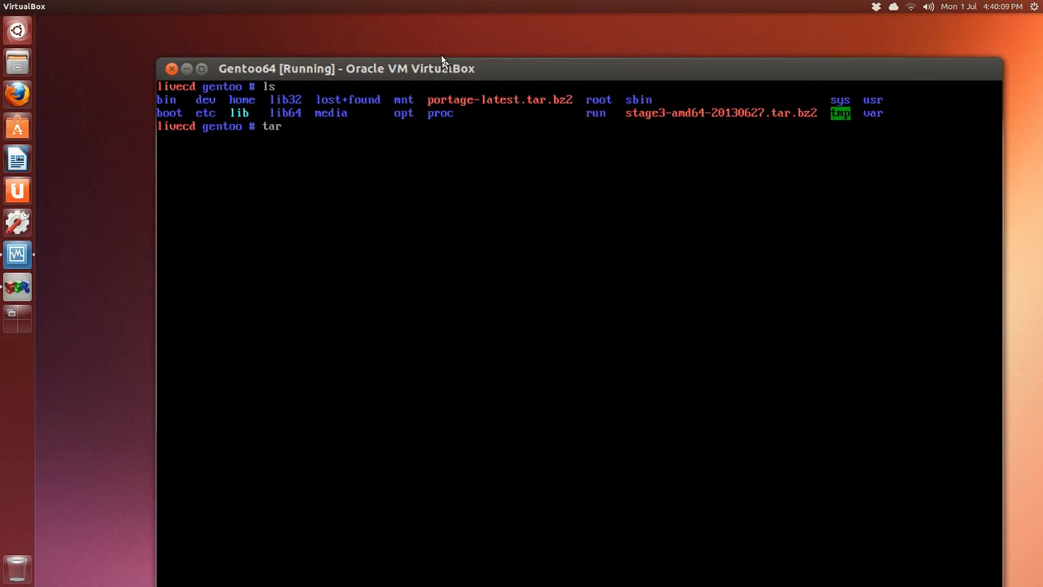
{"action": "type", "text": "xv"}
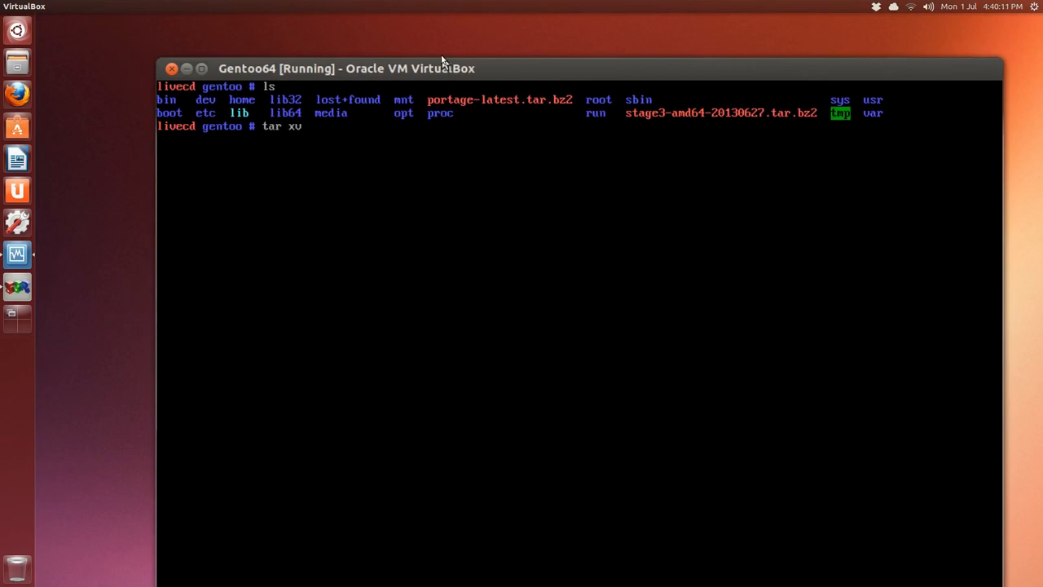
{"action": "type", "text": "jpf"}
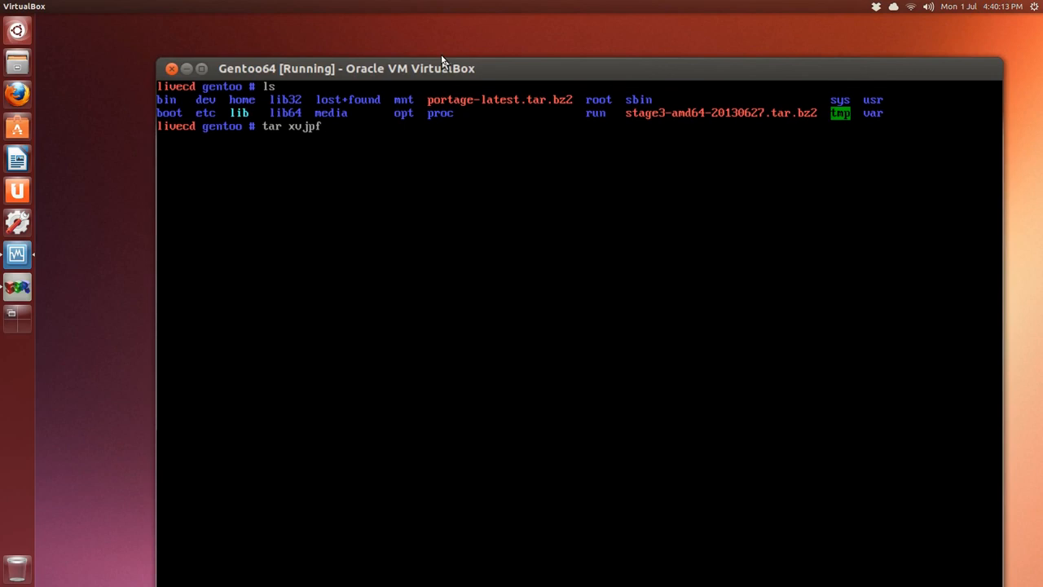
{"action": "type", "text": "porr"}
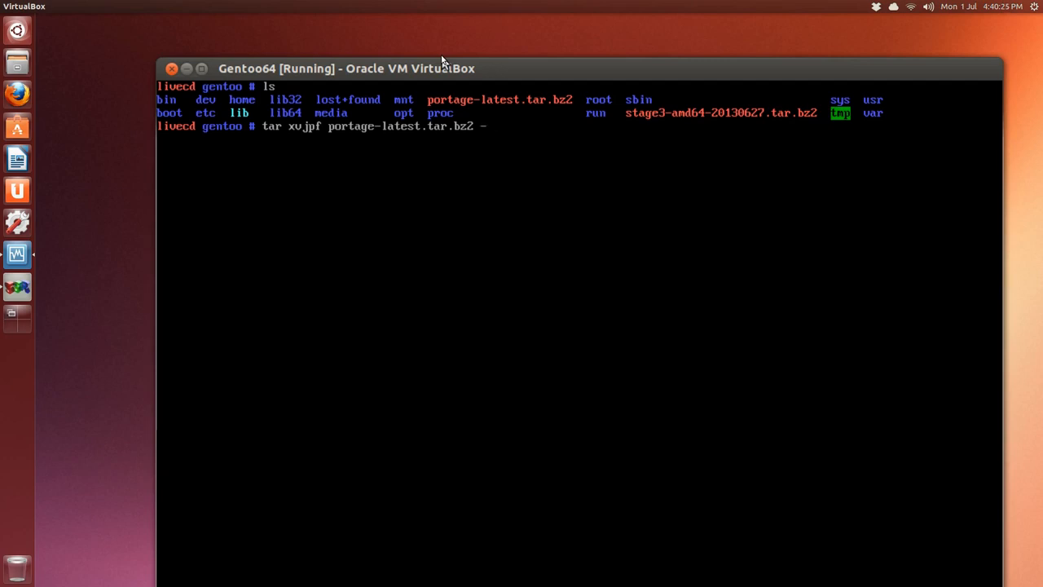
{"action": "type", "text": "C"}
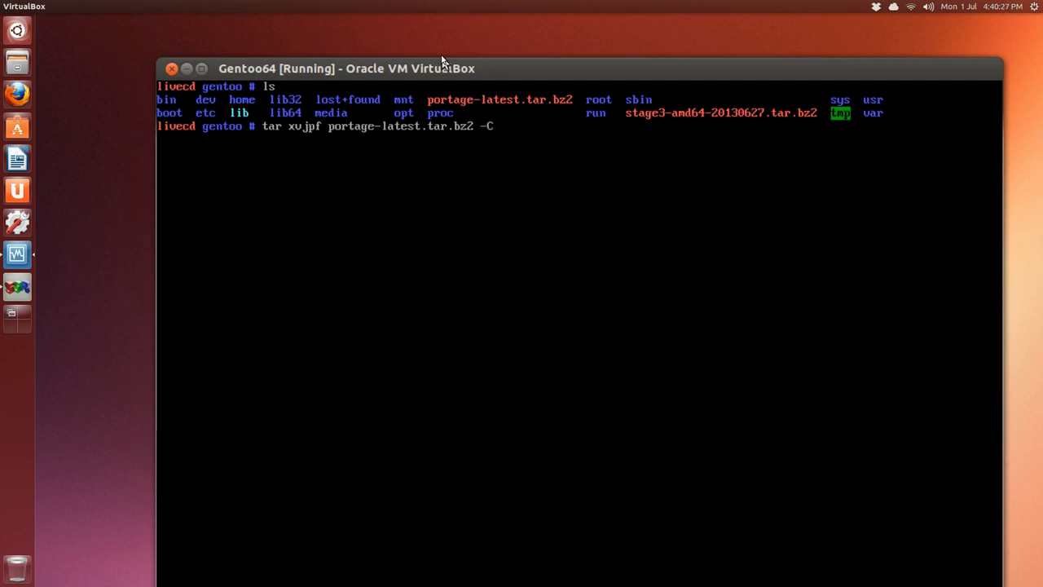
{"action": "type", "text": "usr"}
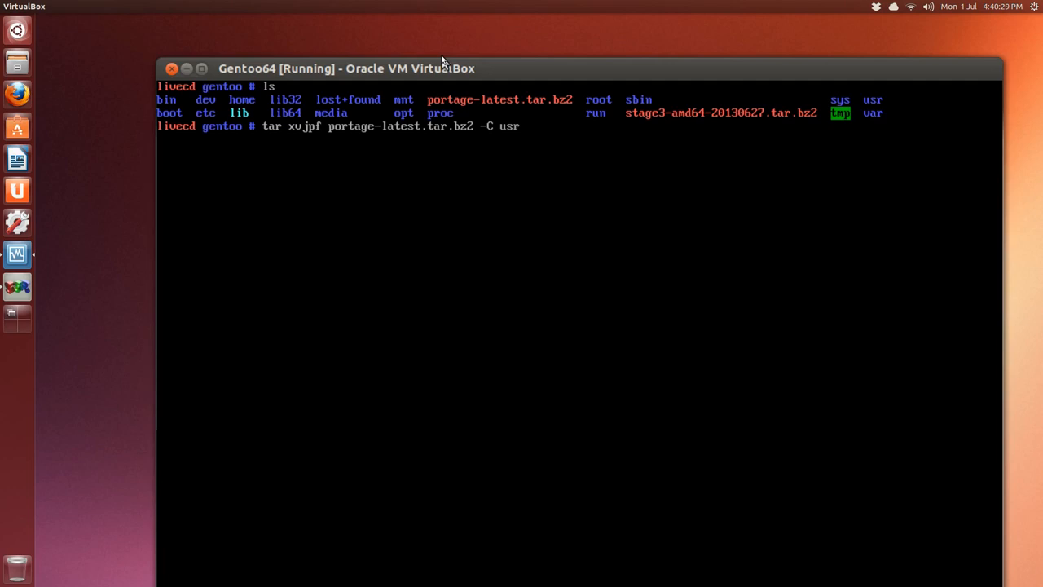
{"action": "type", "text": "/"}
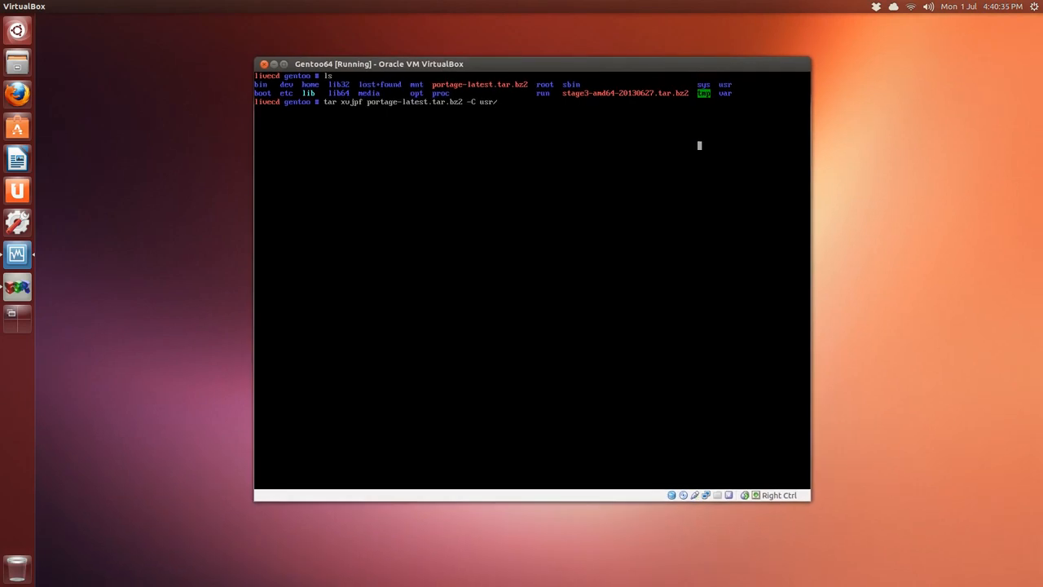
Step: Extract the Portage snapshot into usr/, then type ls /mnt/gentoo/usr/portage/
{"action": "key", "text": "Return"}
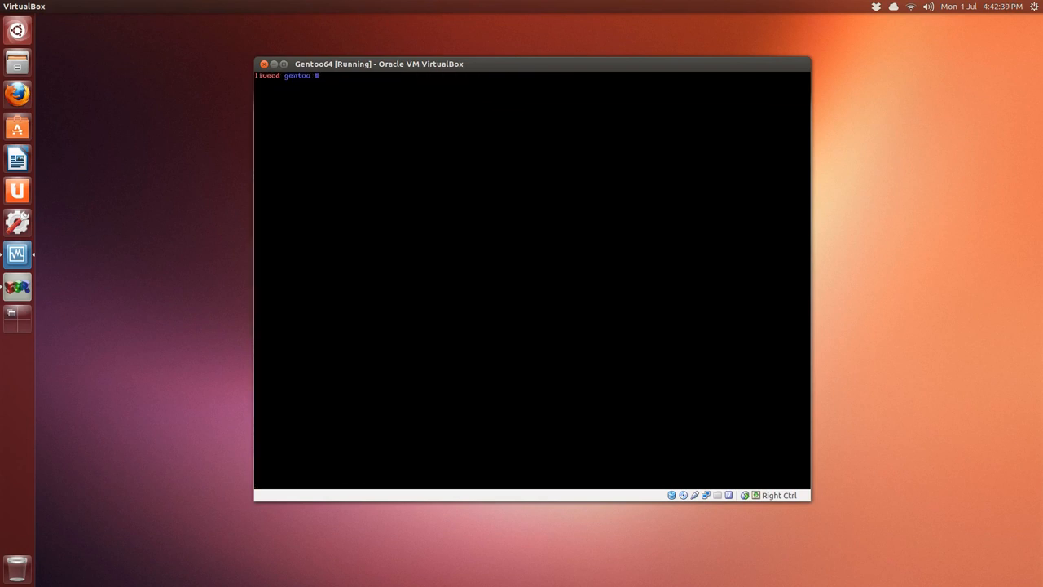
{"action": "mouse_move", "coordinate": [656, 354]}
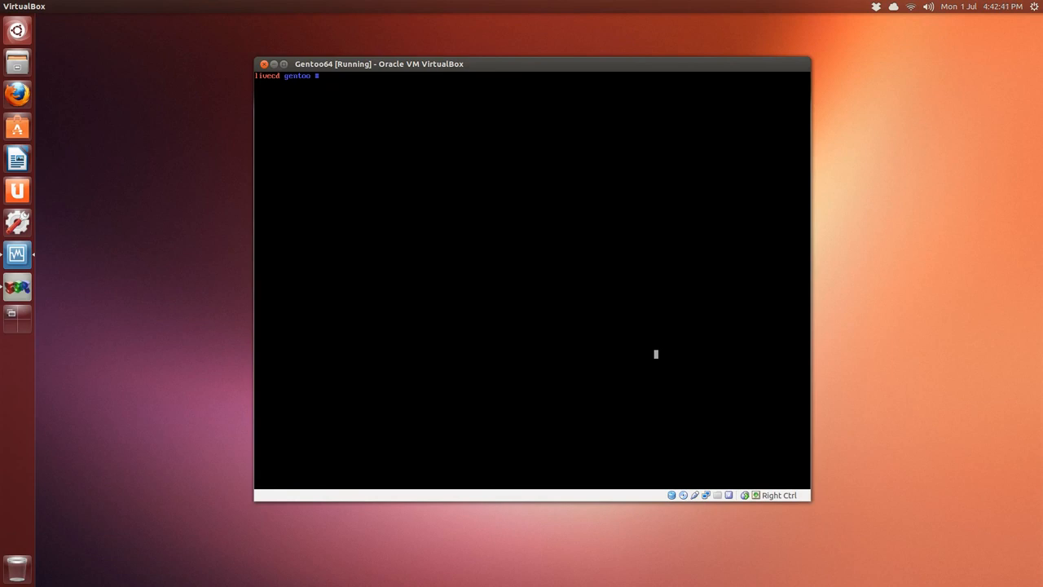
{"action": "type", "text": "ls"}
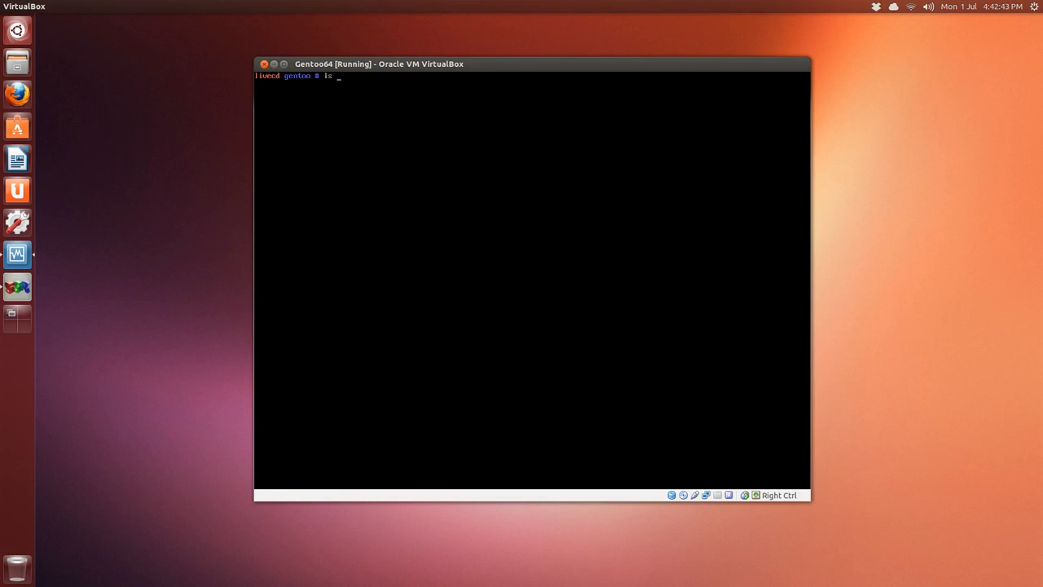
{"action": "type", "text": "/m"}
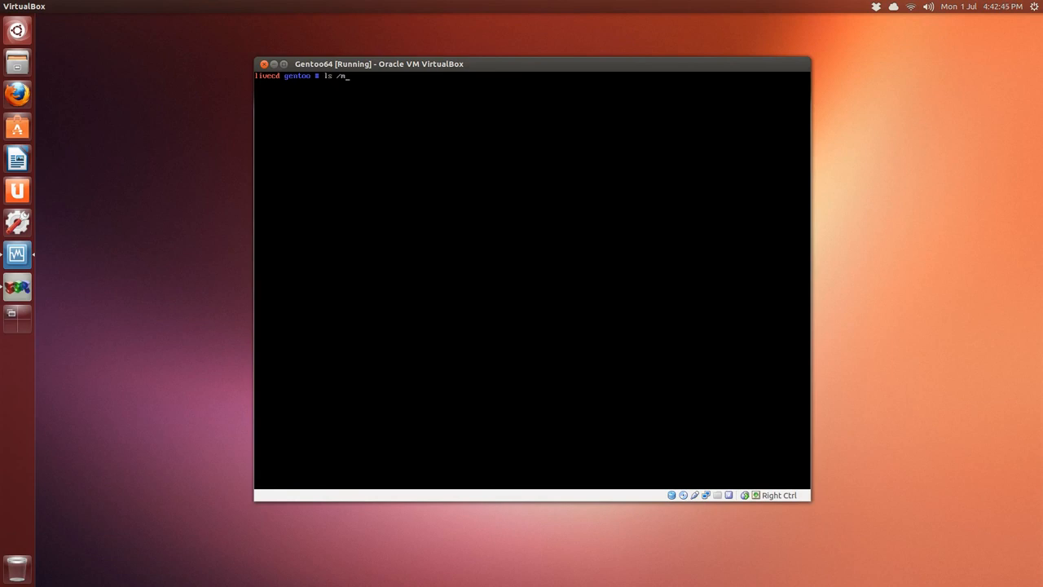
{"action": "type", "text": "nt/ge"}
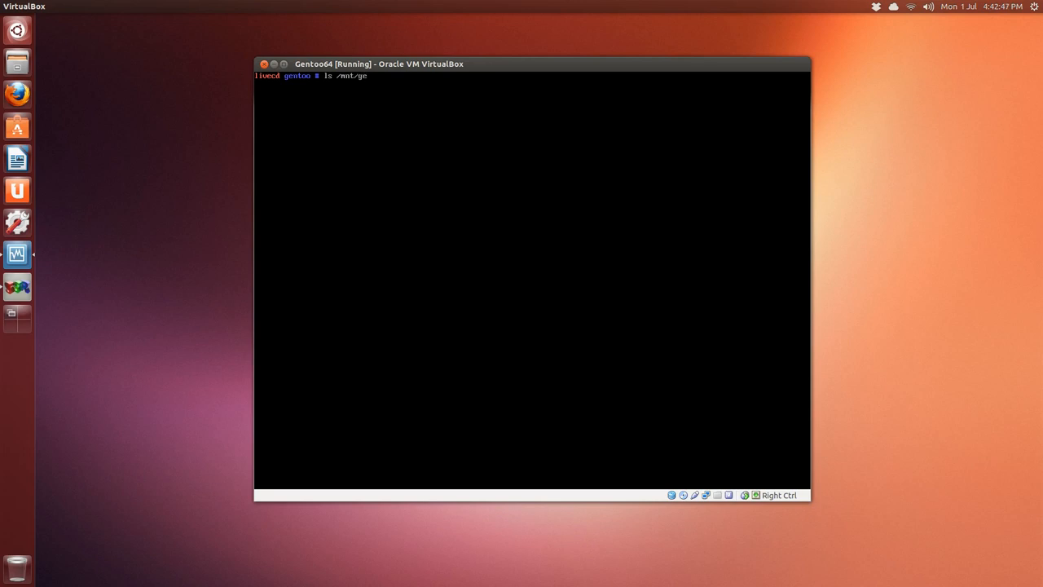
{"action": "type", "text": "ntoo"}
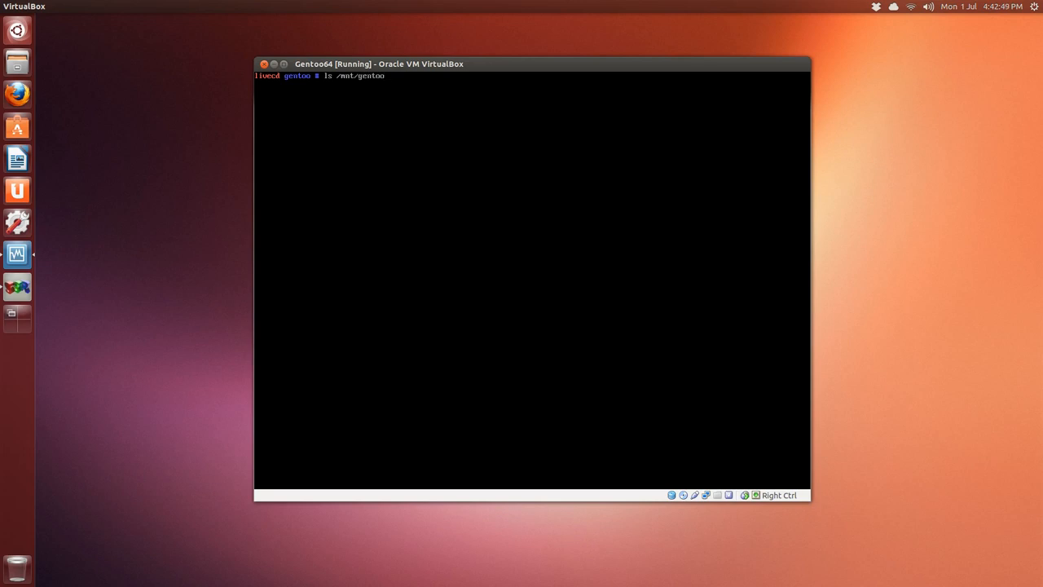
{"action": "type", "text": "/usr"}
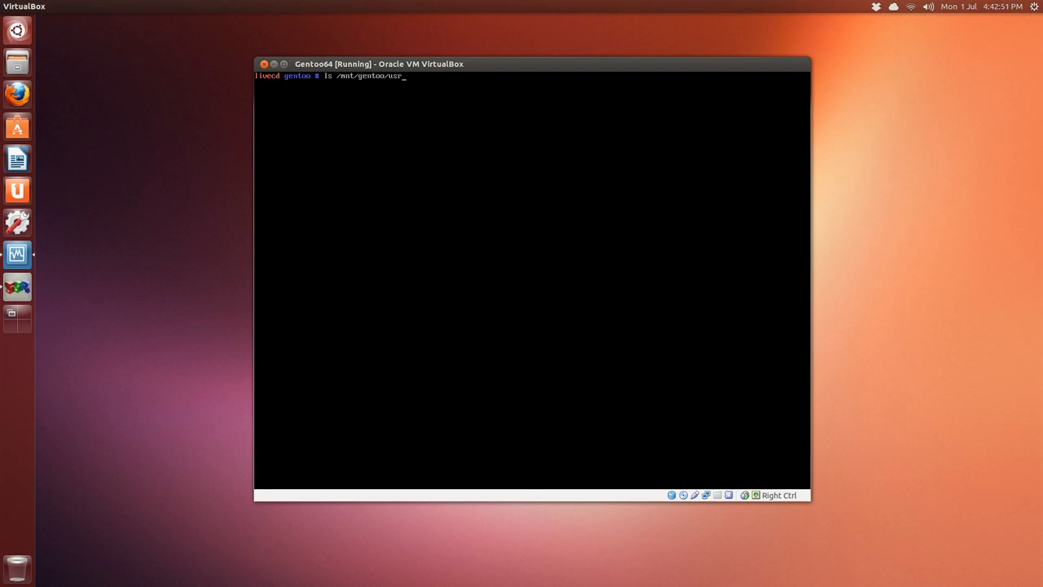
{"action": "type", "text": "portage/"}
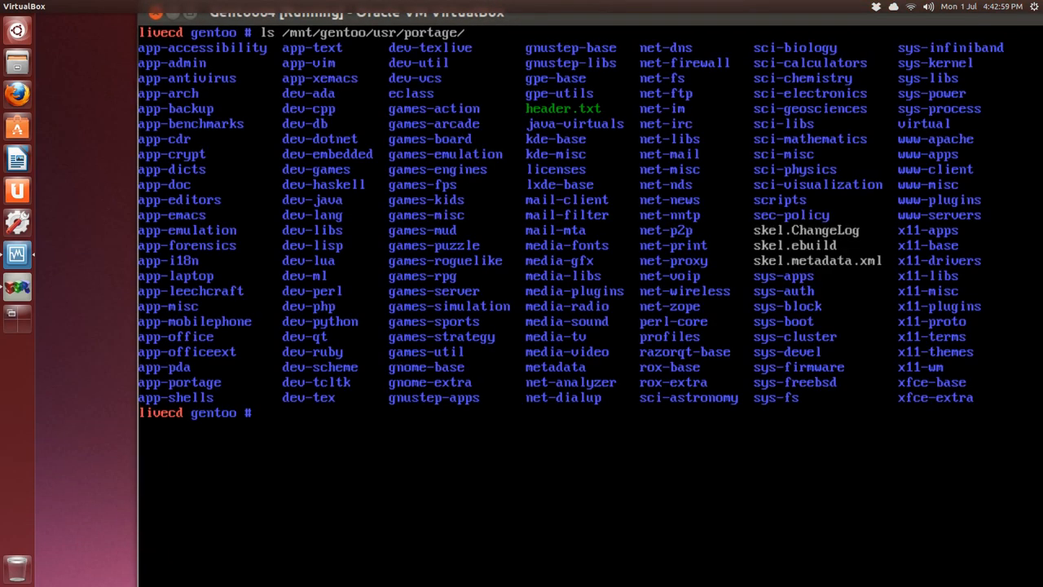
Step: Review the Portage category listing, then clear the console
{"action": "type", "text": "c"}
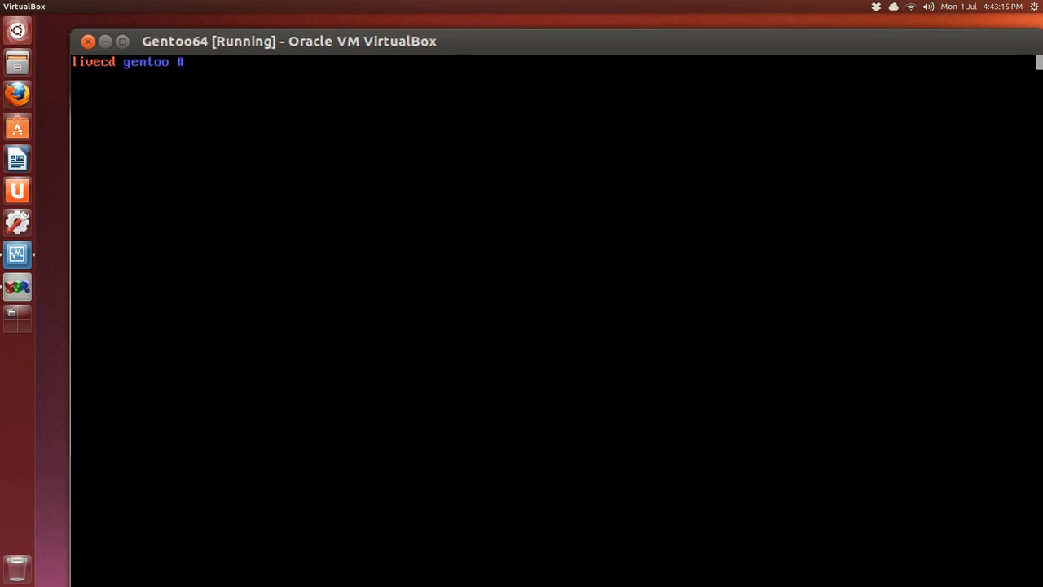
Step: Open /mnt/gentoo/etc/portage/make.conf in nano
{"action": "type", "text": "nano /"}
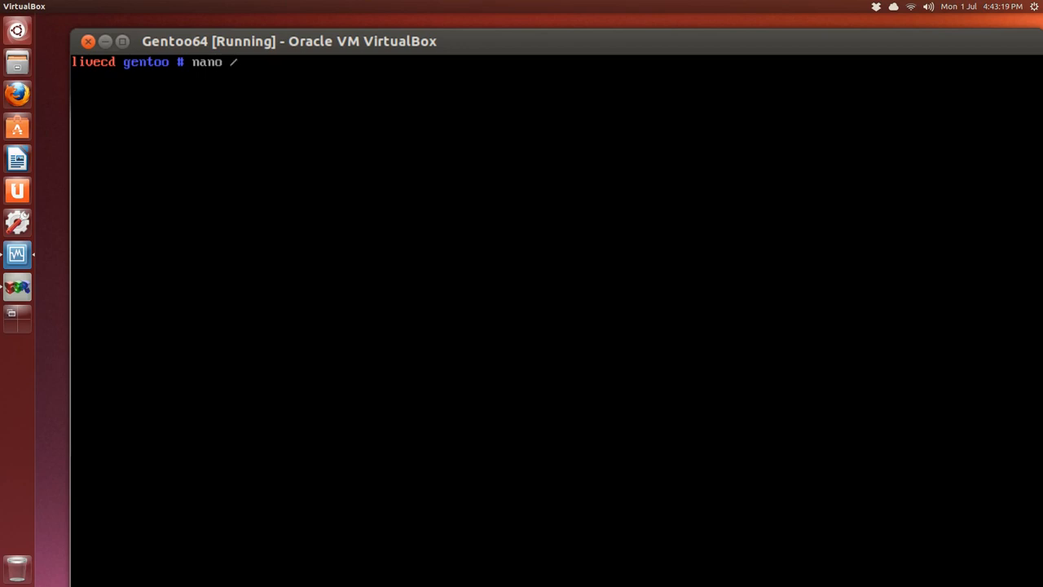
{"action": "type", "text": "mnt/"}
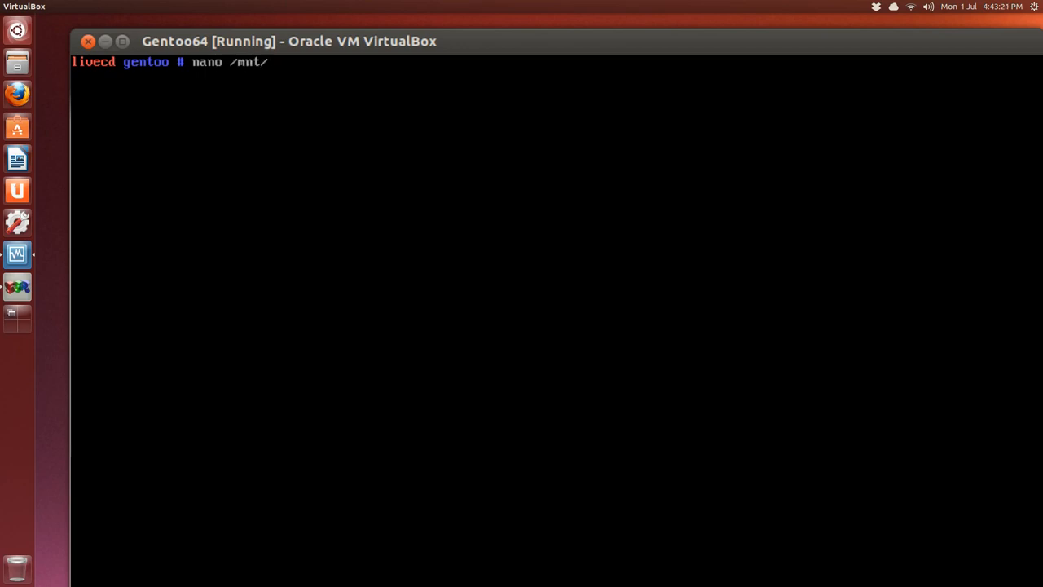
{"action": "type", "text": "gentoo"}
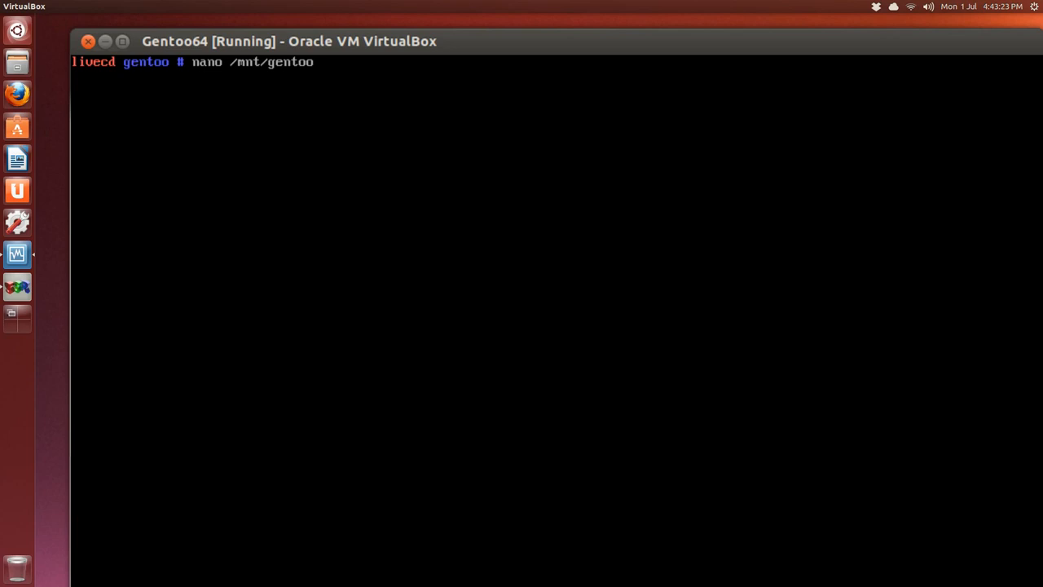
{"action": "type", "text": "/"}
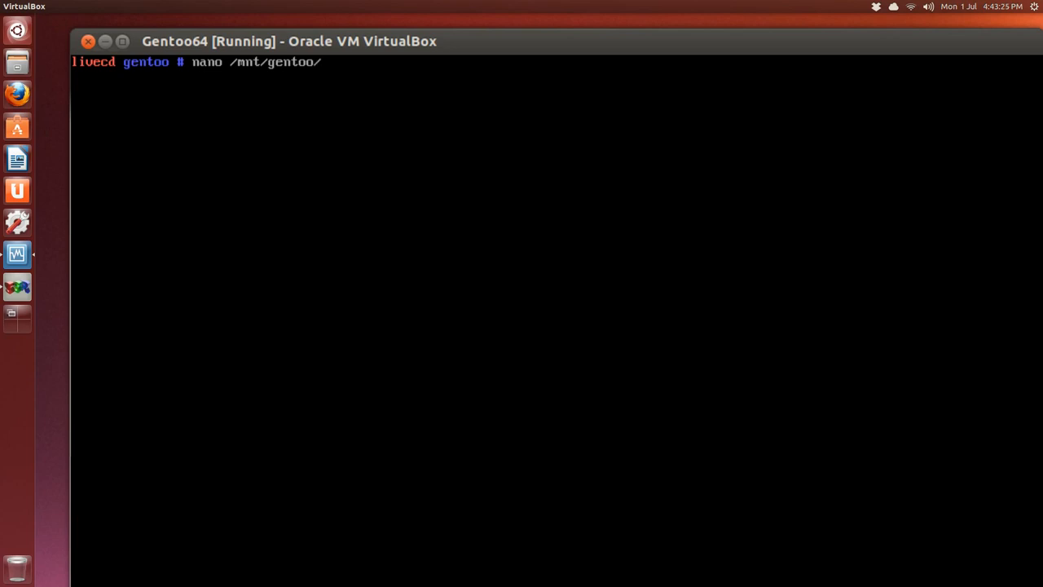
{"action": "type", "text": "us"}
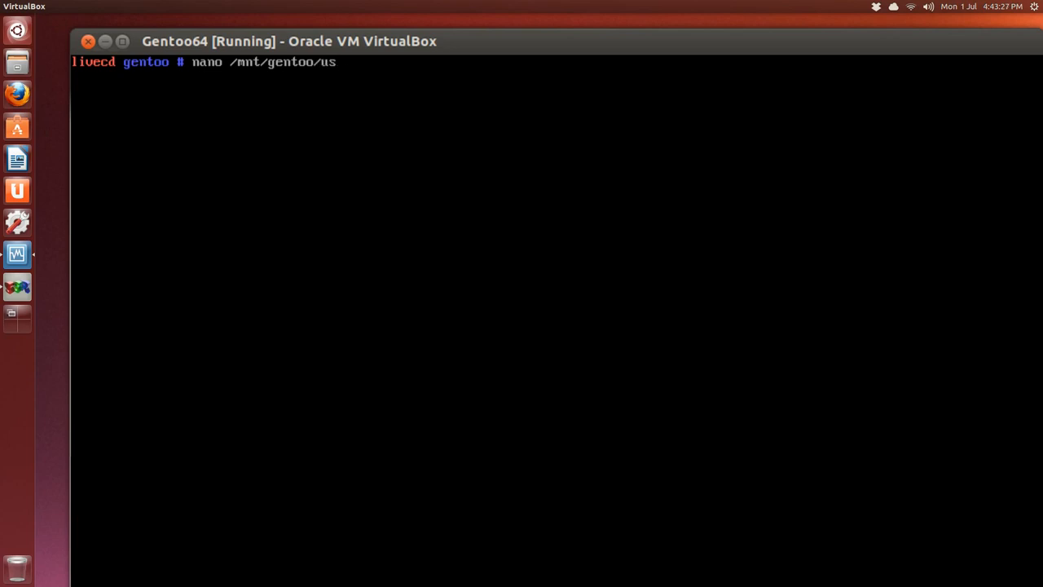
{"action": "type", "text": "r"}
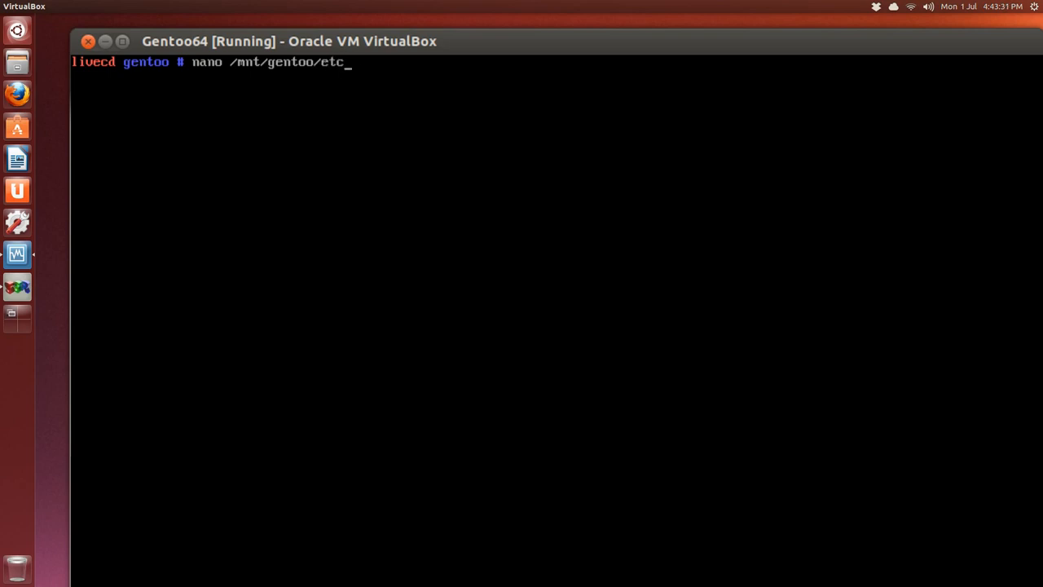
{"action": "type", "text": "/por"}
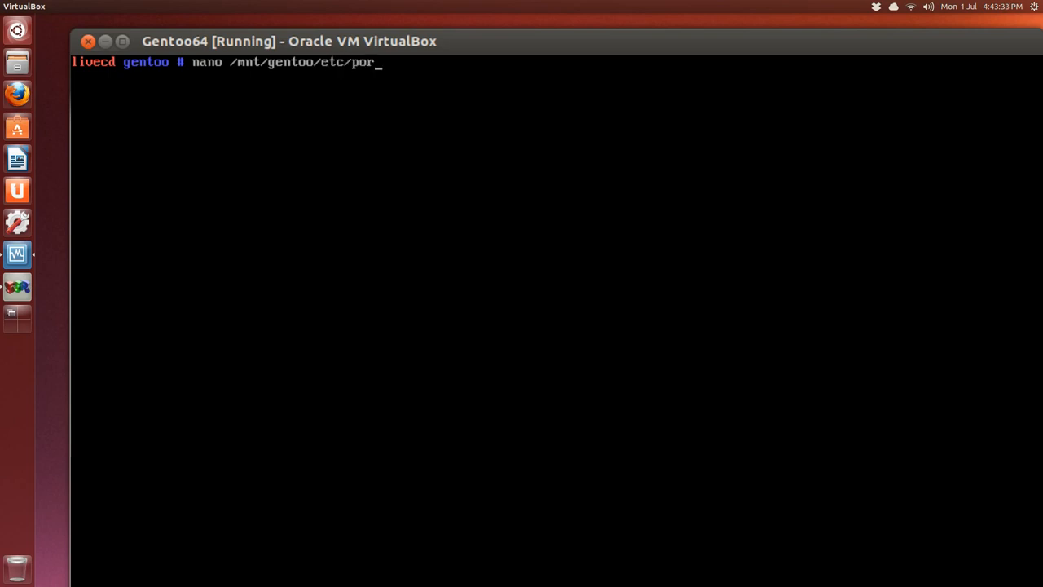
{"action": "type", "text": "tage/m"}
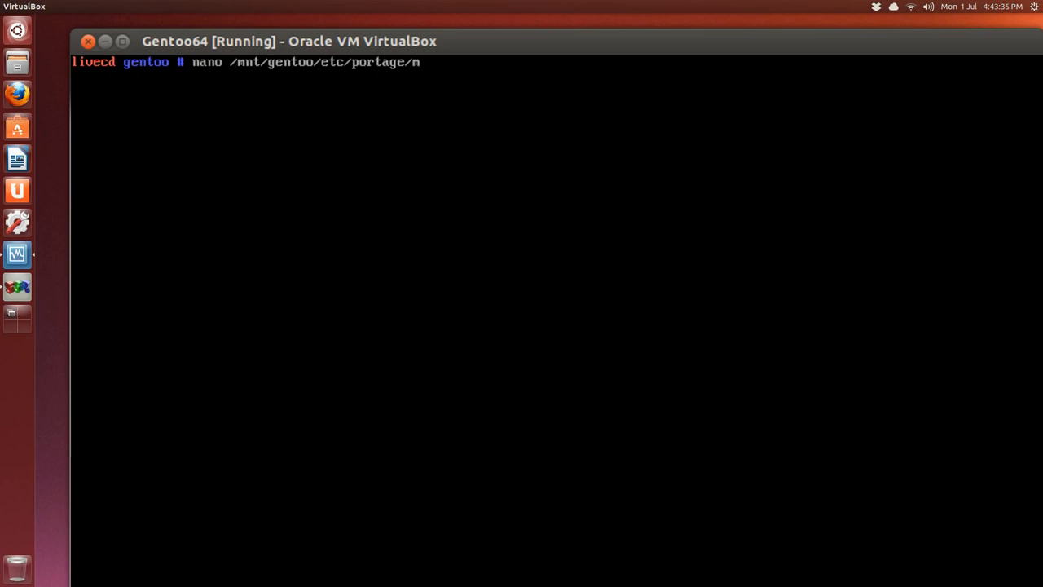
{"action": "type", "text": "ake.conf"}
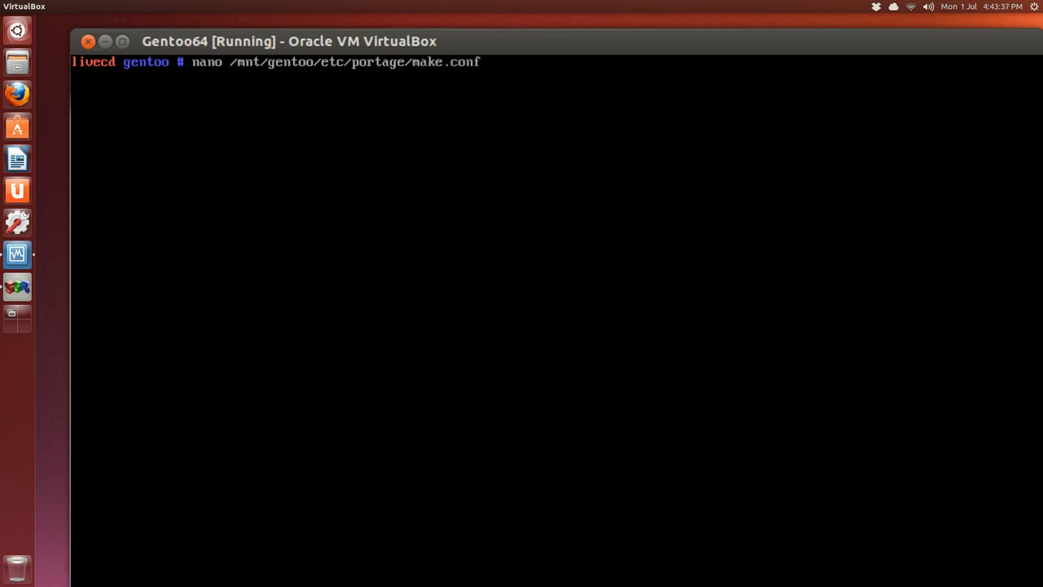
{"action": "key", "text": "Return"}
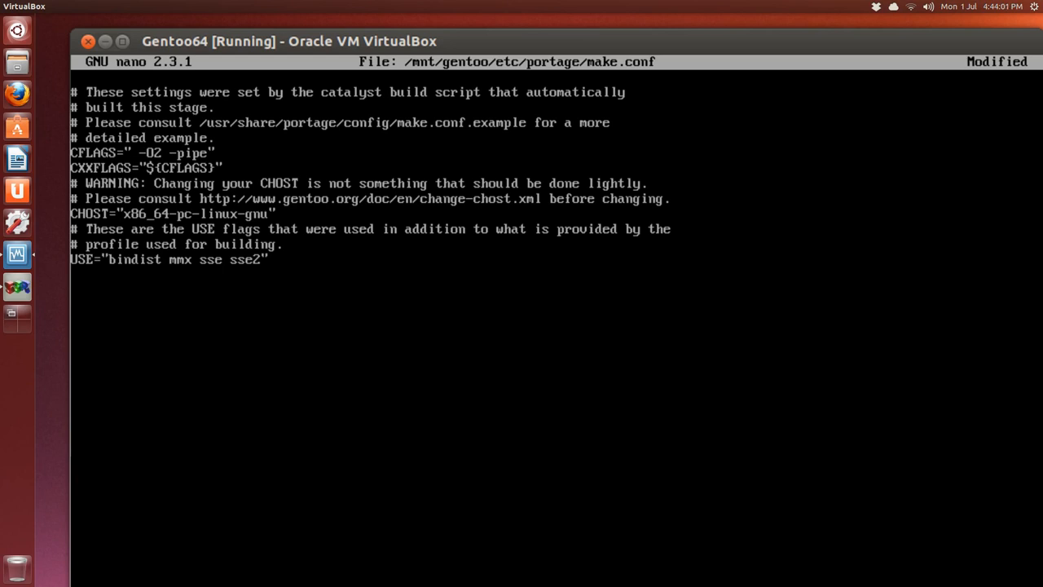
Step: Add -march=amdfam10 to the CFLAGS line in make.conf
{"action": "type", "text": "-march="}
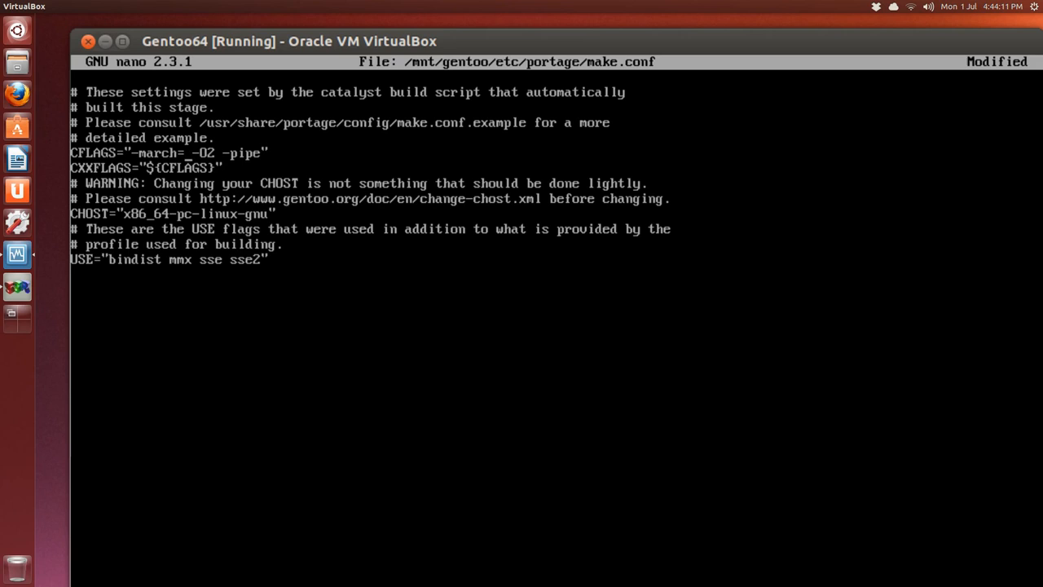
{"action": "type", "text": "amdfam"}
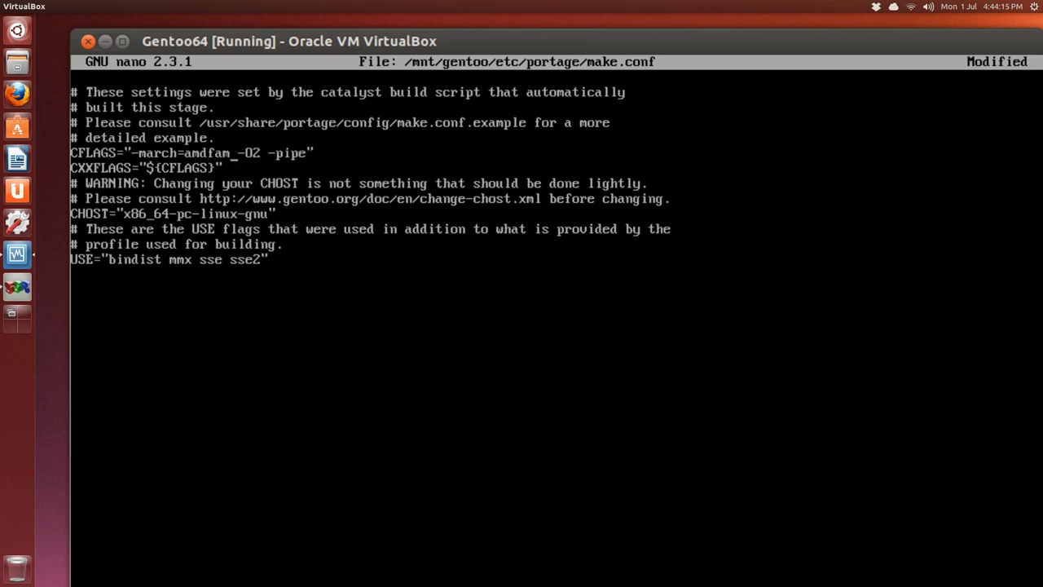
{"action": "type", "text": "10"}
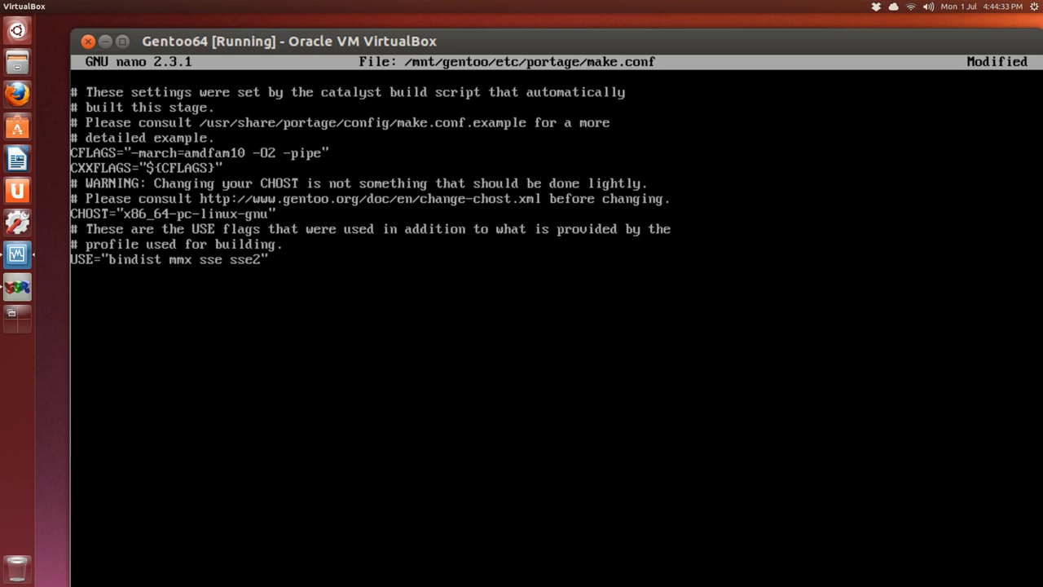
Step: Add a MAKEOPTS="-j7" line below USE
{"action": "type", "text": "MAKE"}
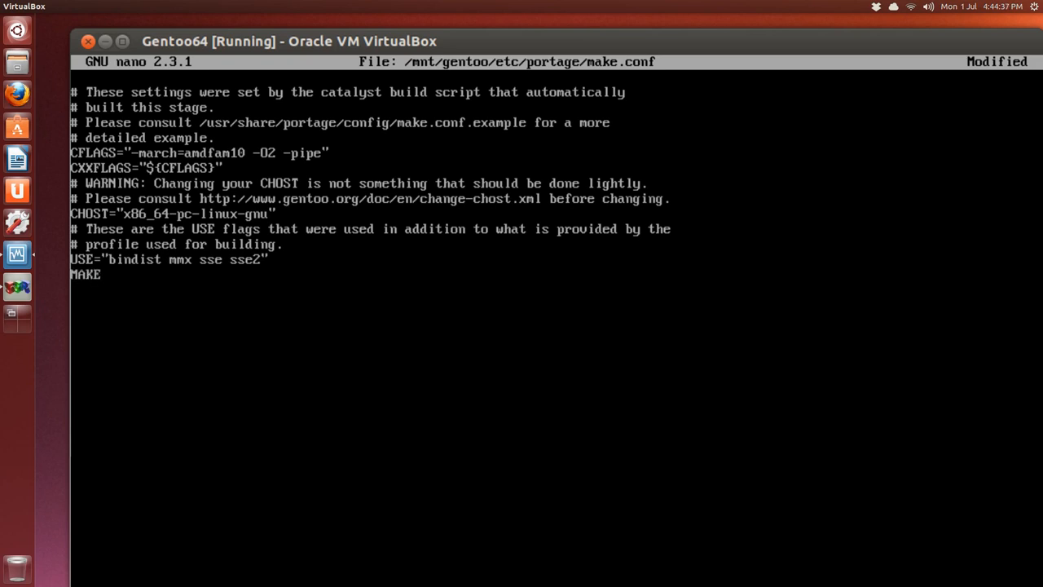
{"action": "type", "text": "OPTS"}
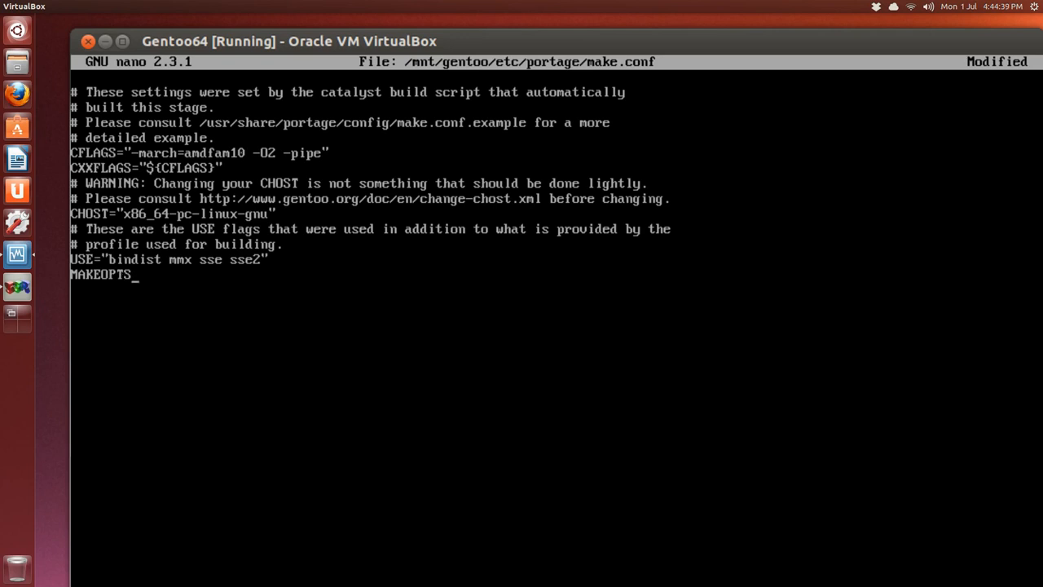
{"action": "type", "text": "=\""}
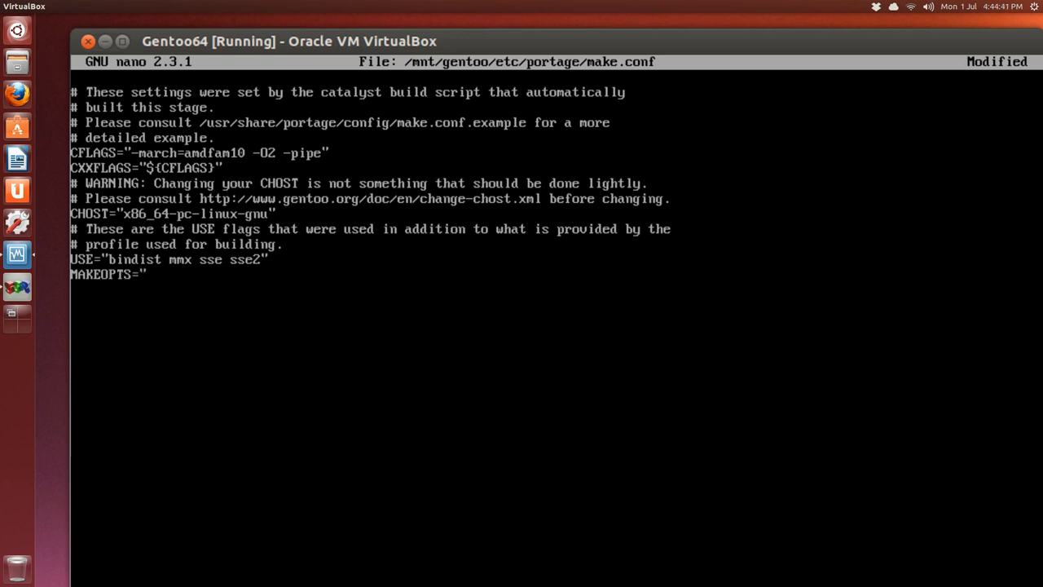
{"action": "type", "text": "-j"}
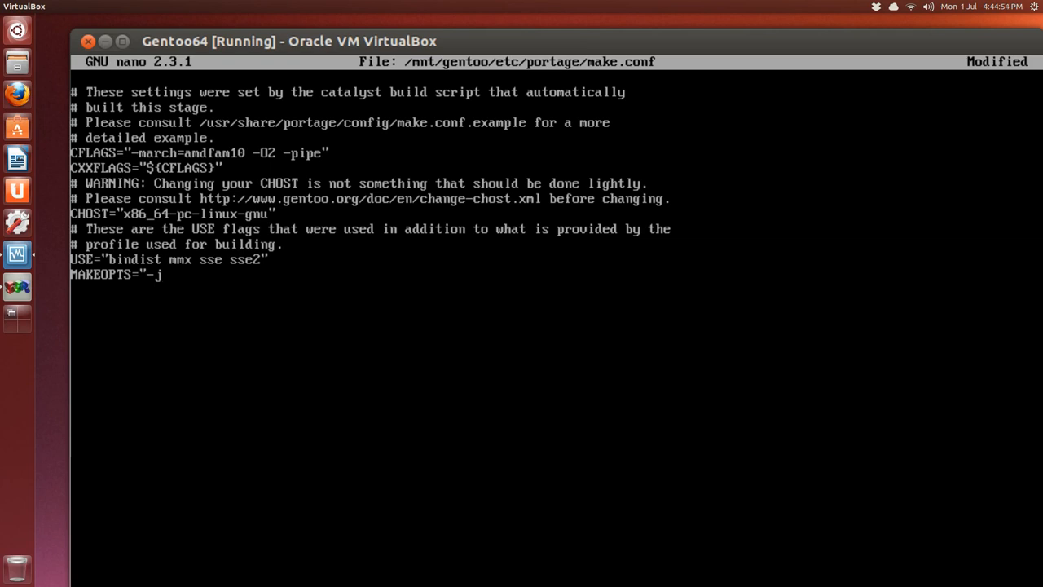
{"action": "type", "text": "7"}
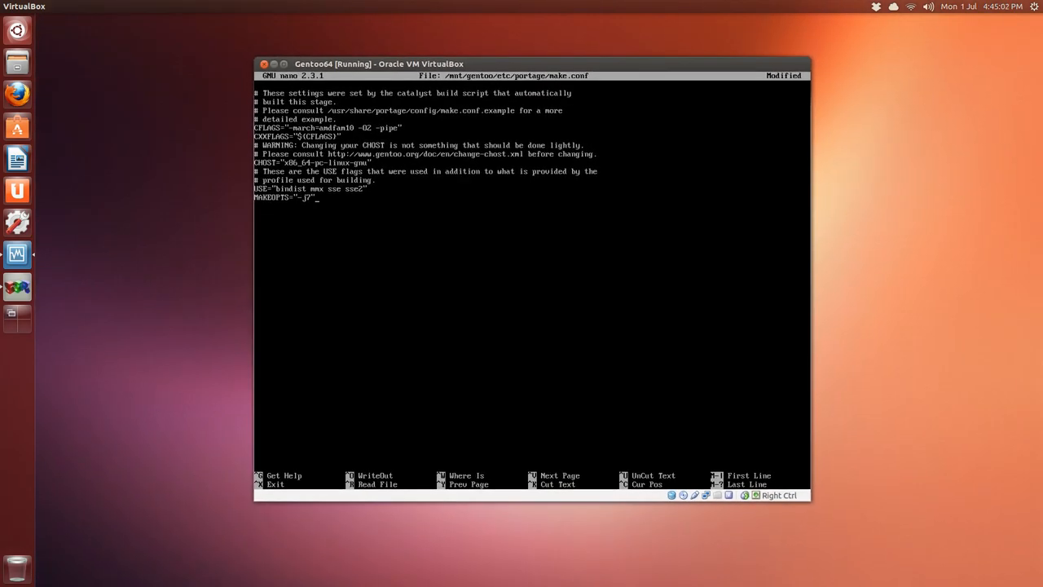
Step: Exit nano, saving the make.conf changes
{"action": "key", "text": "ctrl+x"}
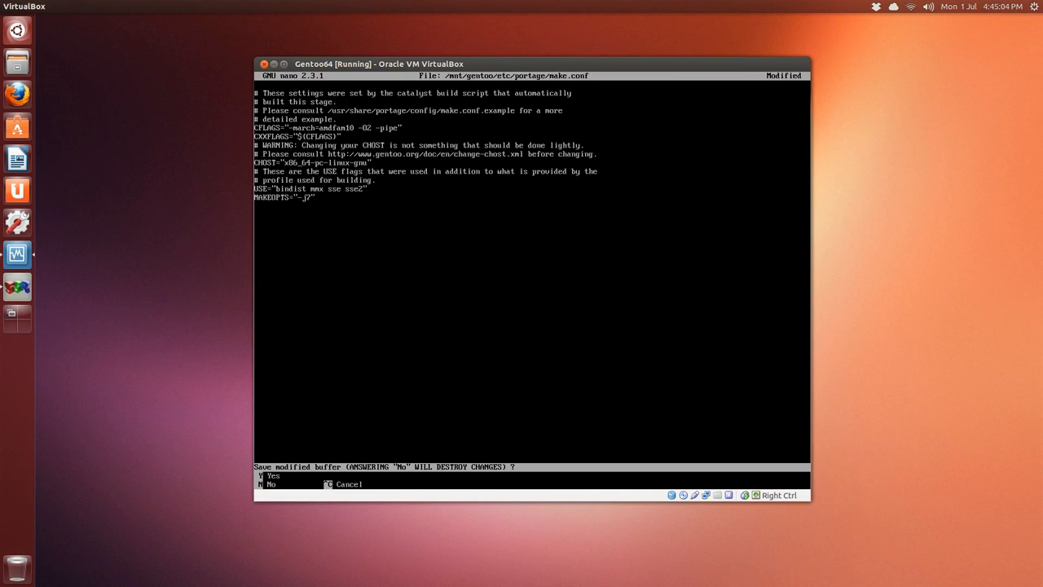
{"action": "key", "text": "y"}
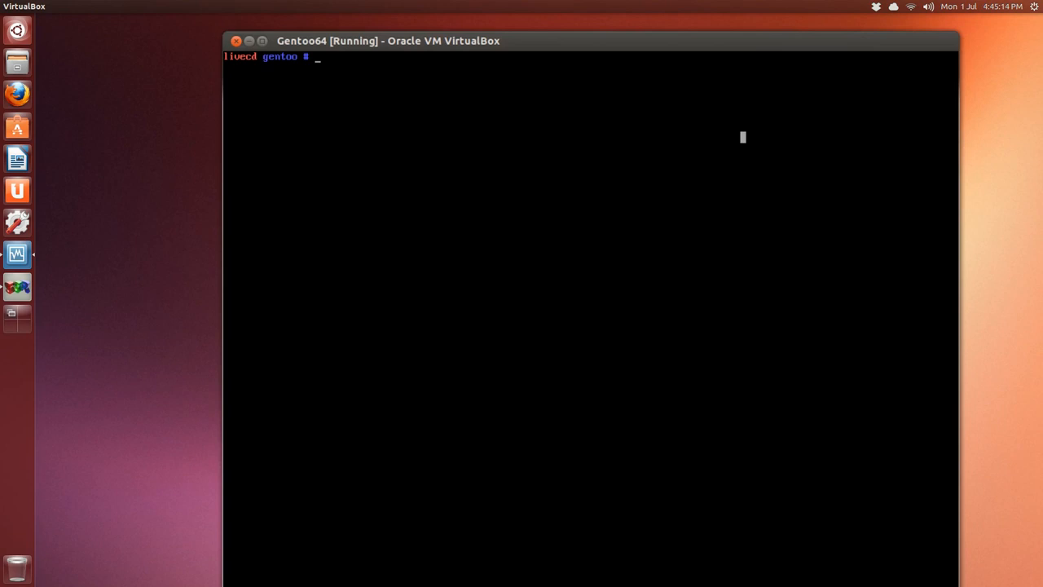
Step: Turn the recalled nano command into mirrorselect -i writing to make.conf and run it
{"action": "type", "text": "nano /mnt/gentoo/etc/portage/make.conf"}
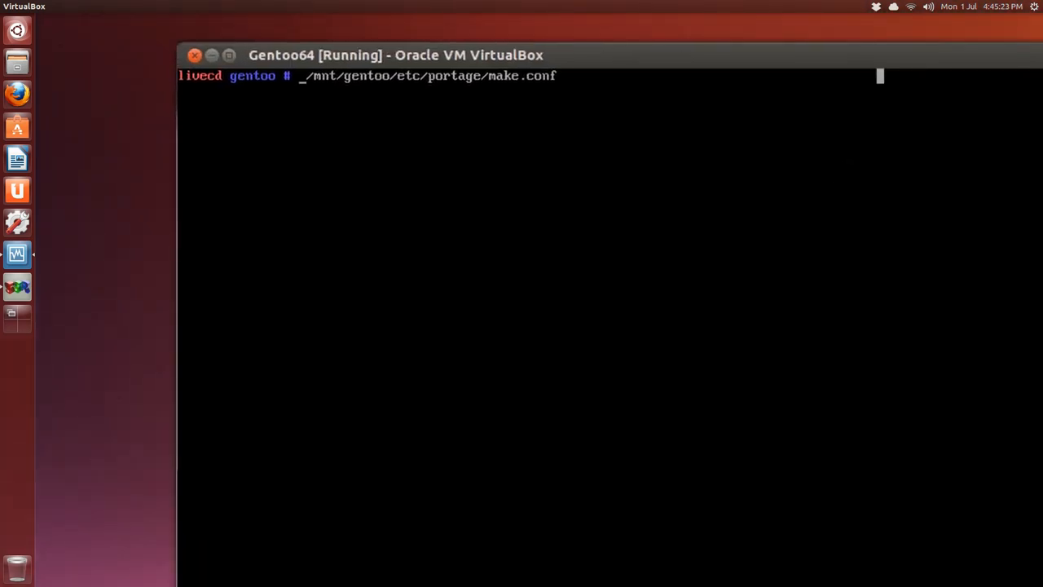
{"action": "type", "text": "mi"}
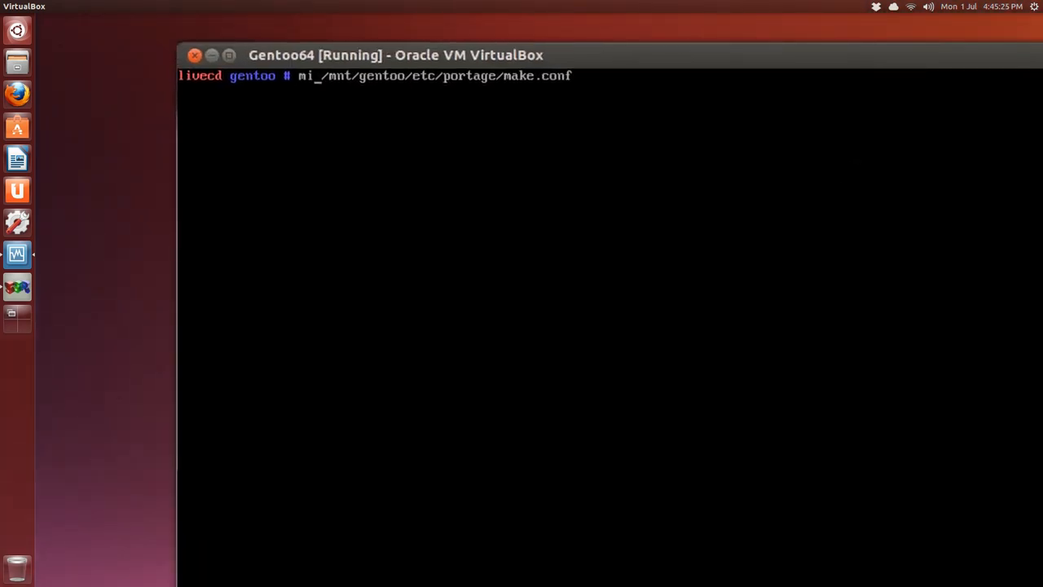
{"action": "type", "text": "rroo"}
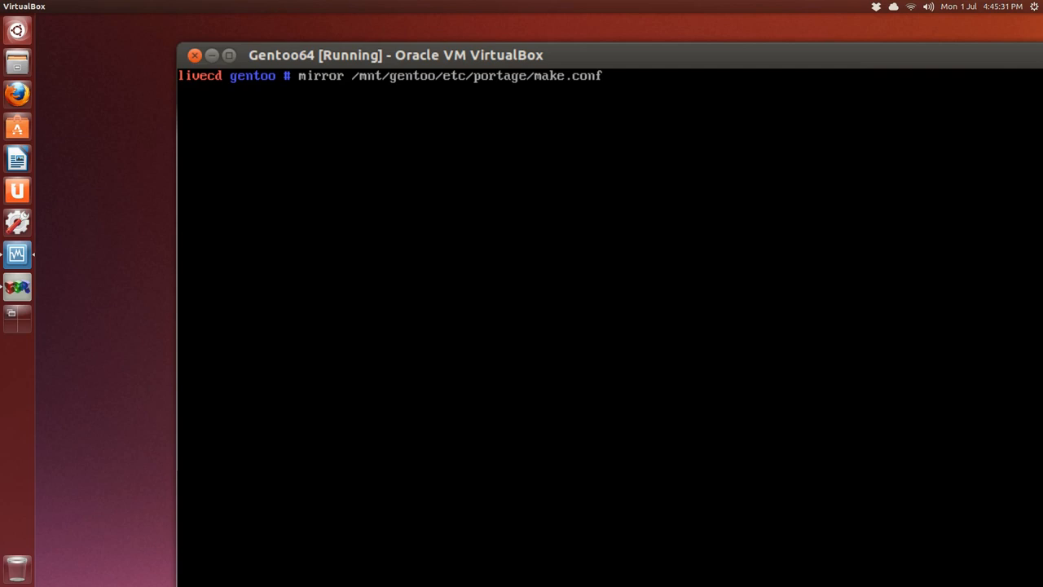
{"action": "type", "text": "select"}
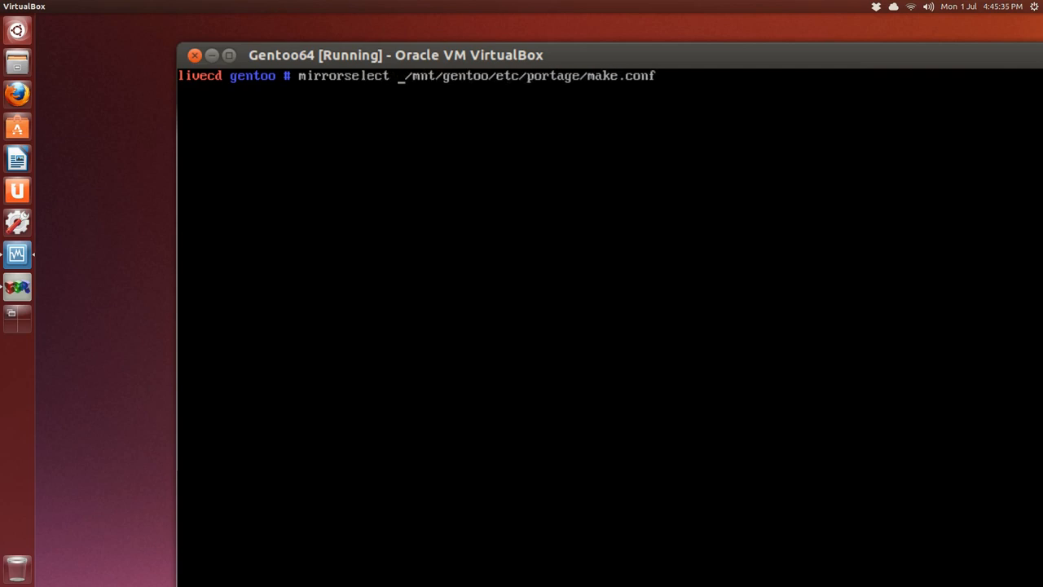
{"action": "type", "text": "-i"}
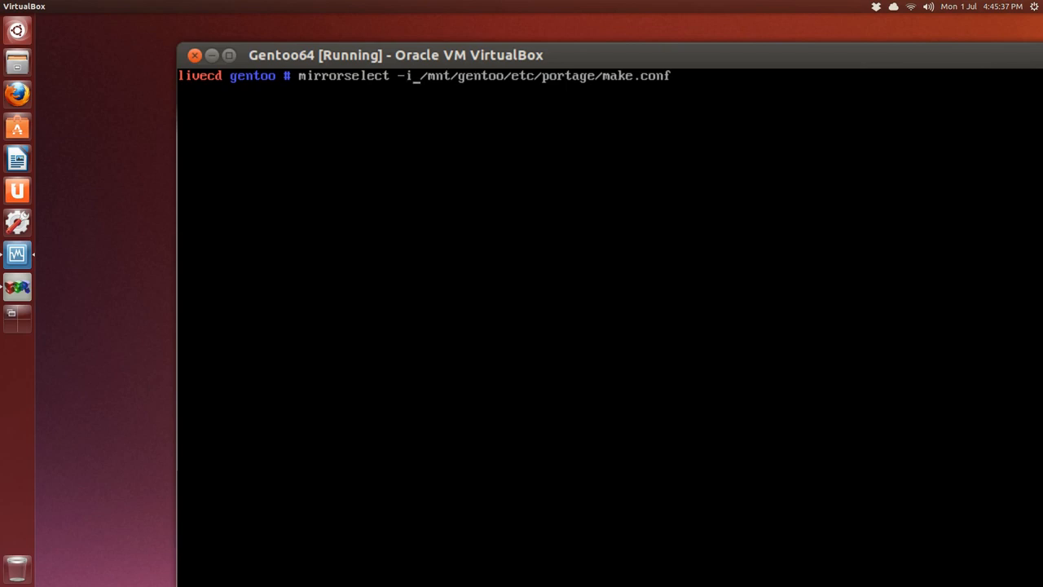
{"action": "type", "text": "-"}
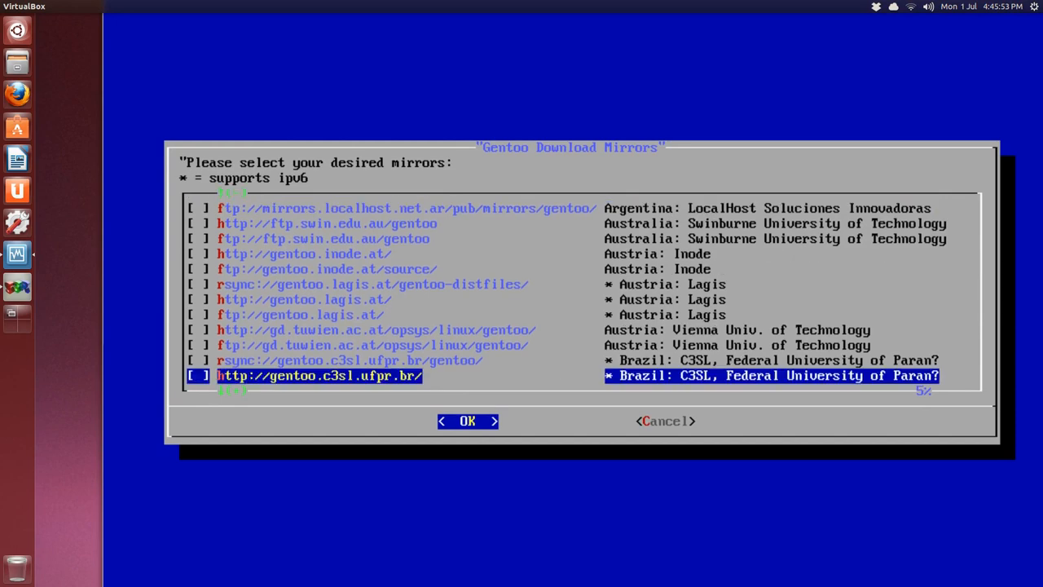
Step: Tick the csclub.uwaterloo.ca HTTP mirror, finish mirrorselect, and clear the terminal
{"action": "key", "text": "Up"}
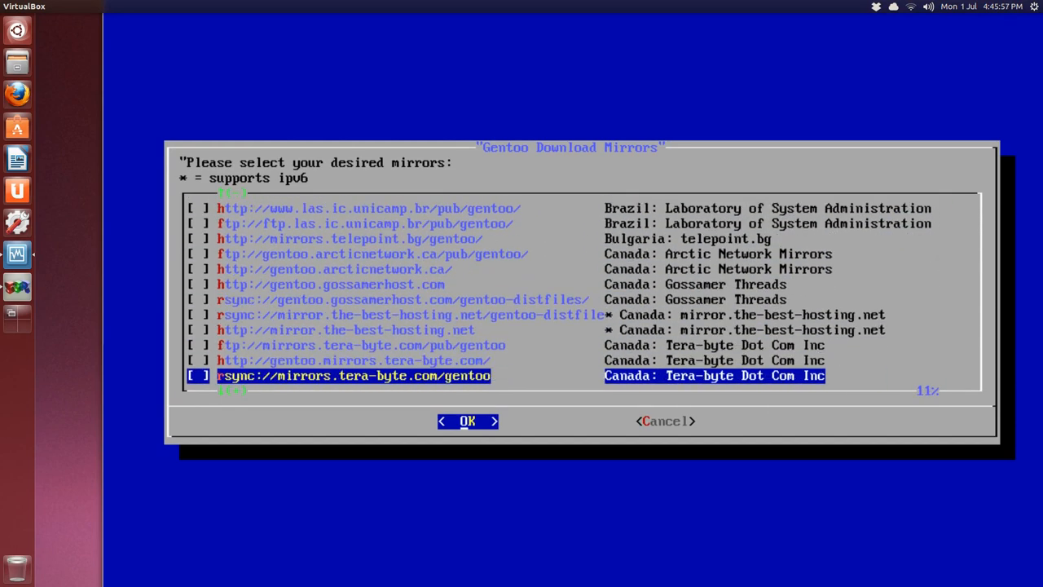
{"action": "scroll", "scroll_direction": "down", "scroll_amount": 3}
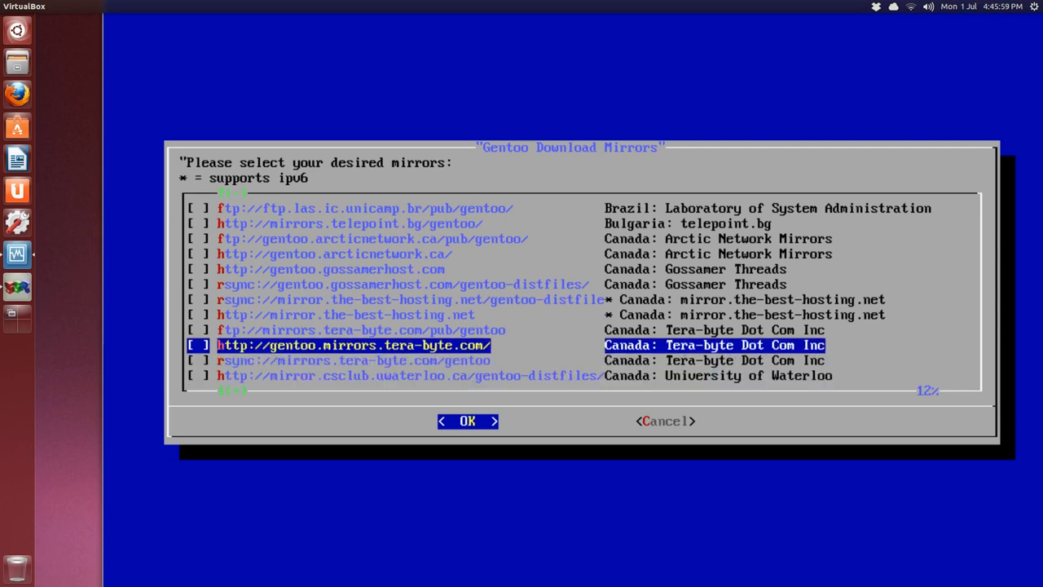
{"action": "key", "text": "Down"}
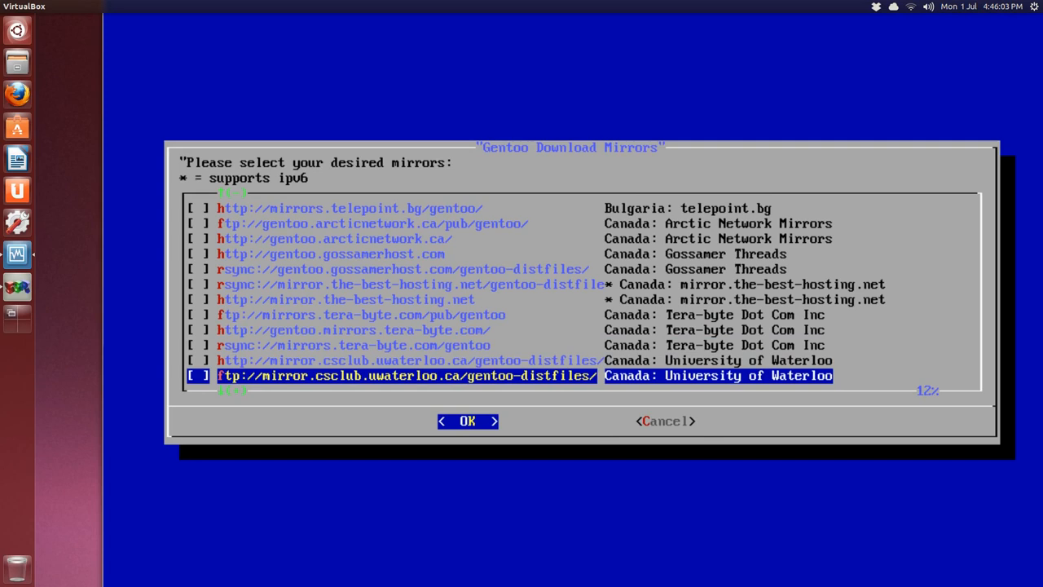
{"action": "scroll", "scroll_direction": "down", "scroll_amount": 3}
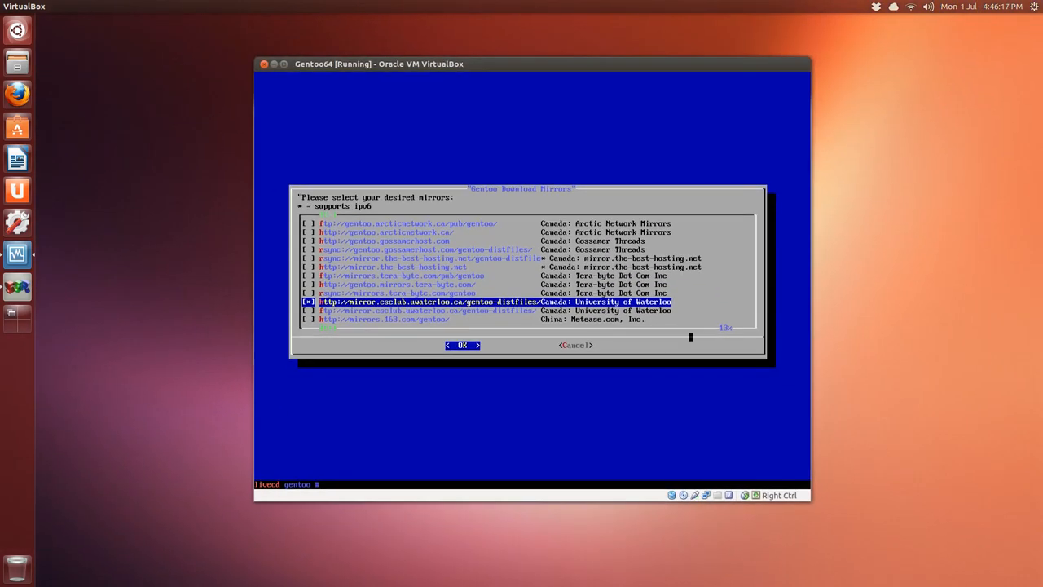
{"action": "type", "text": "cle"}
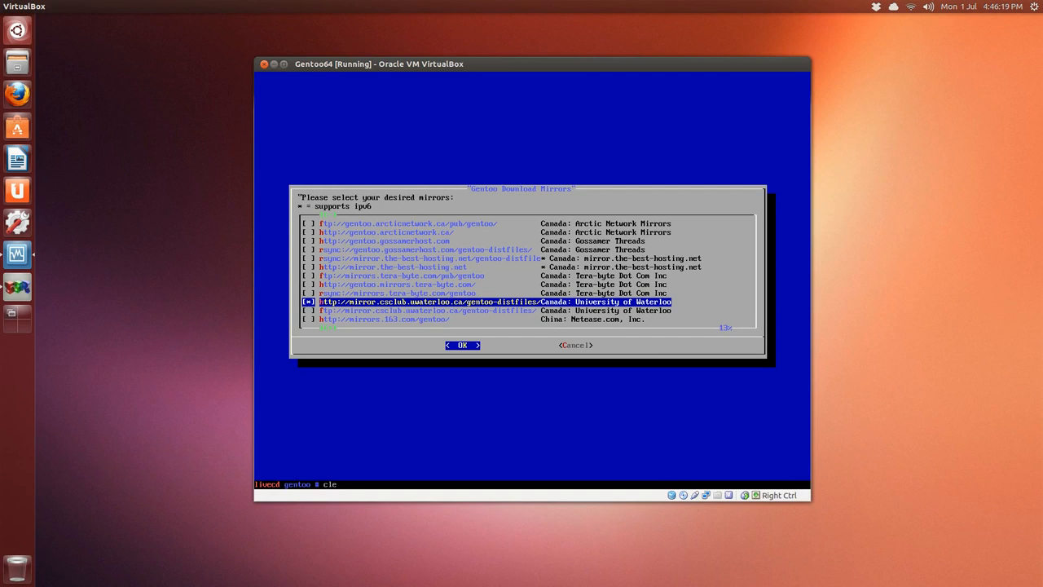
{"action": "left_click", "coordinate": [462, 345]}
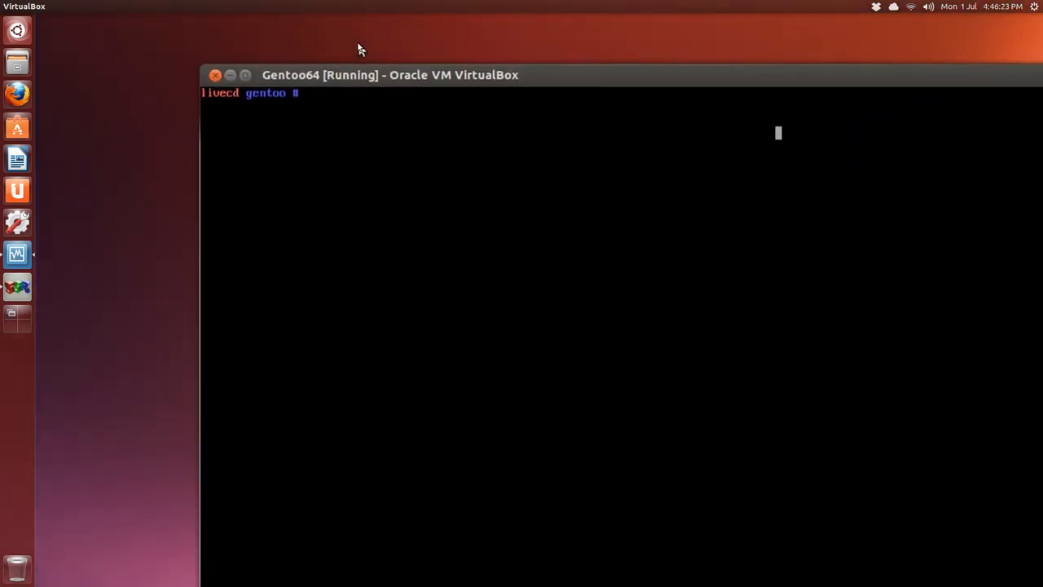
Step: Run mirrorselect -i -r -o, appending rsync mirrors to /mnt/gentoo/etc/portage/make.conf
{"action": "type", "text": "mirrorselect -i -o >> /mnt/gentoo/etc/portage/make.conf"}
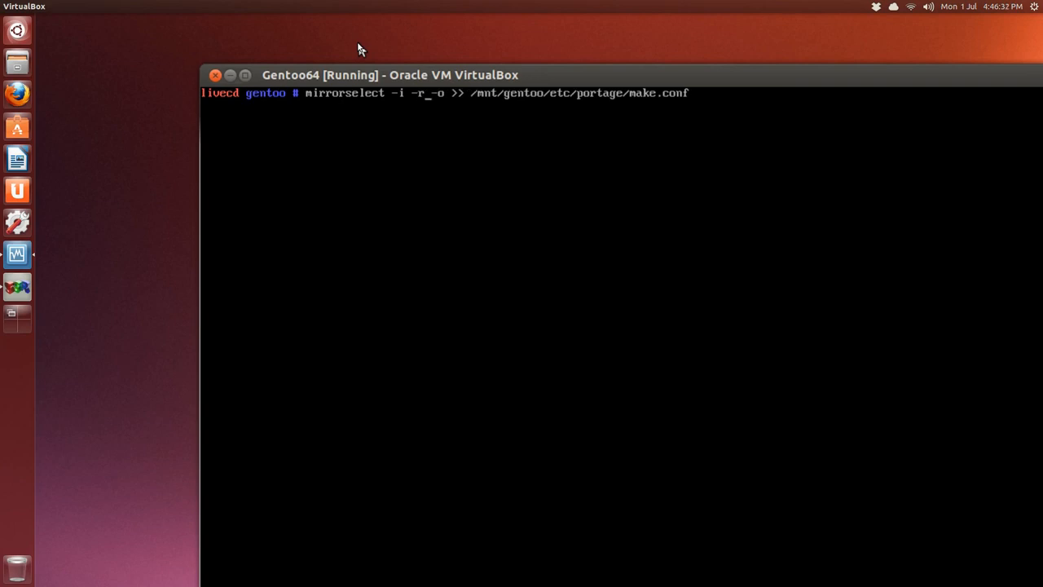
{"action": "key", "text": "Return"}
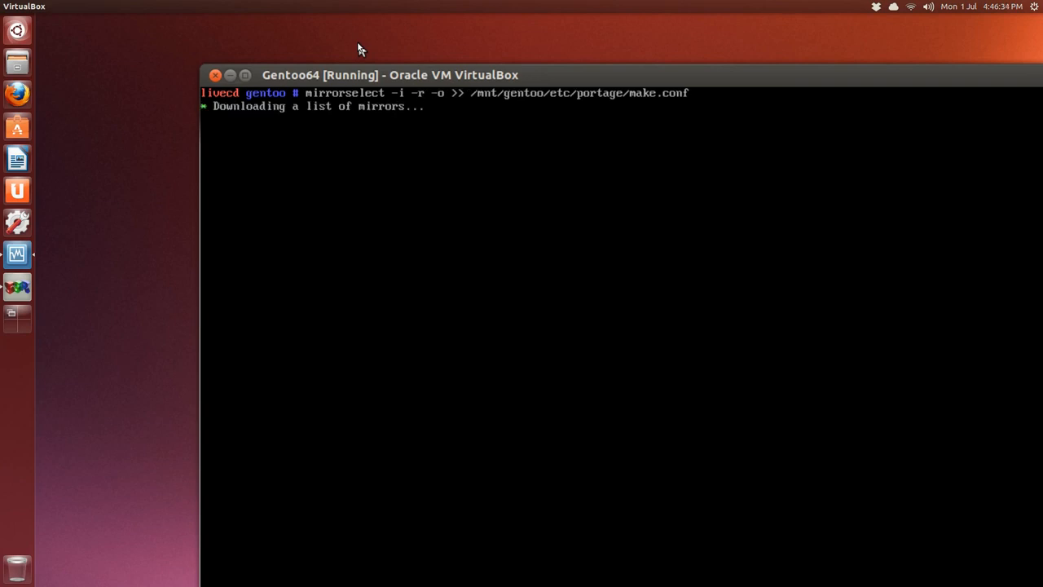